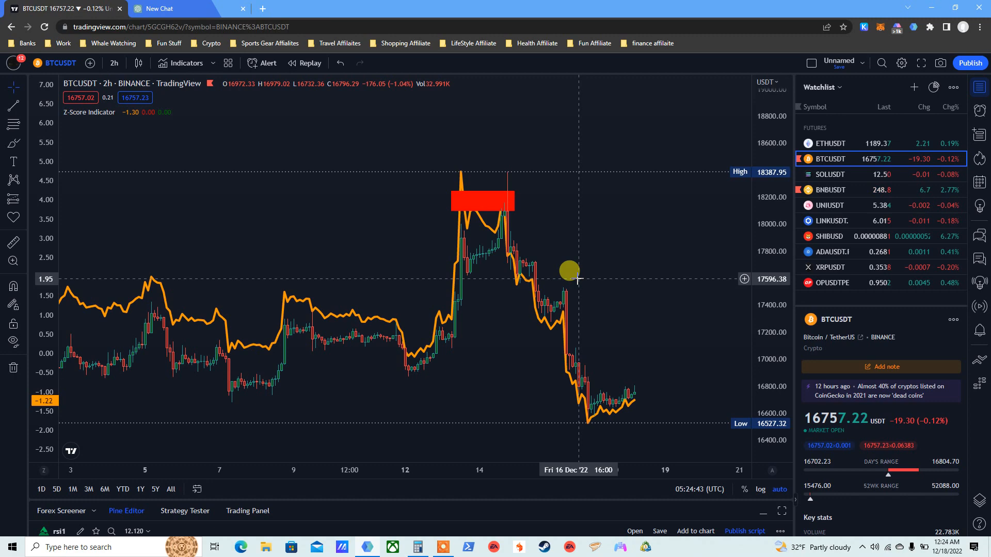
Bring up the ChatGPT chat with the generated Z-score script and its description
left_click(184, 8)
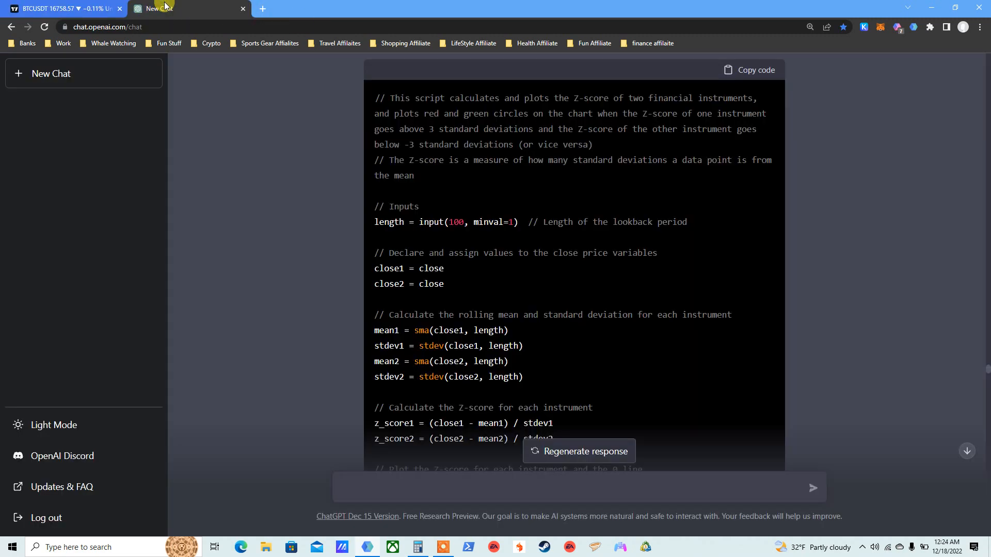
mouse_move(643, 180)
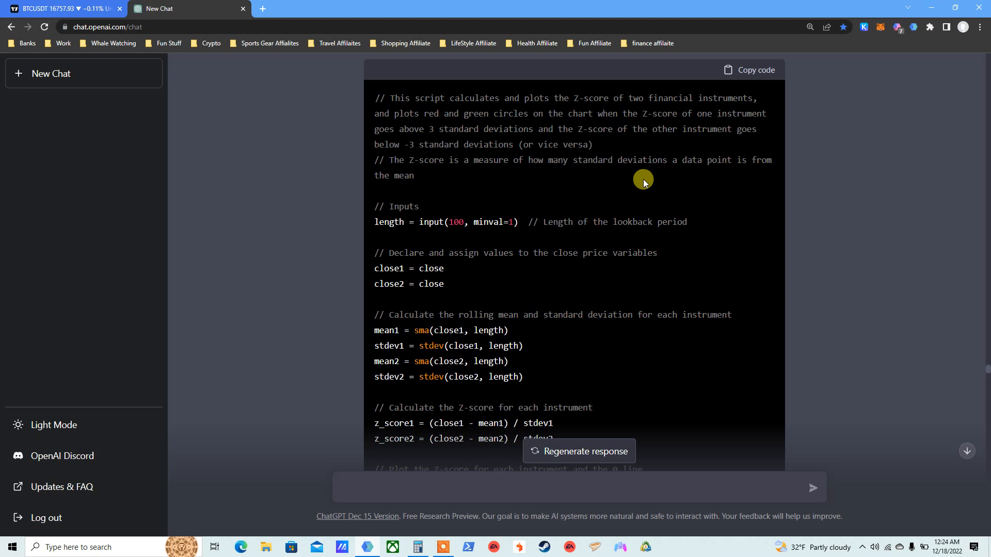
mouse_move(519, 141)
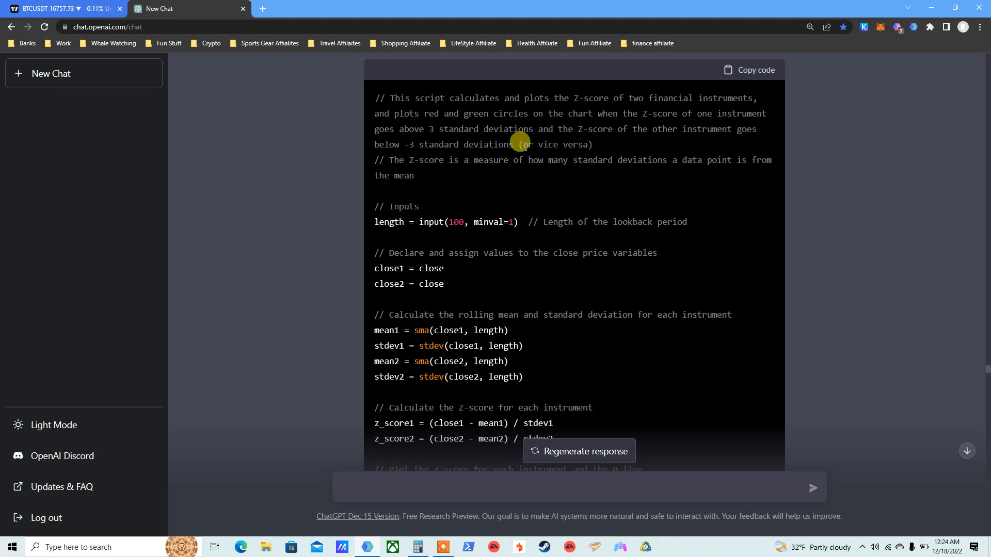
mouse_move(397, 124)
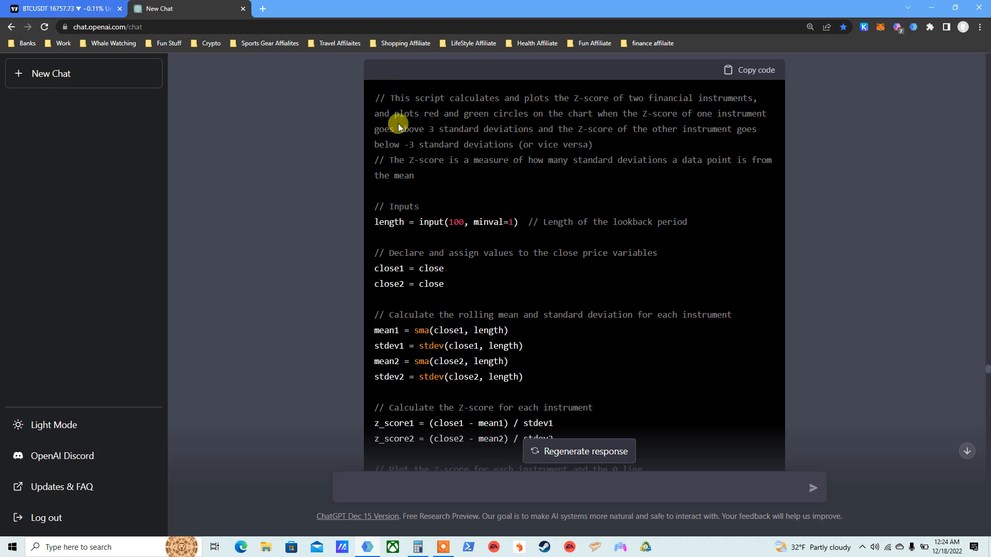
Show BTCUSDT on 1-hour candles and confirm the Z-Score Indicator length of 168
left_click(63, 8)
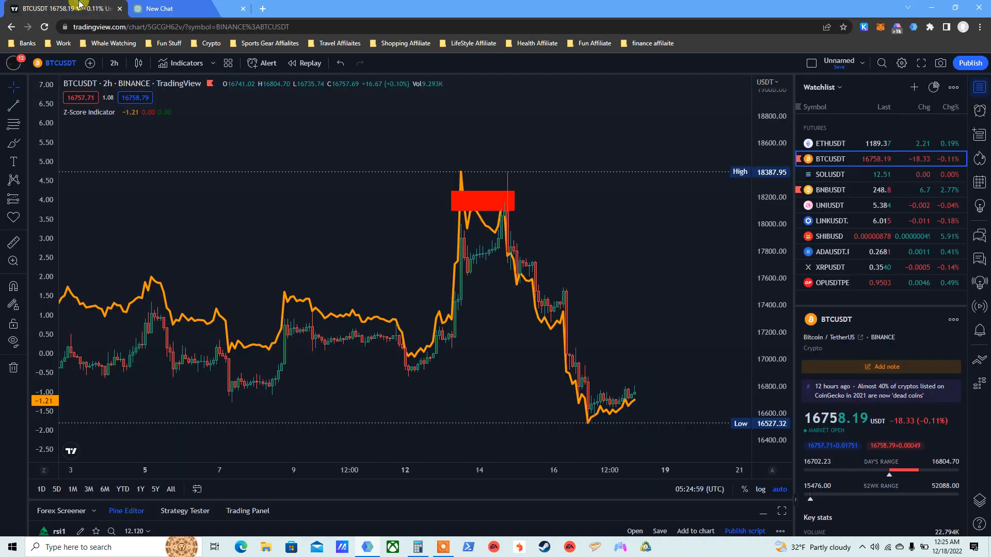
mouse_move(239, 120)
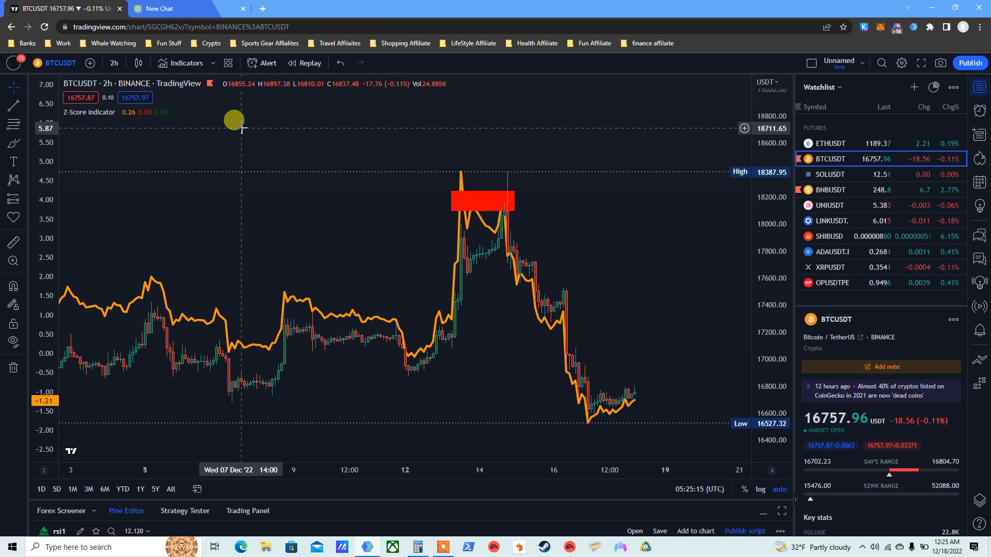
mouse_move(167, 101)
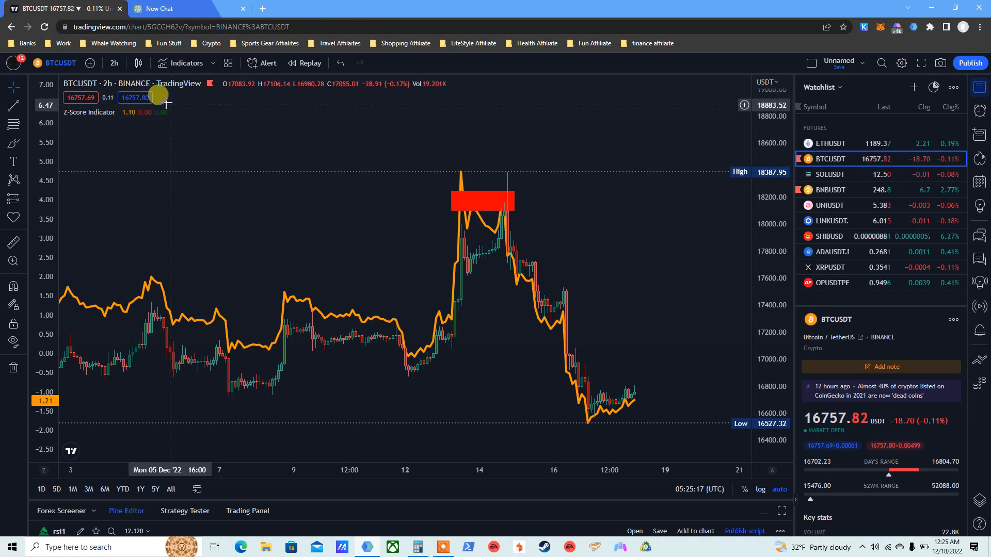
left_click(114, 63)
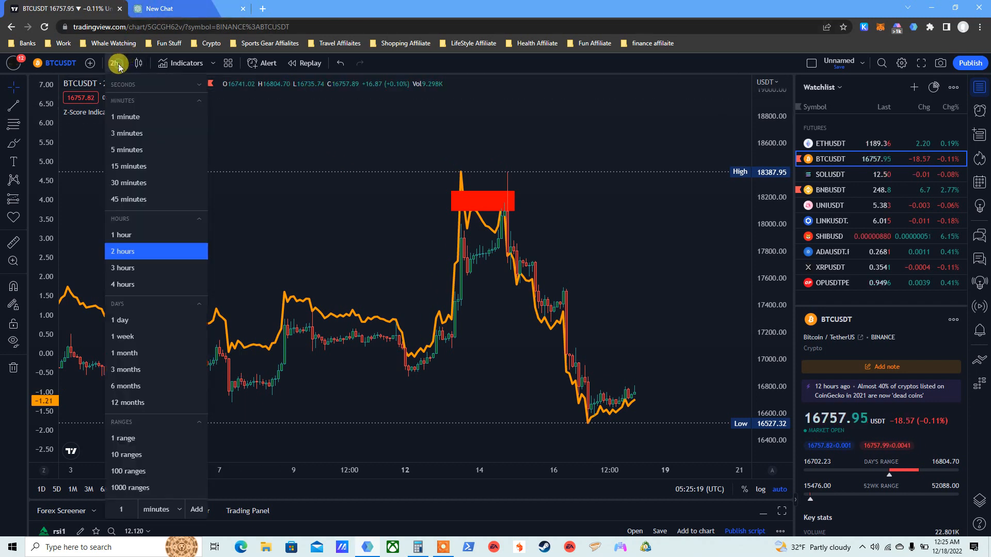
left_click(121, 234)
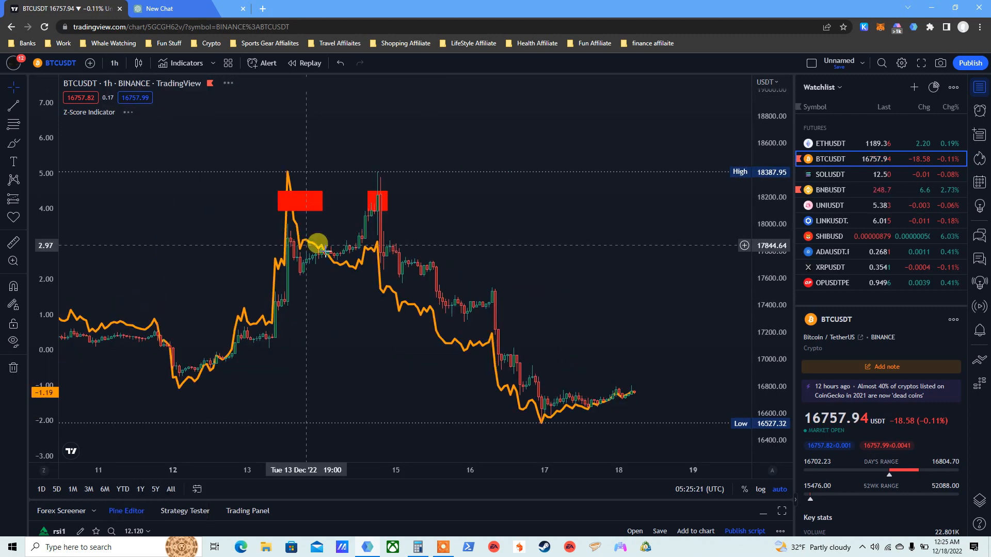
mouse_move(361, 262)
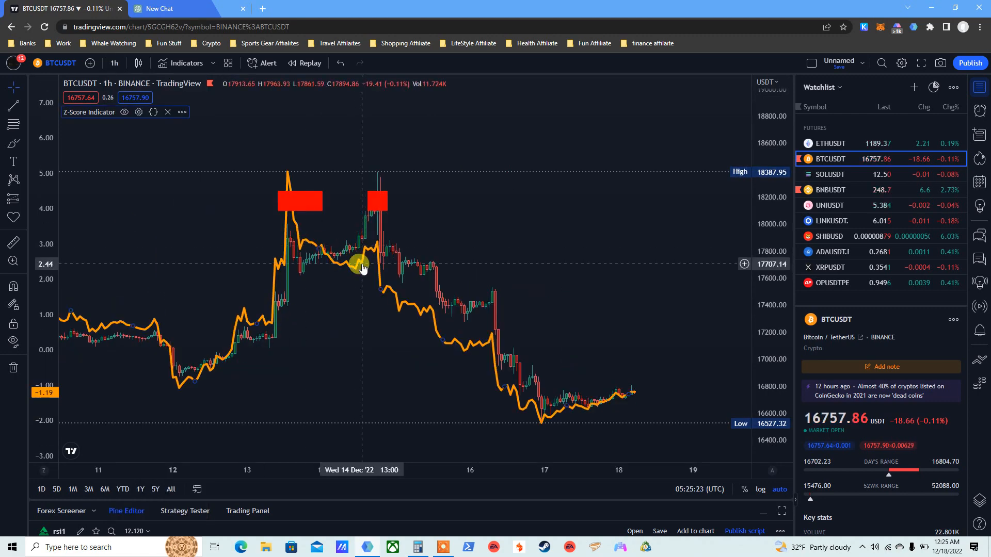
left_click(138, 111)
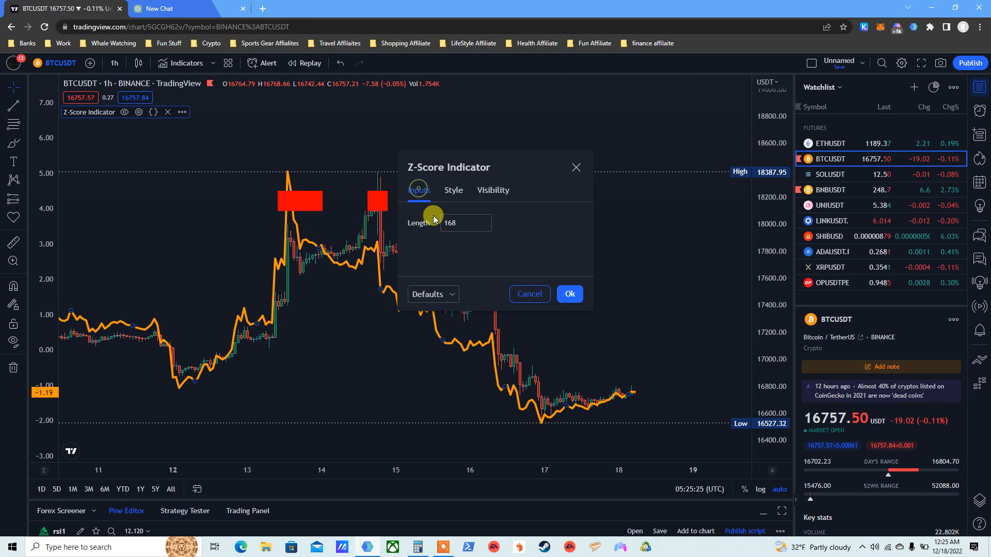
mouse_move(568, 295)
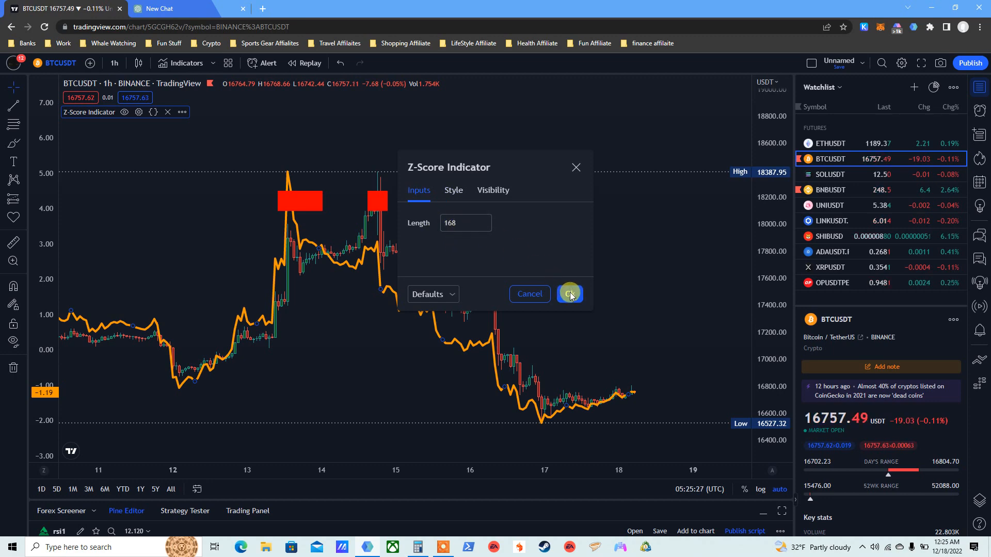
left_click(568, 294)
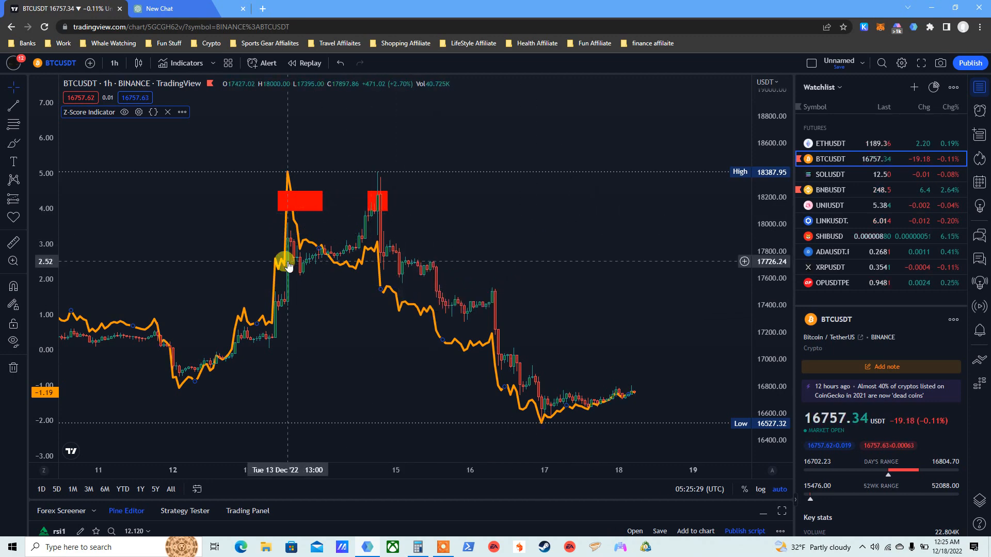
left_click(169, 10)
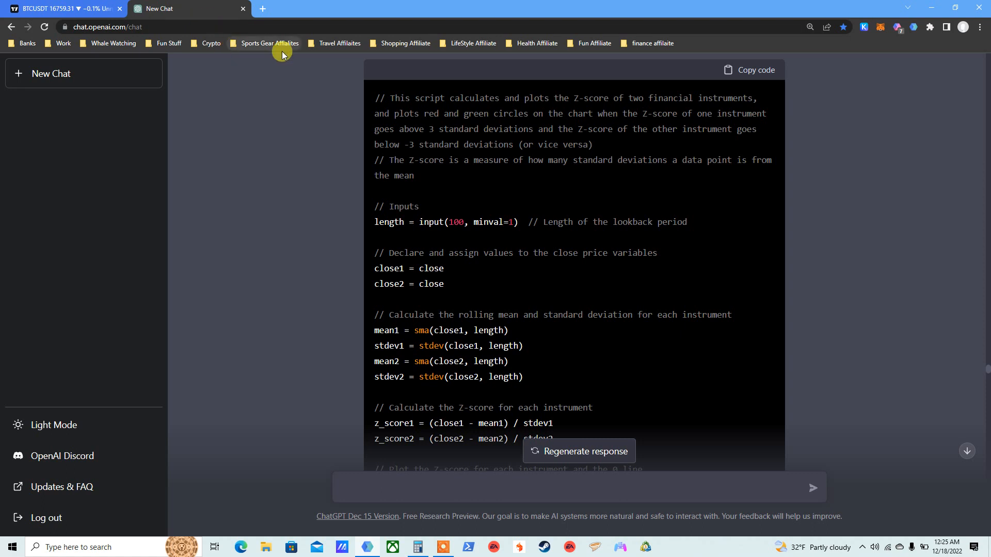
mouse_move(648, 152)
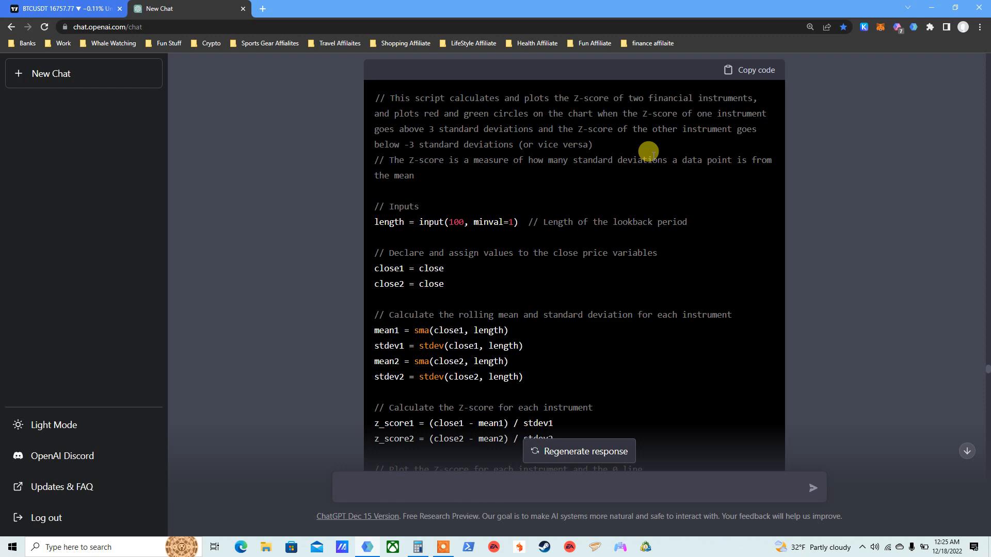
left_click(63, 9)
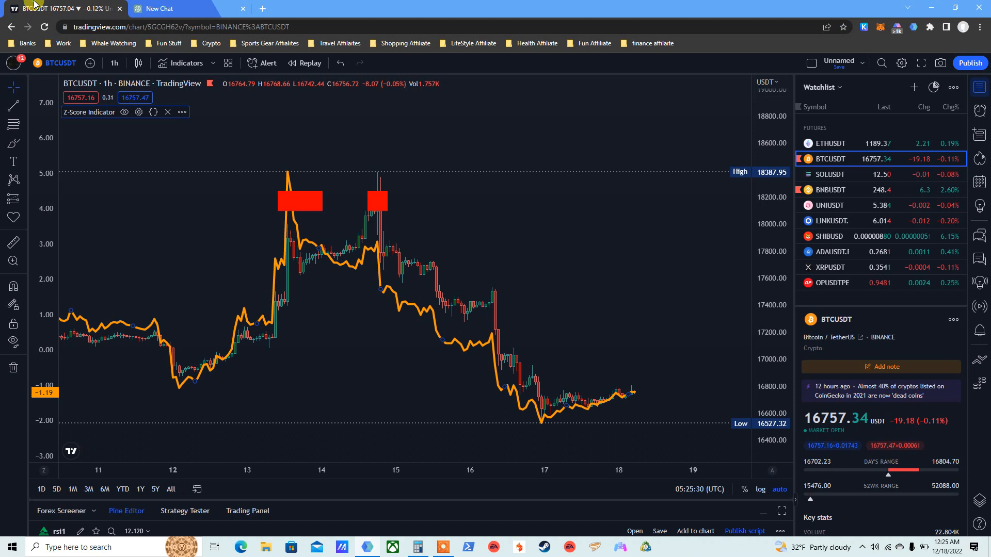
mouse_move(502, 198)
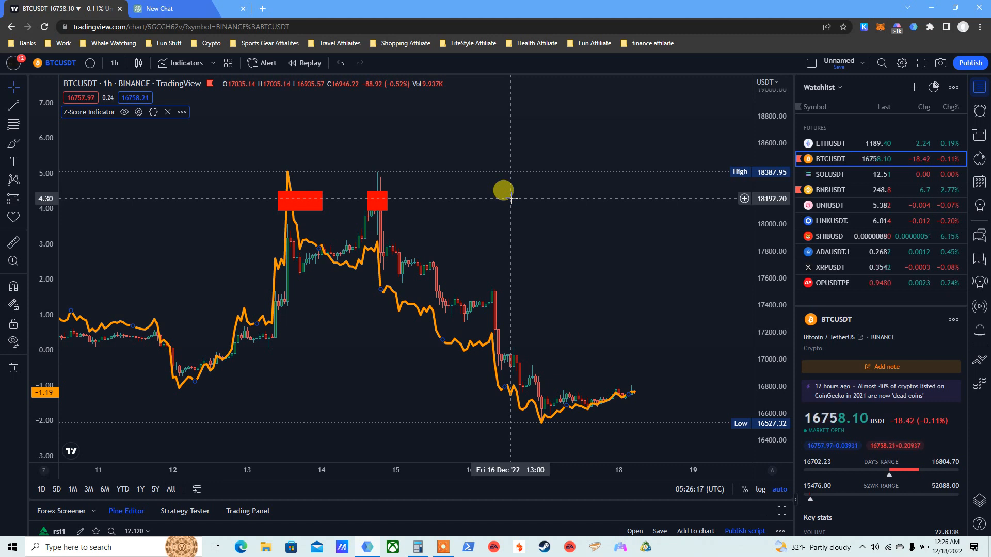
mouse_move(628, 395)
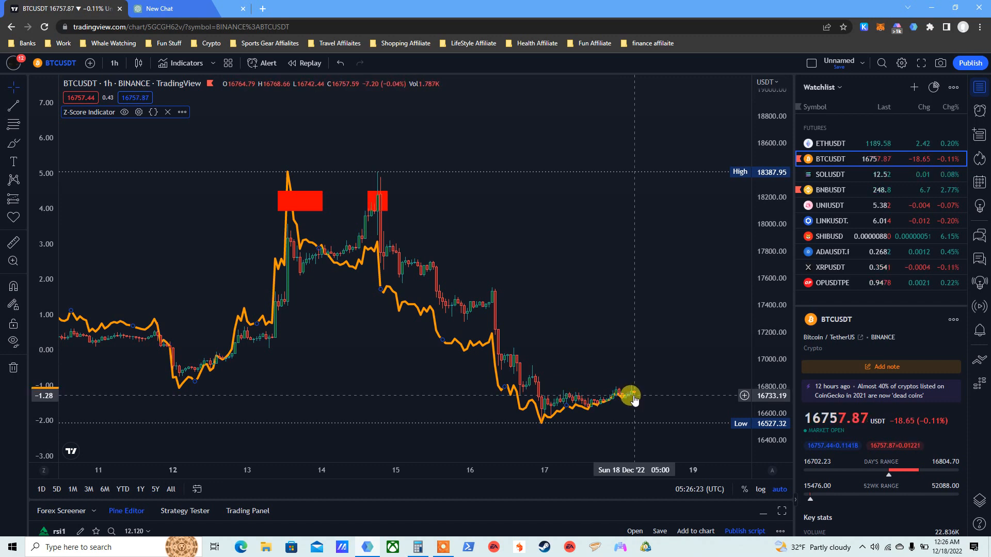
left_click(190, 10)
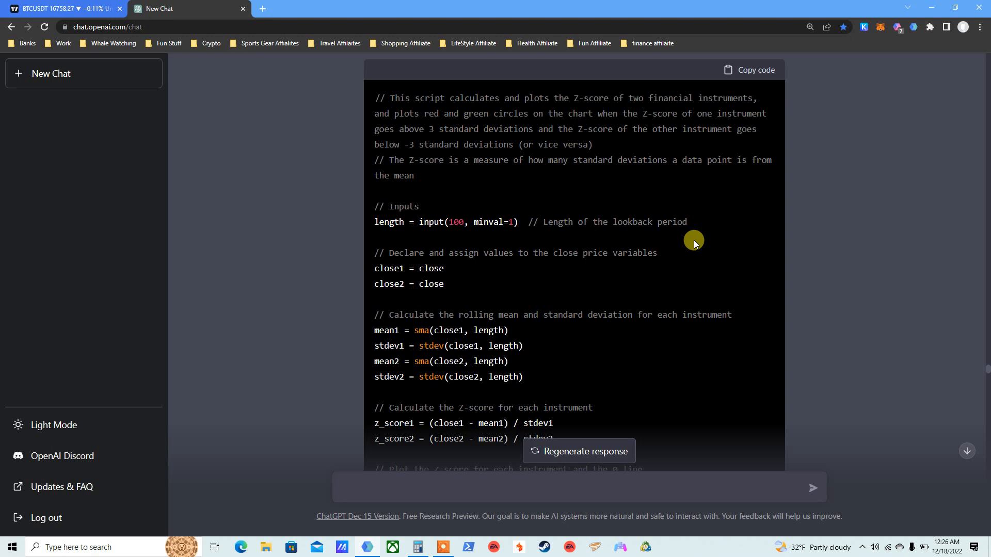
mouse_move(586, 214)
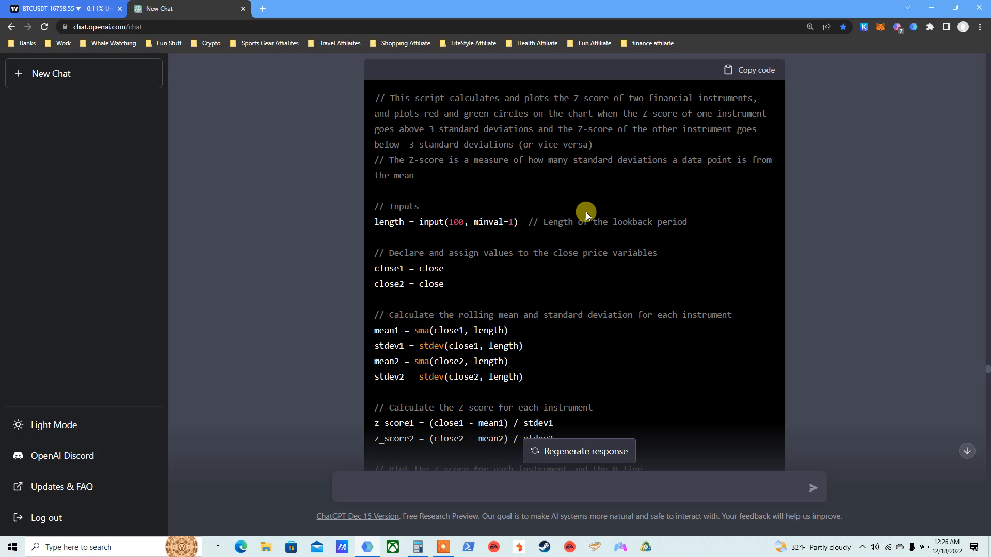
double_click(494, 160)
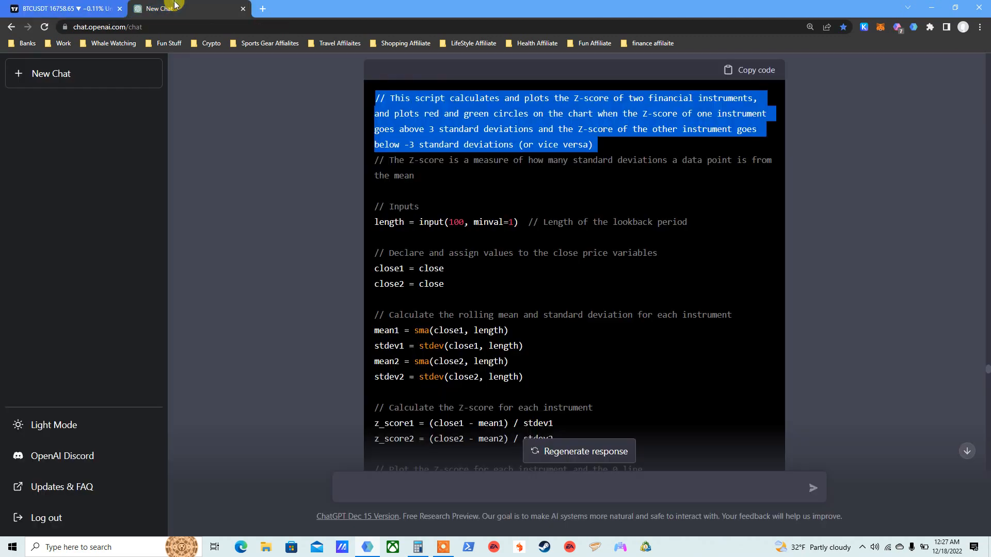
mouse_move(614, 243)
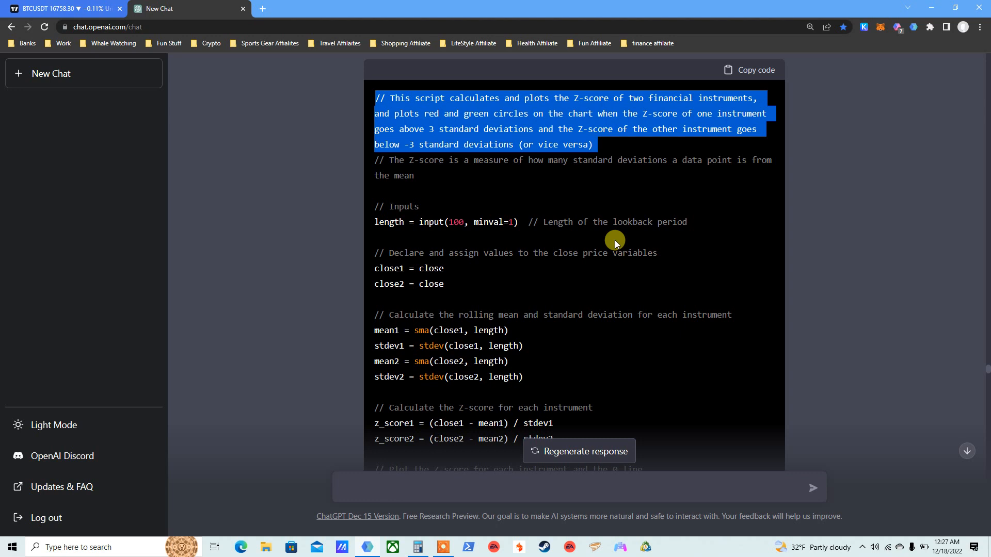
mouse_move(555, 234)
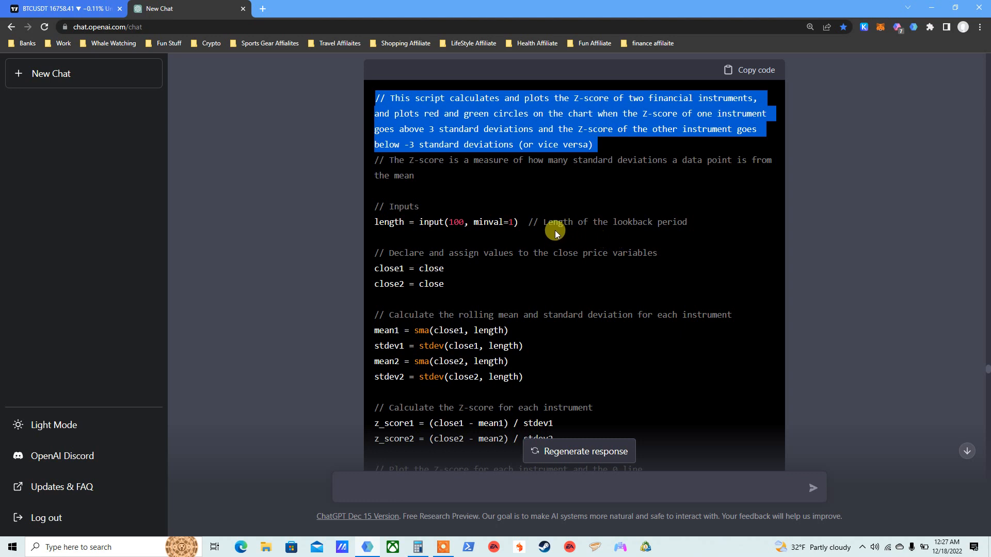
mouse_move(506, 105)
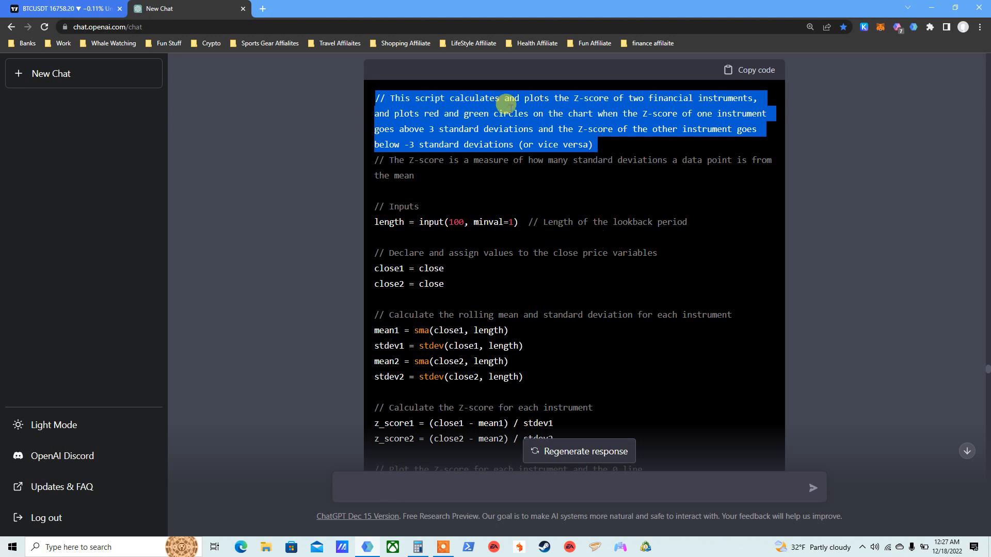
mouse_move(620, 106)
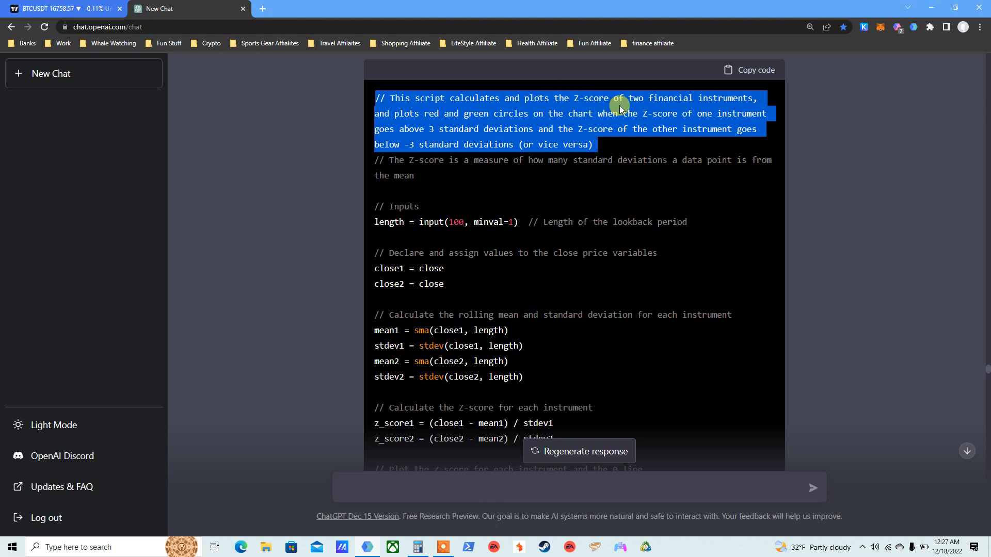
mouse_move(393, 136)
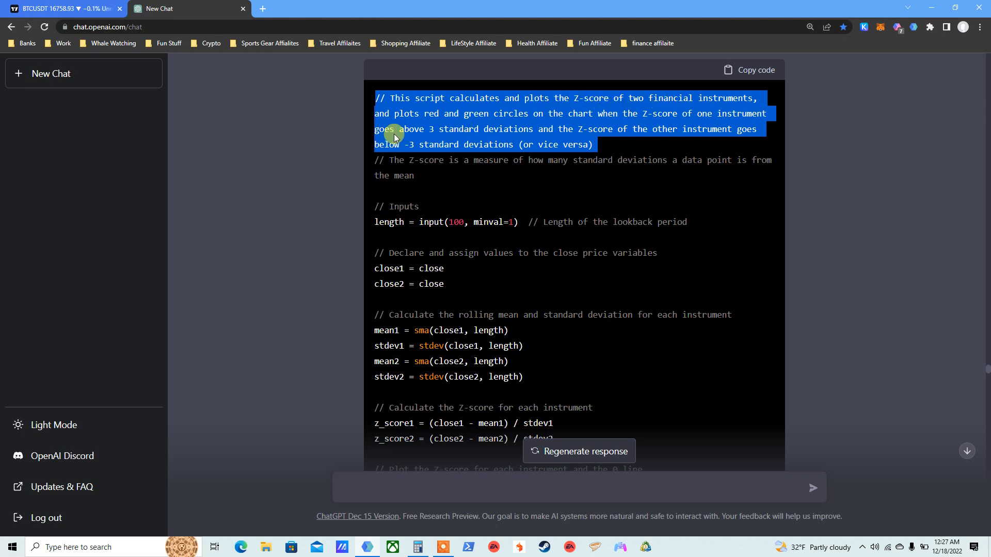
mouse_move(471, 113)
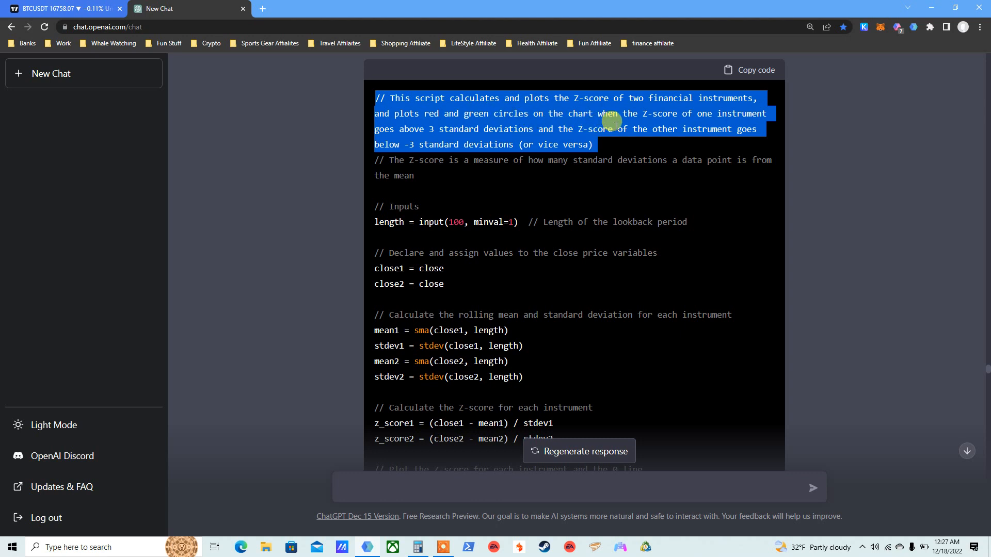
mouse_move(486, 137)
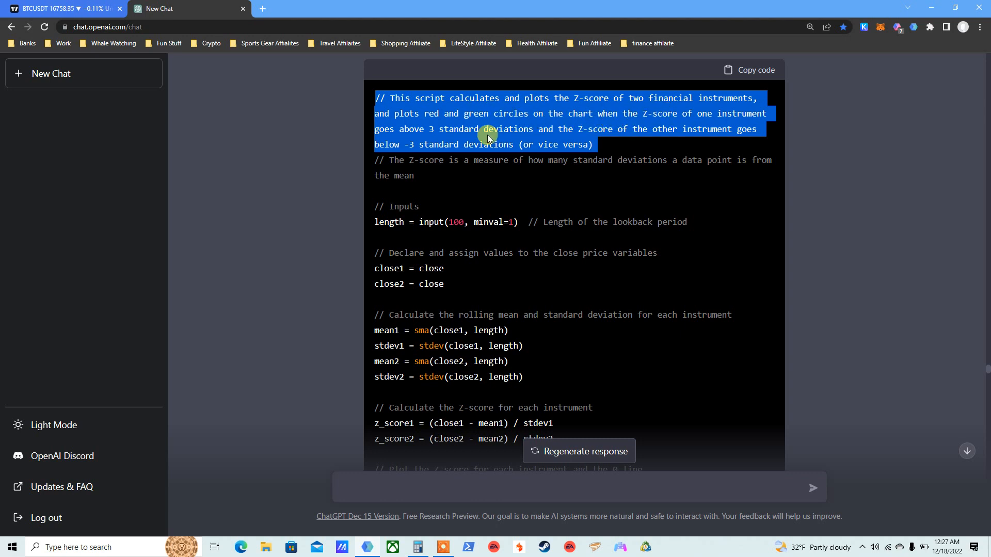
mouse_move(521, 139)
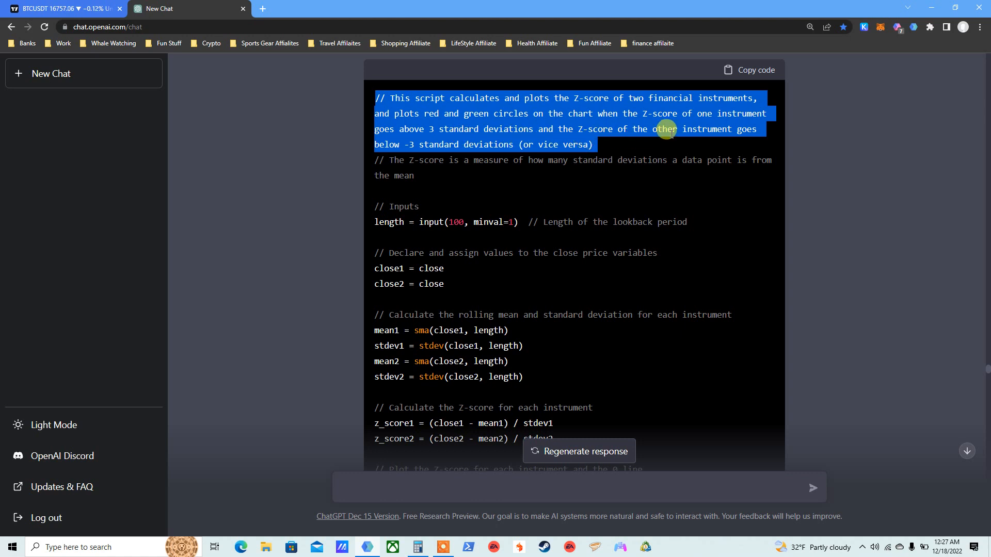
mouse_move(440, 139)
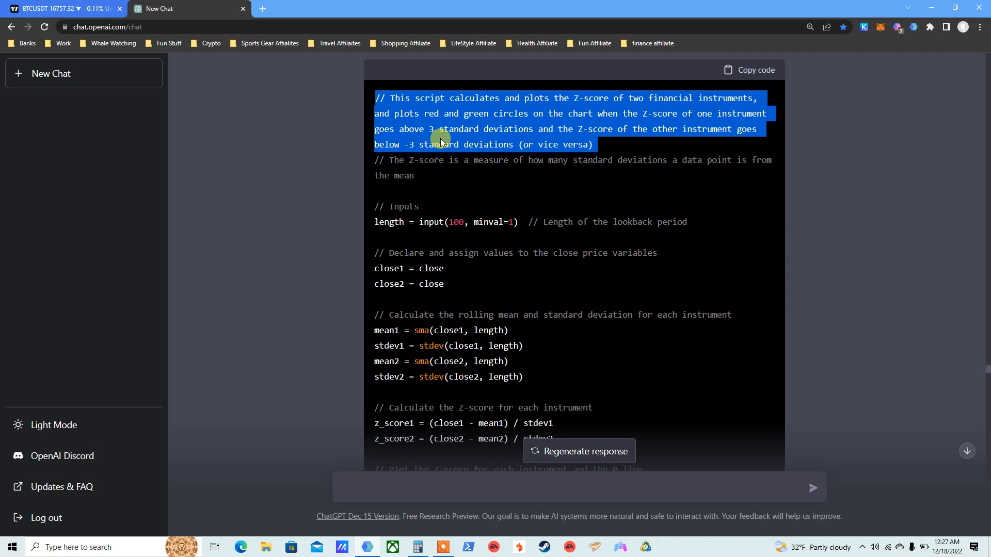
Scroll the ChatGPT conversation to the last reply's corrected Z-Score script
scroll("down", 3)
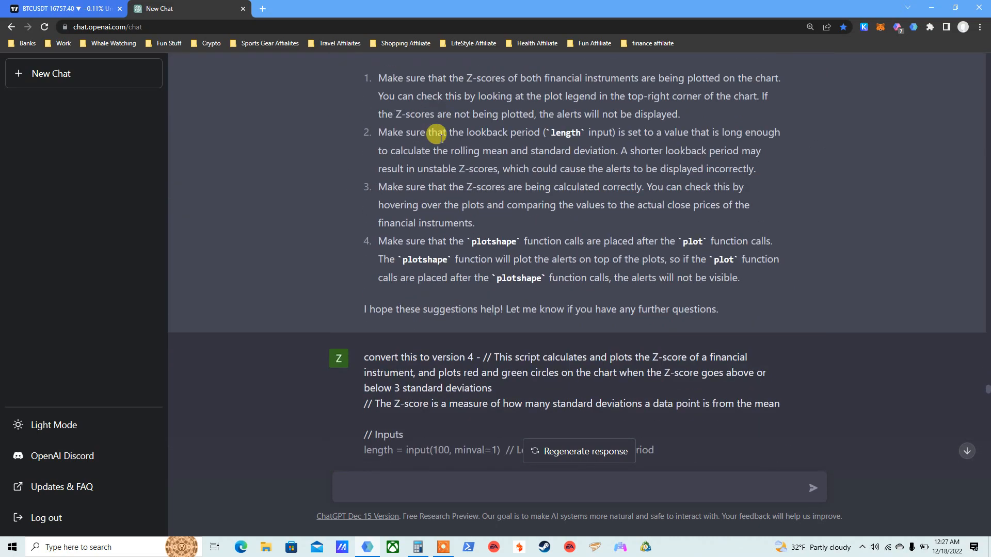
scroll("down", 3)
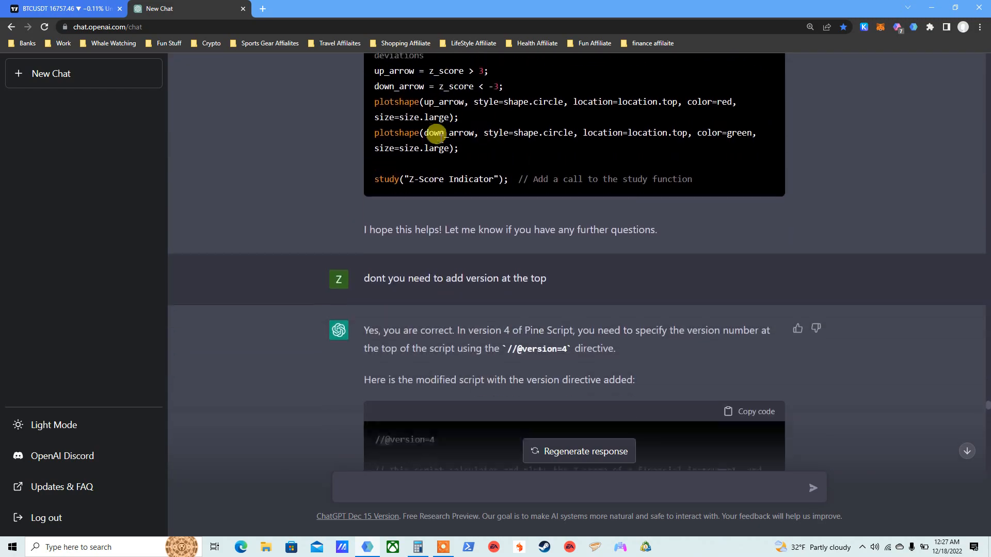
scroll("up", 3)
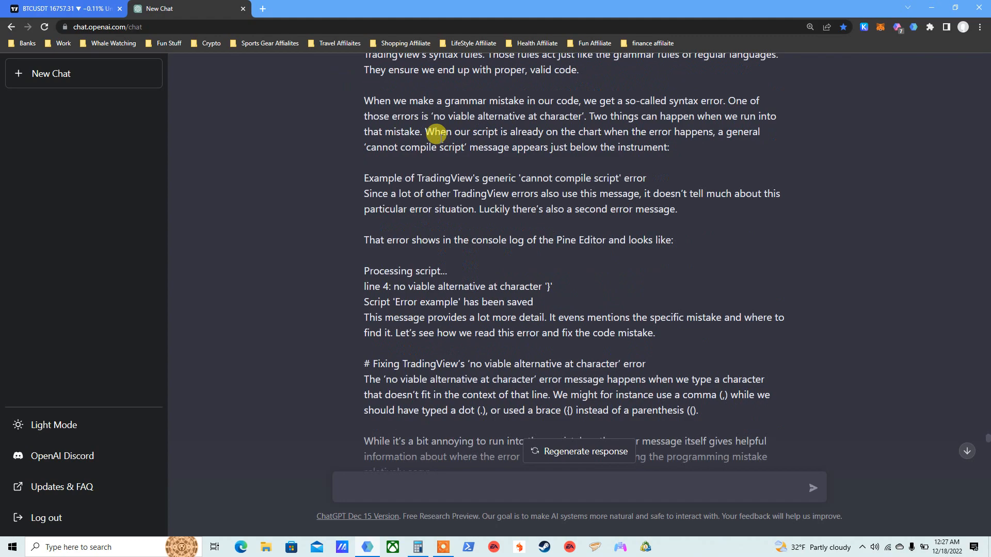
scroll("down", 3)
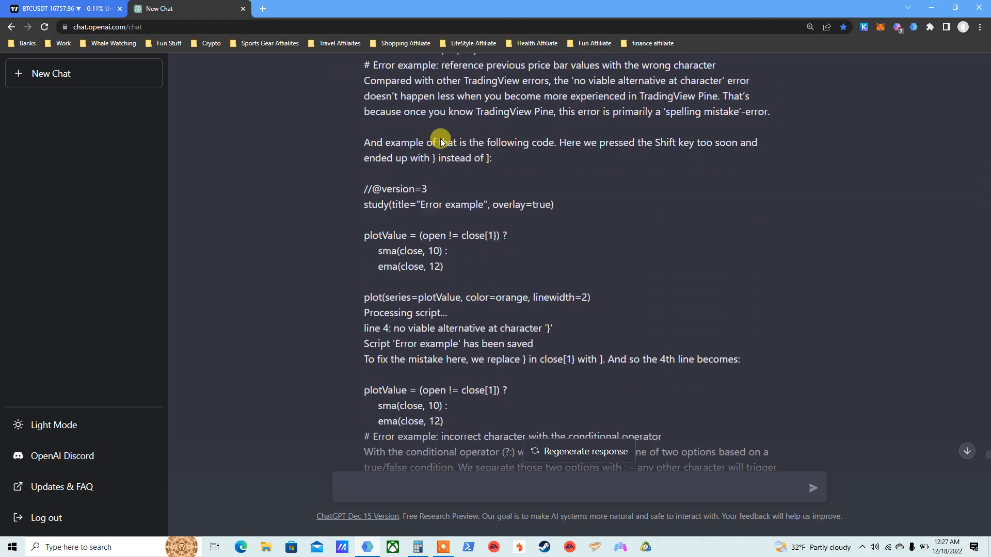
scroll("down", 3)
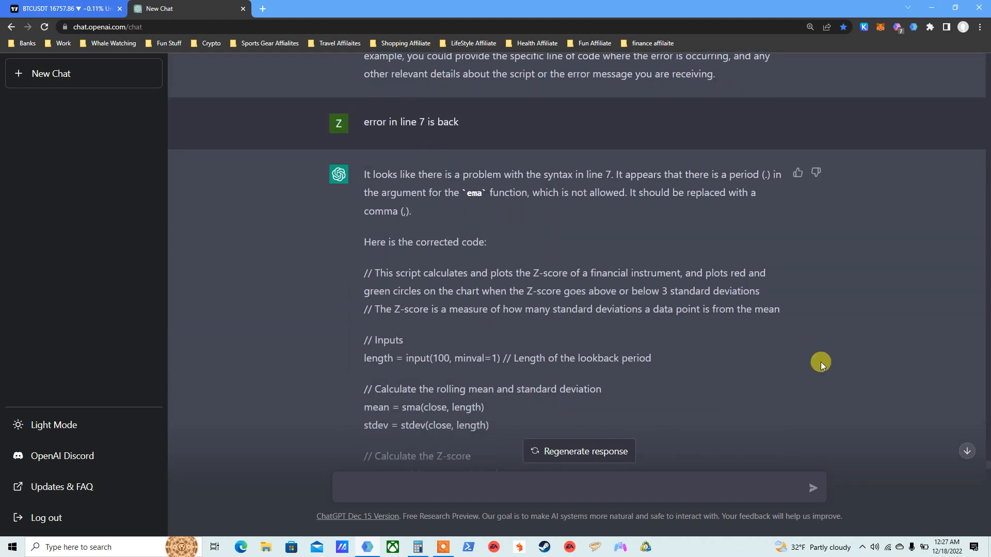
scroll("down", 3)
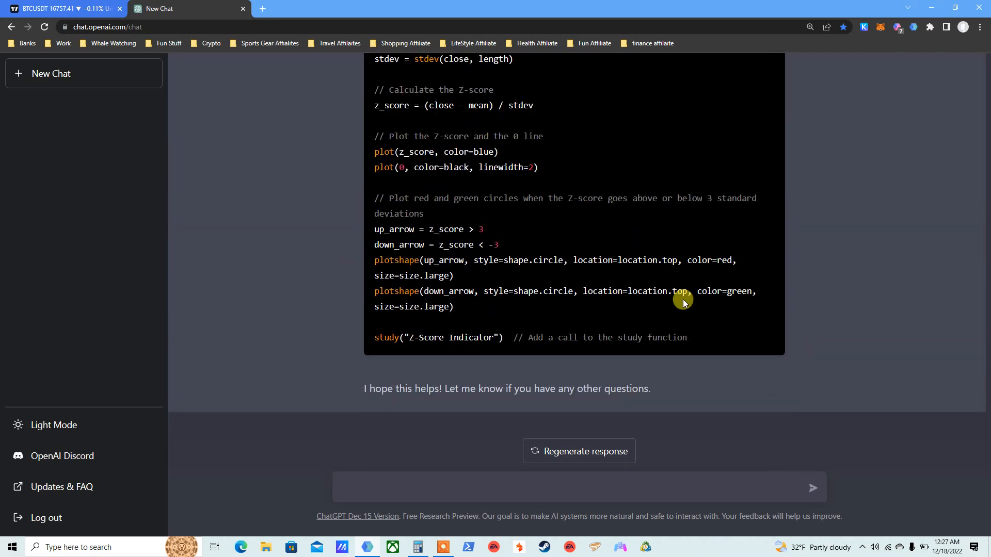
mouse_move(339, 141)
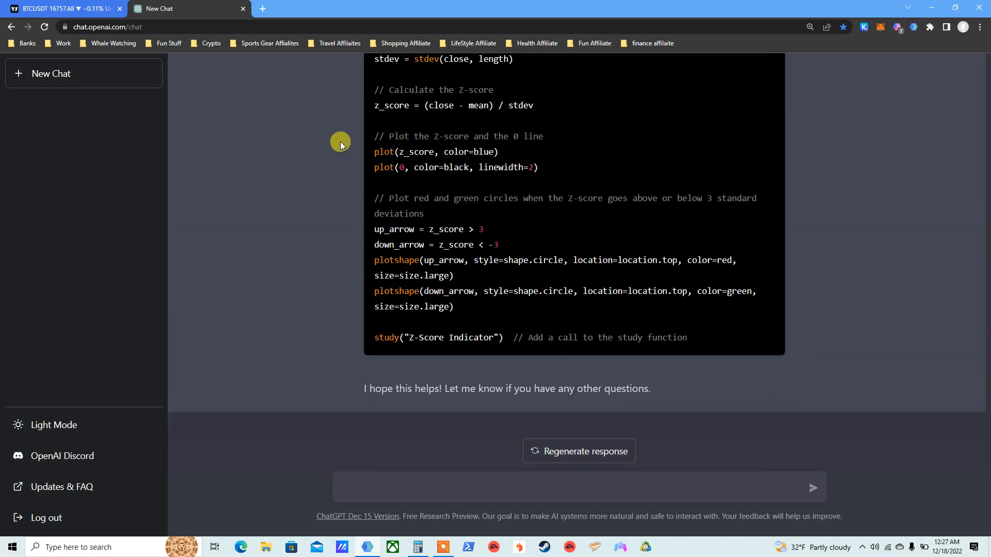
mouse_move(719, 301)
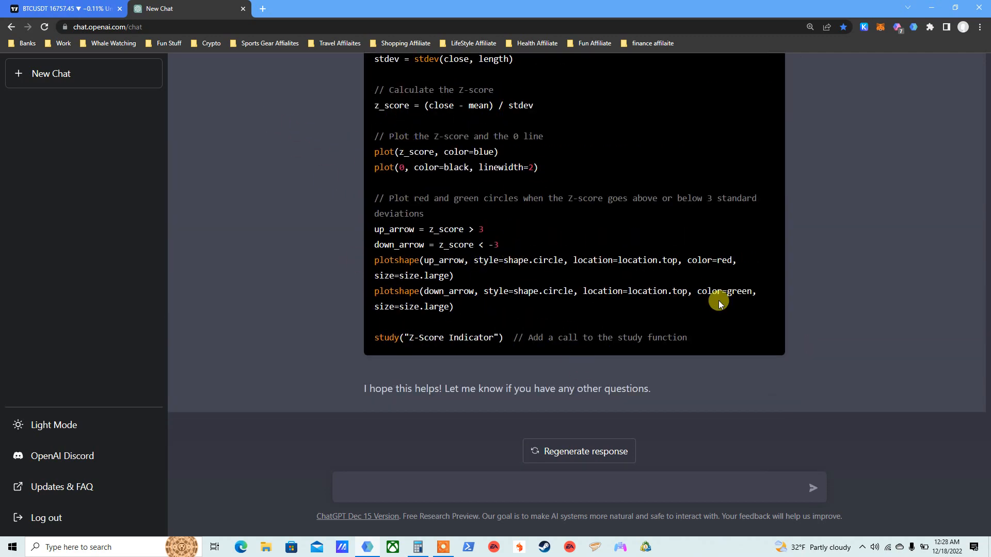
Return to the BTCUSDT 1h chart to inspect the two red signal boxes
left_click(63, 9)
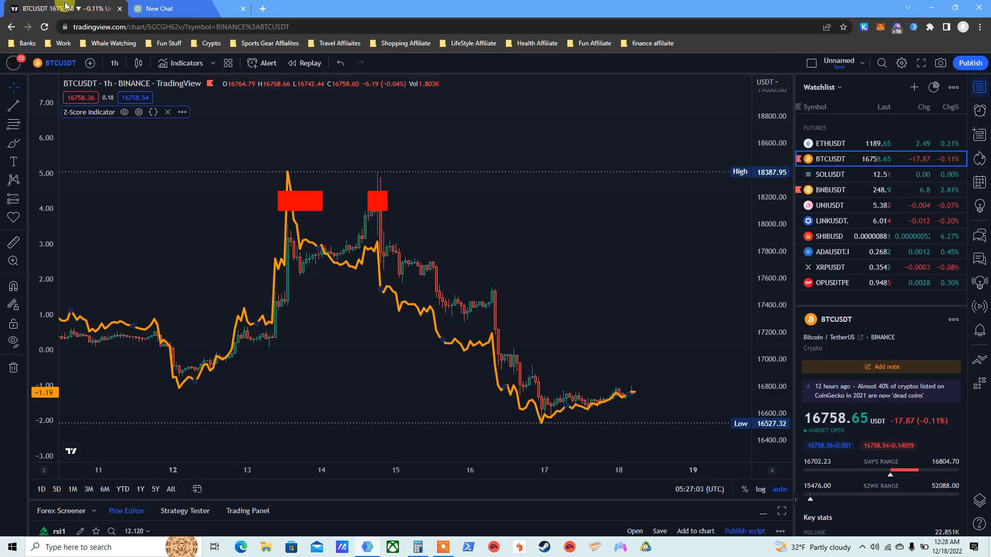
mouse_move(644, 176)
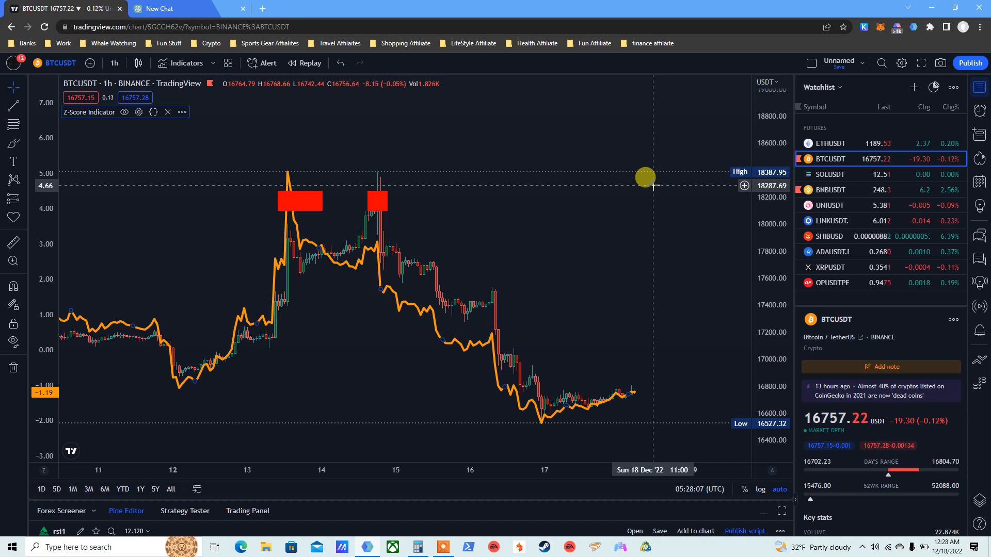
mouse_move(683, 196)
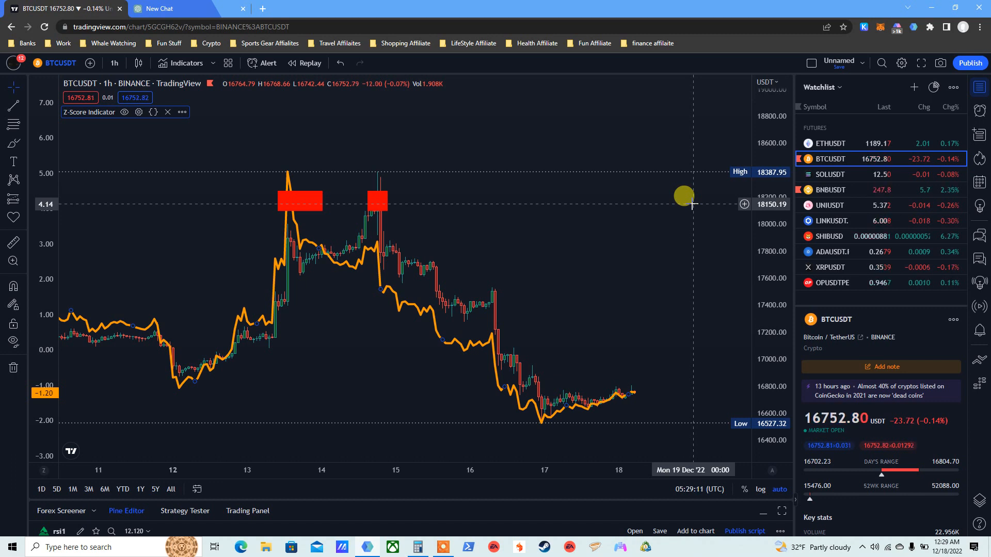
mouse_move(631, 172)
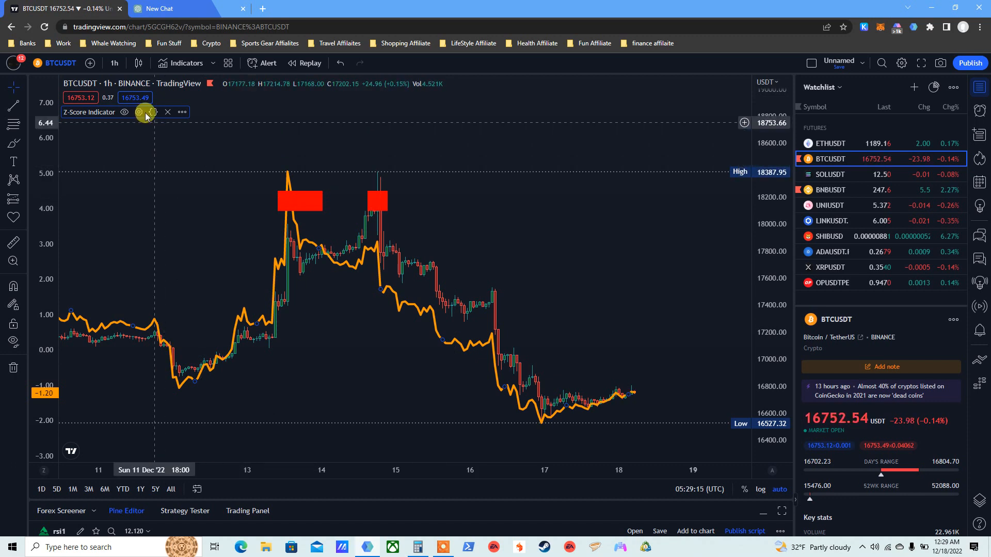
mouse_move(590, 339)
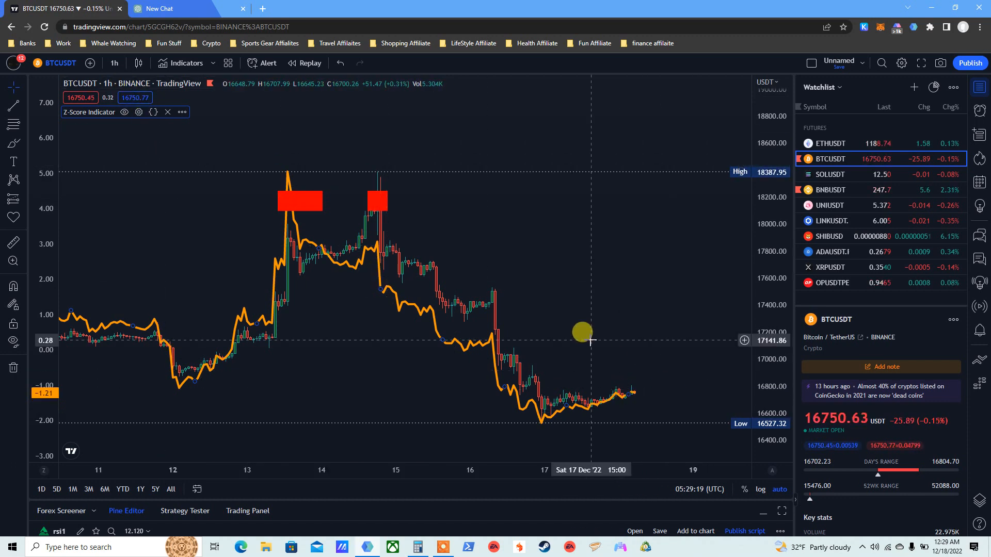
mouse_move(531, 372)
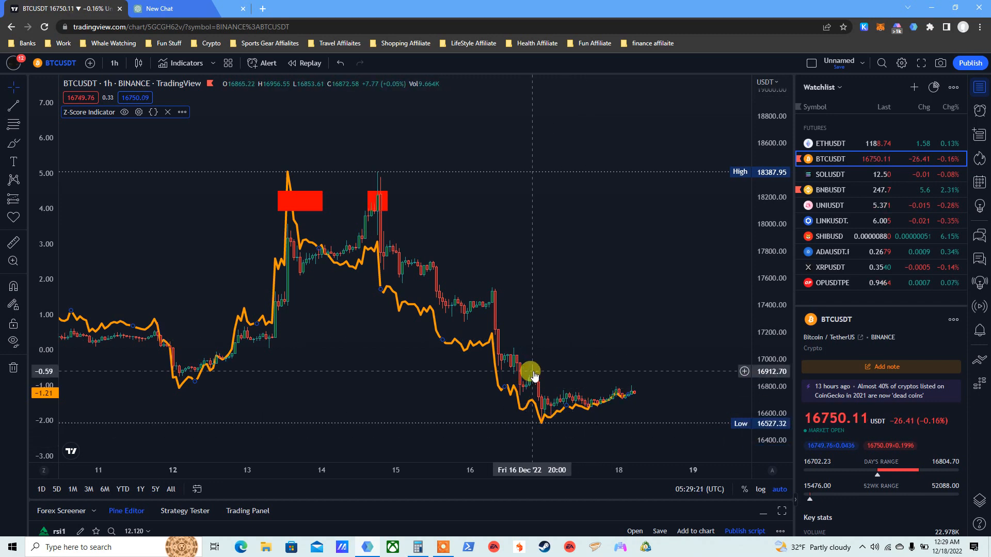
mouse_move(622, 278)
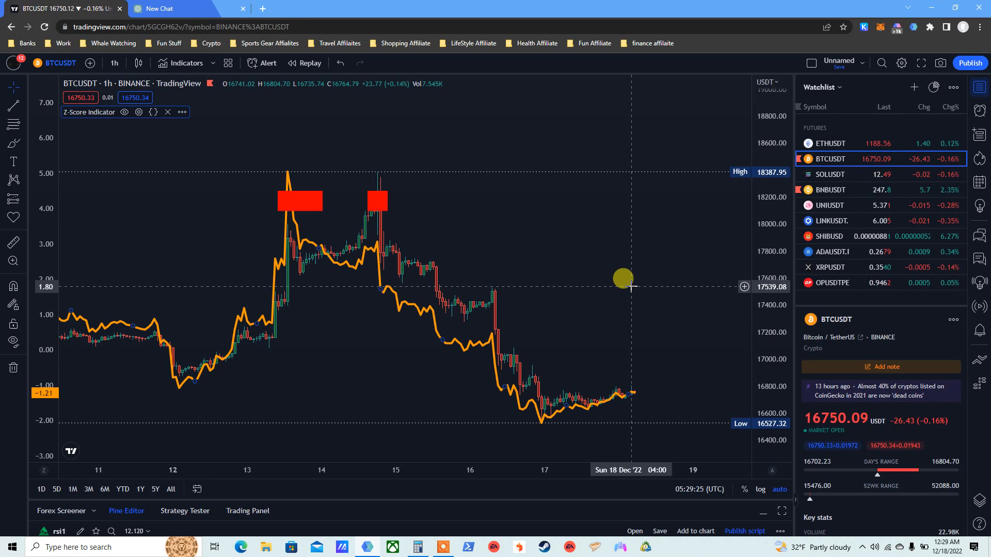
Glance at the ChatGPT tab, then review the BTCUSDT chart's red boxes at the 14 and 15 highs
left_click(184, 9)
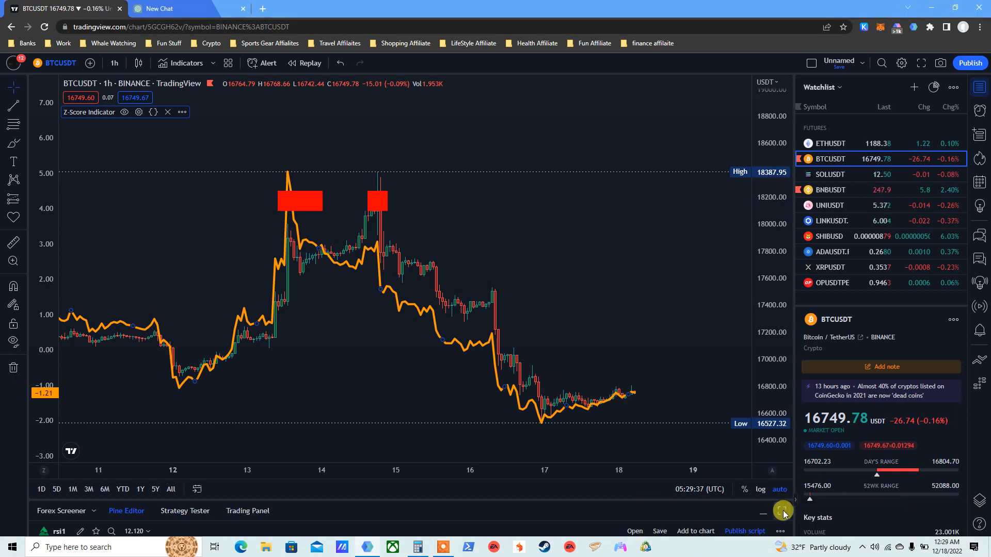
mouse_move(535, 345)
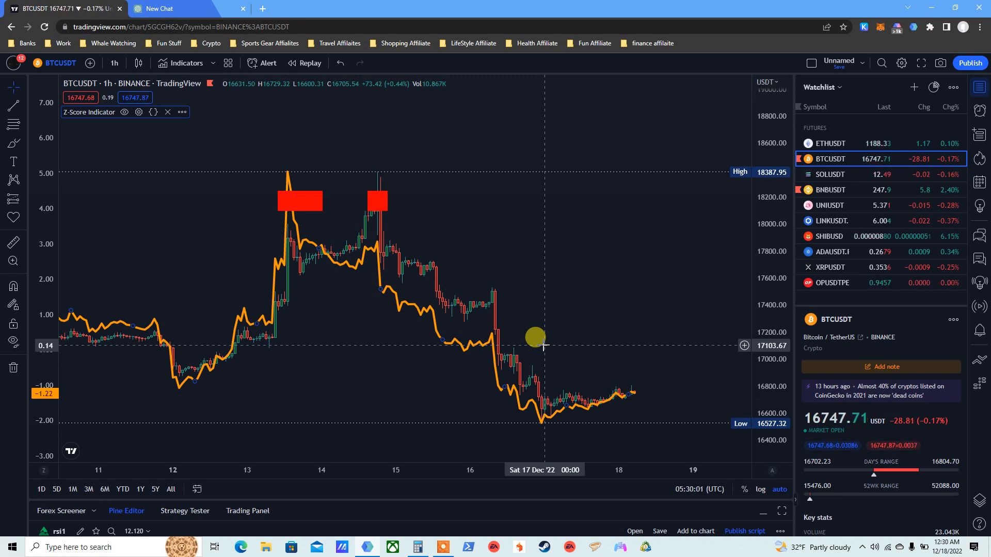
mouse_move(673, 334)
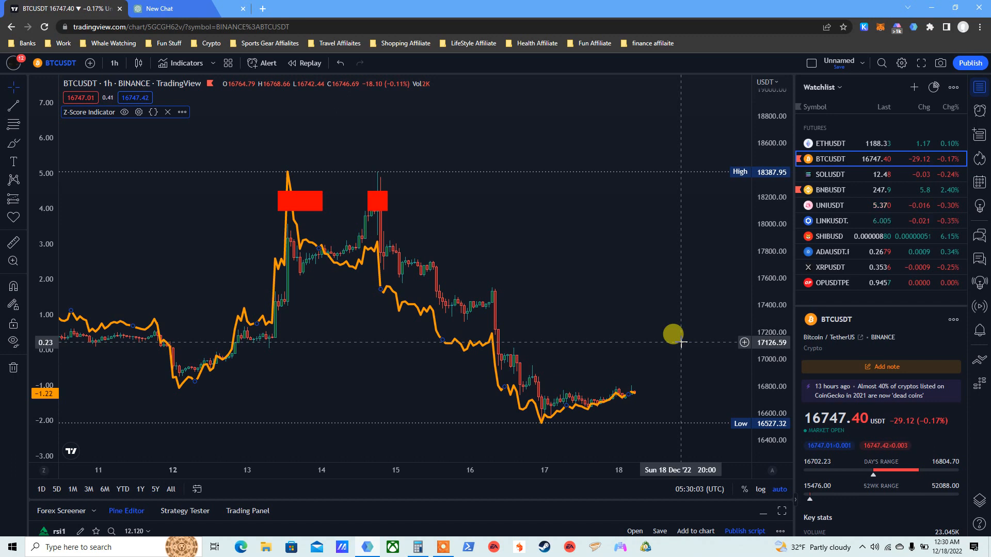
mouse_move(569, 289)
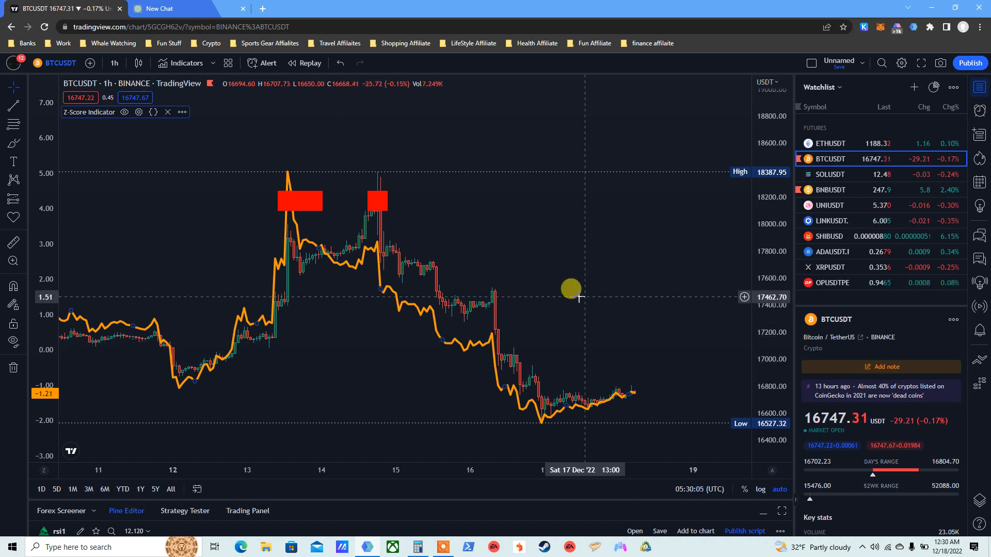
mouse_move(887, 36)
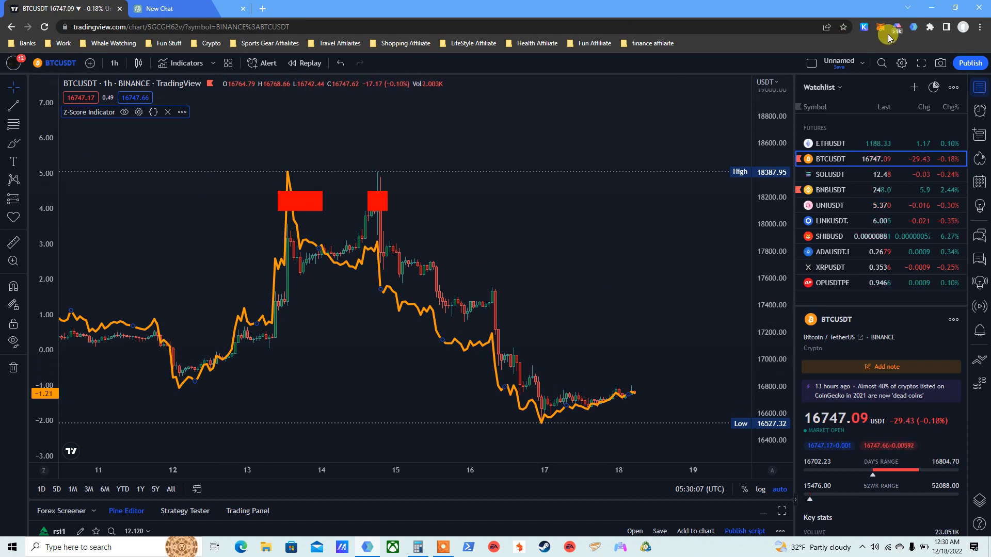
left_click(984, 27)
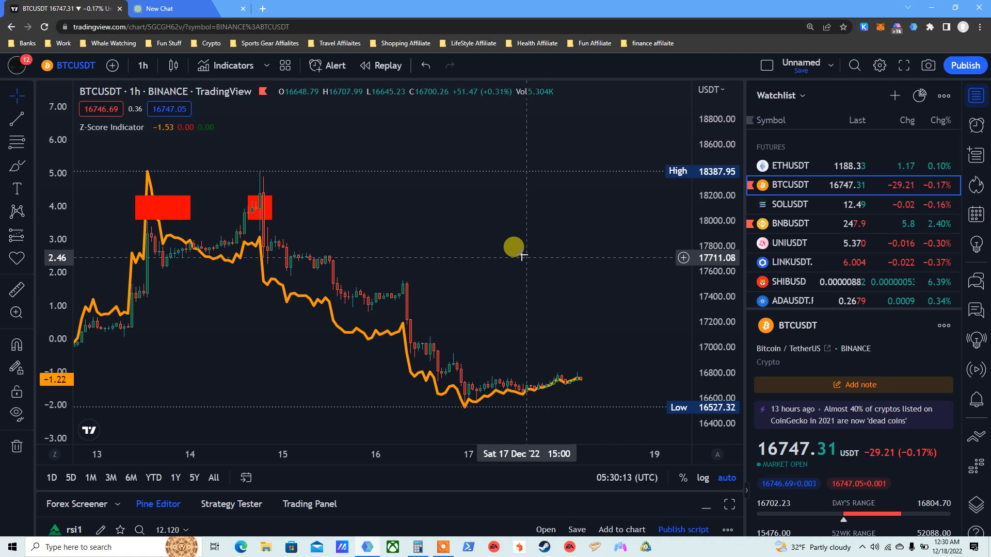
mouse_move(456, 224)
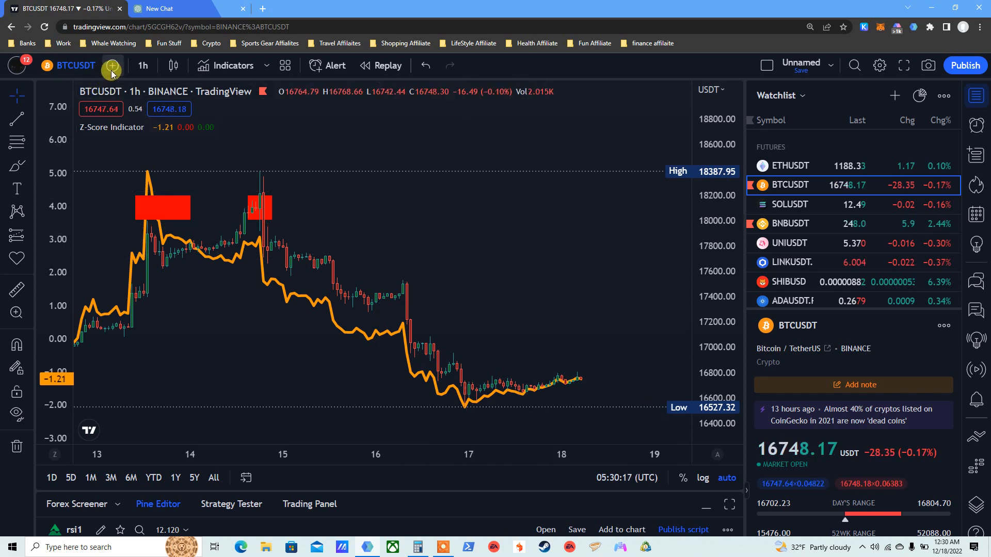
mouse_move(333, 202)
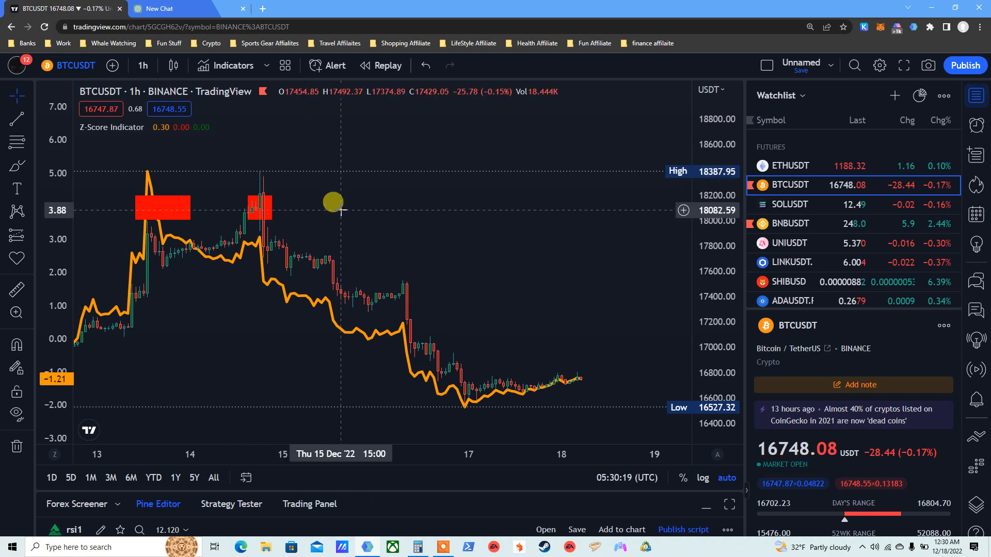
mouse_move(648, 463)
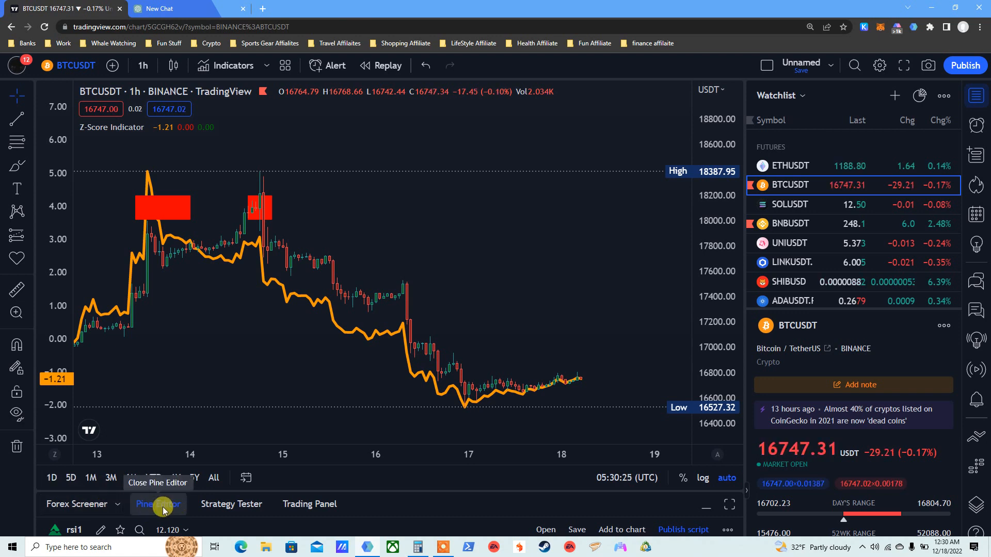
mouse_move(498, 505)
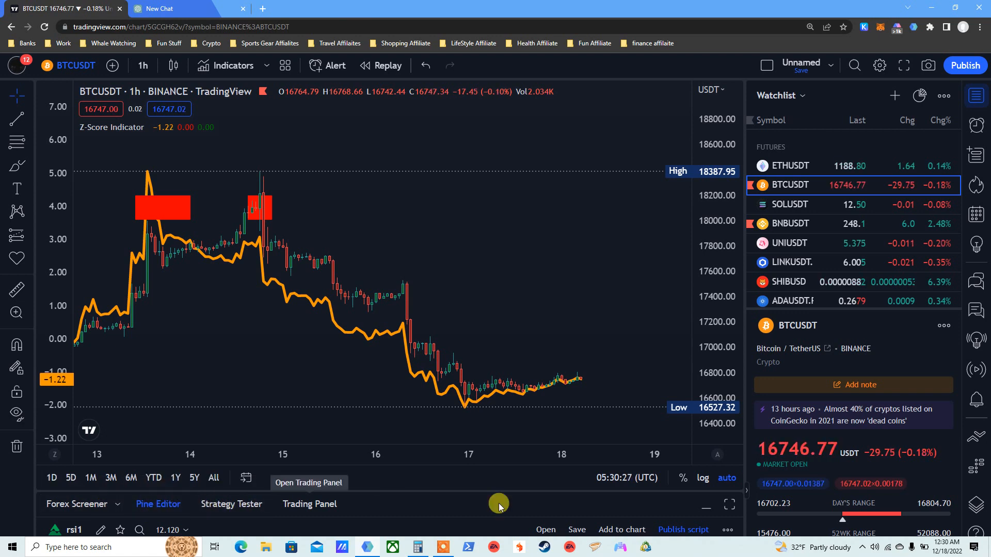
mouse_move(730, 506)
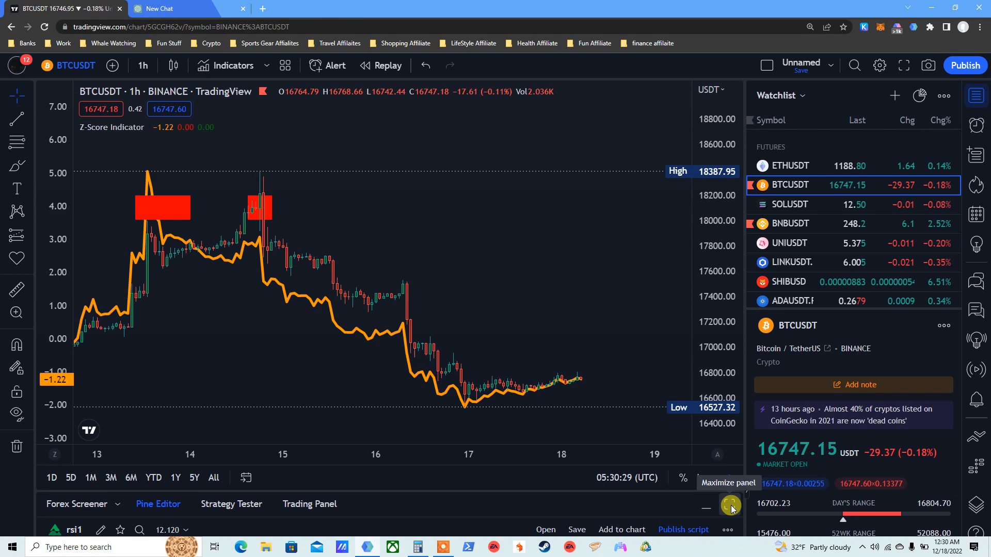
Maximize the Pine Editor so the rsi1 Z-Score script fills the workspace
left_click(727, 505)
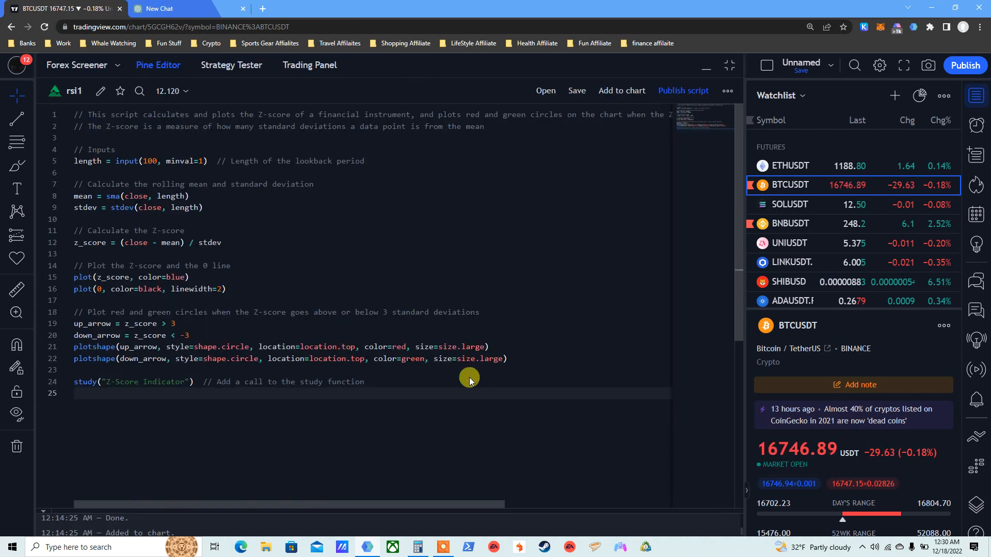
mouse_move(216, 209)
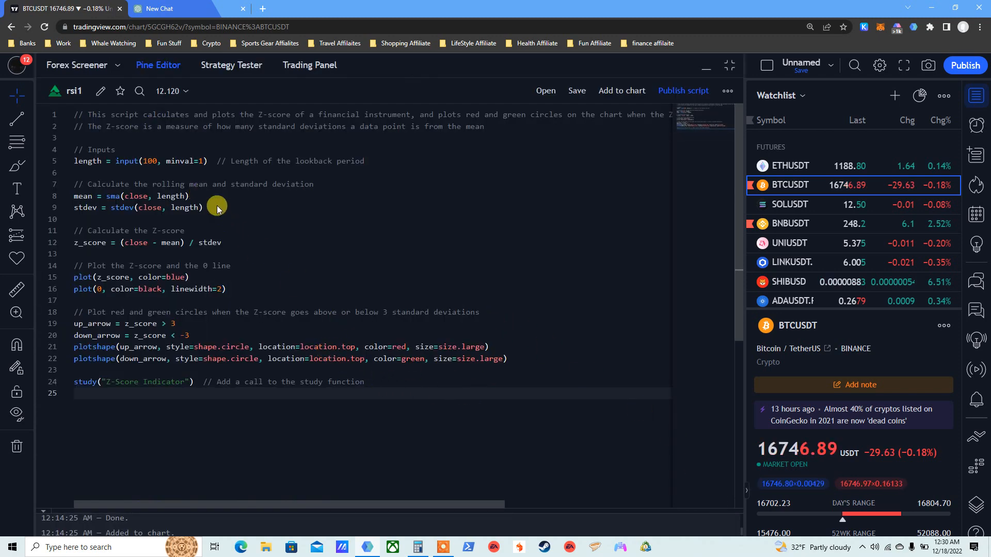
mouse_move(374, 217)
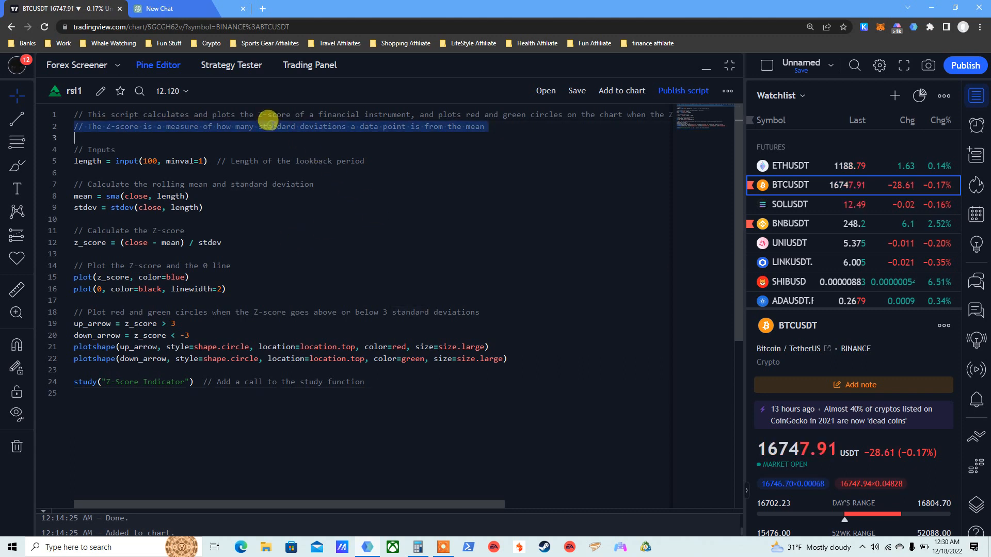
mouse_move(329, 146)
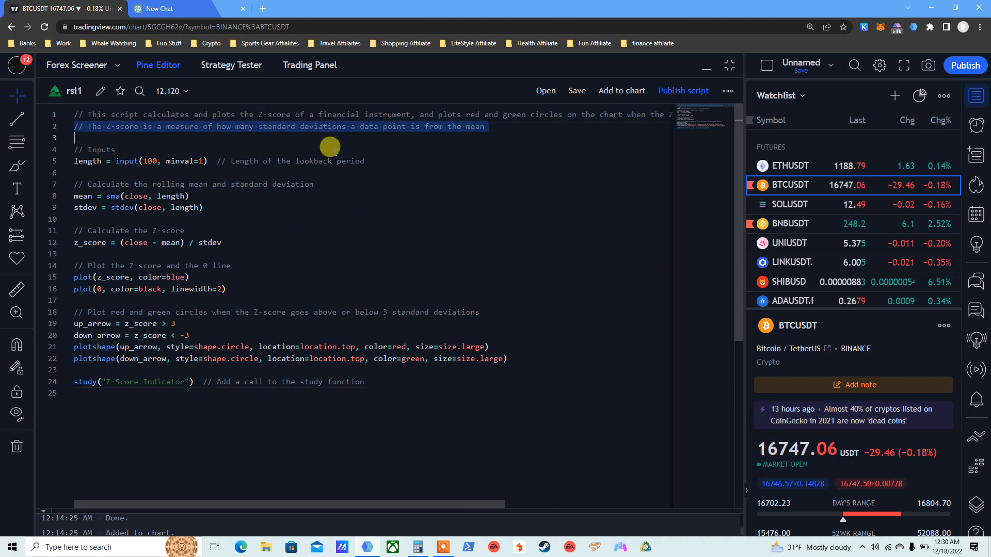
mouse_move(241, 144)
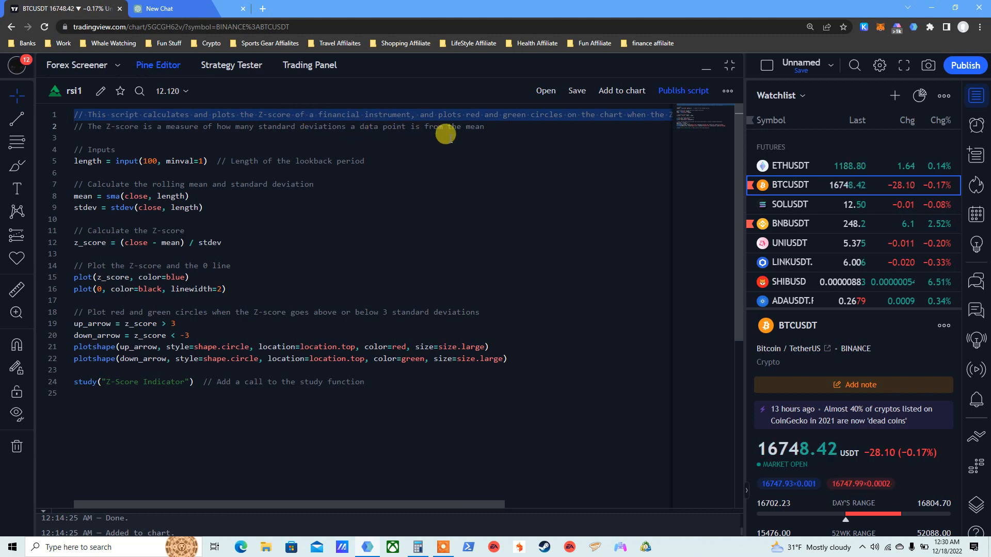
mouse_move(561, 119)
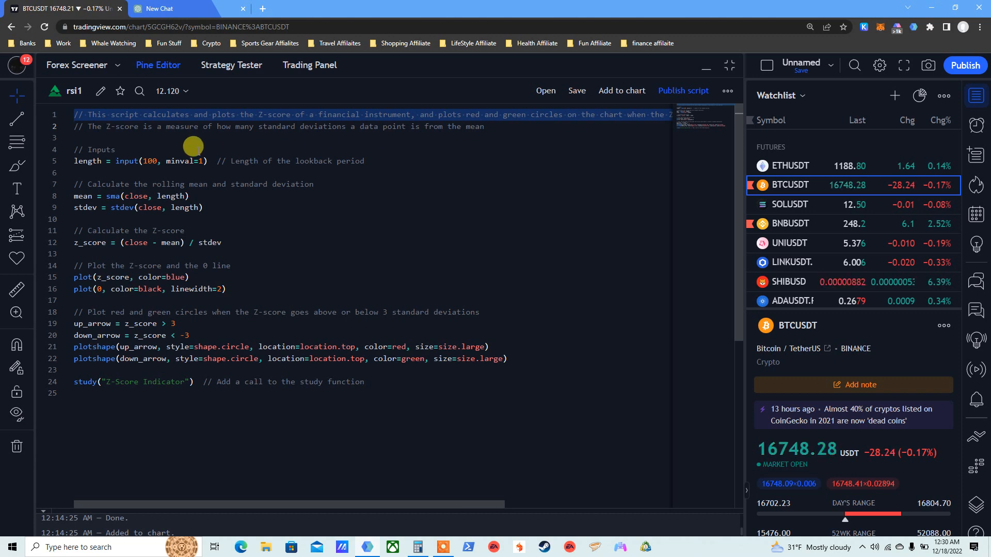
mouse_move(292, 127)
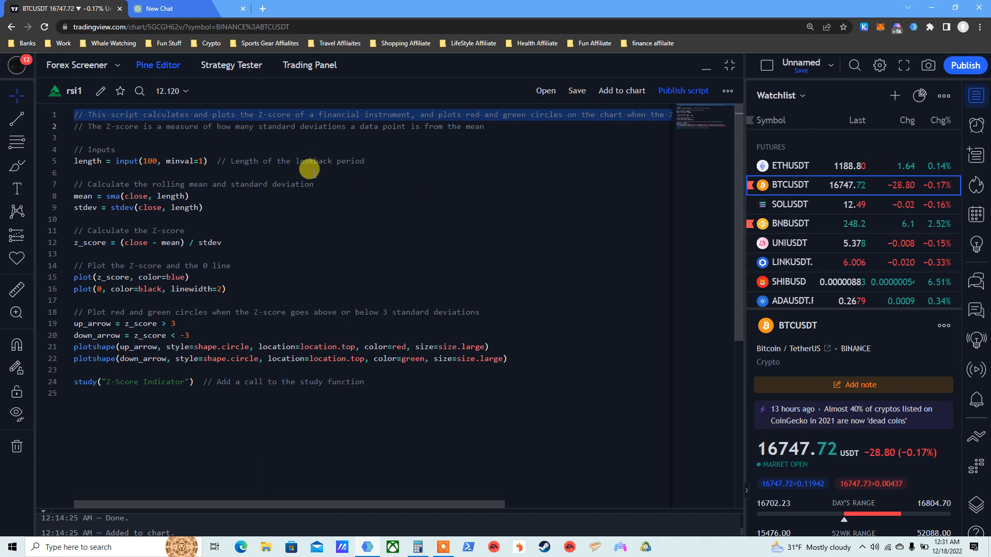
mouse_move(146, 156)
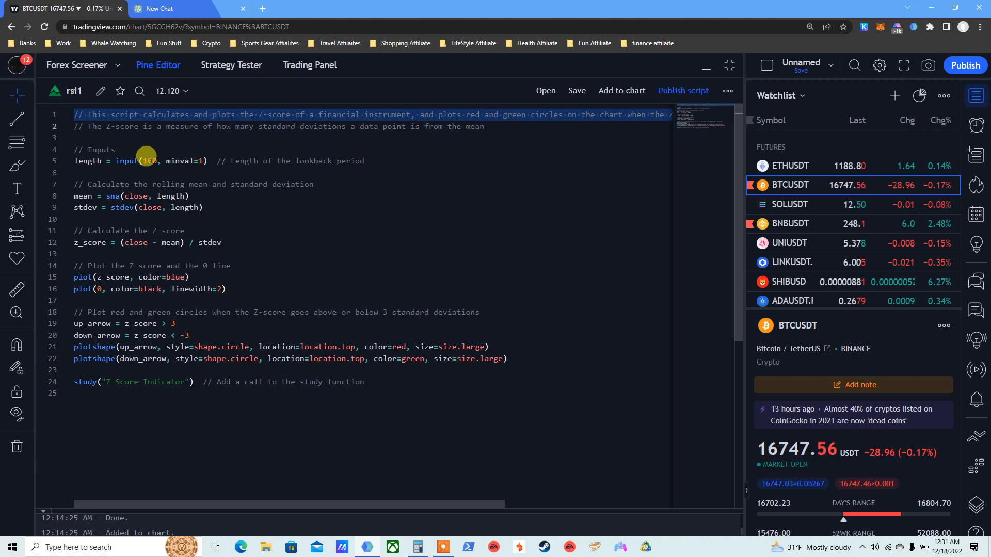
mouse_move(213, 176)
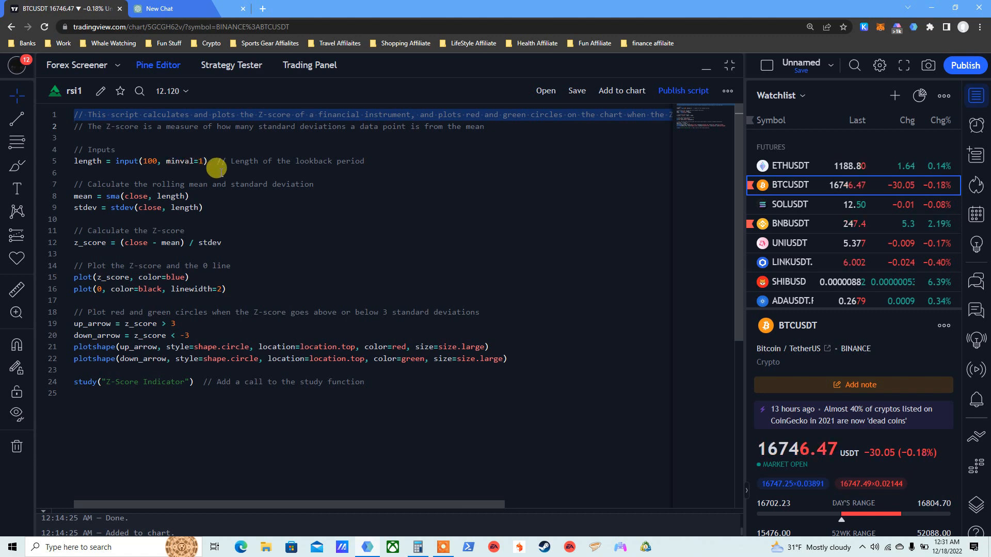
mouse_move(249, 166)
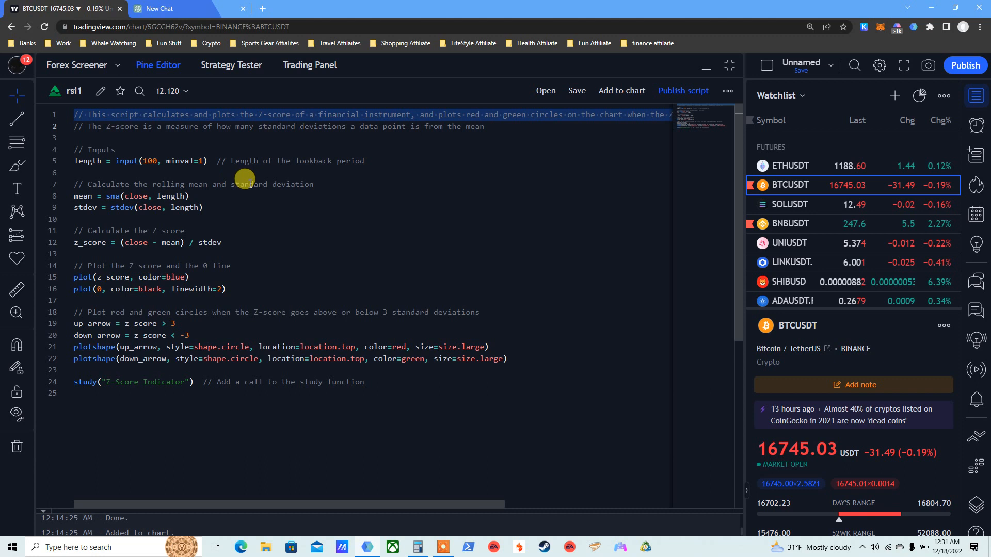
mouse_move(80, 199)
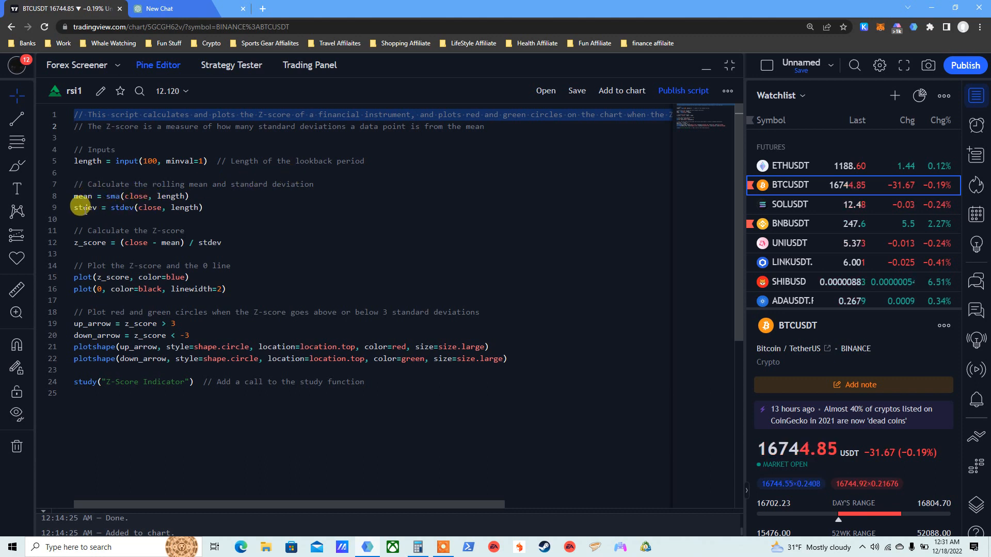
mouse_move(166, 209)
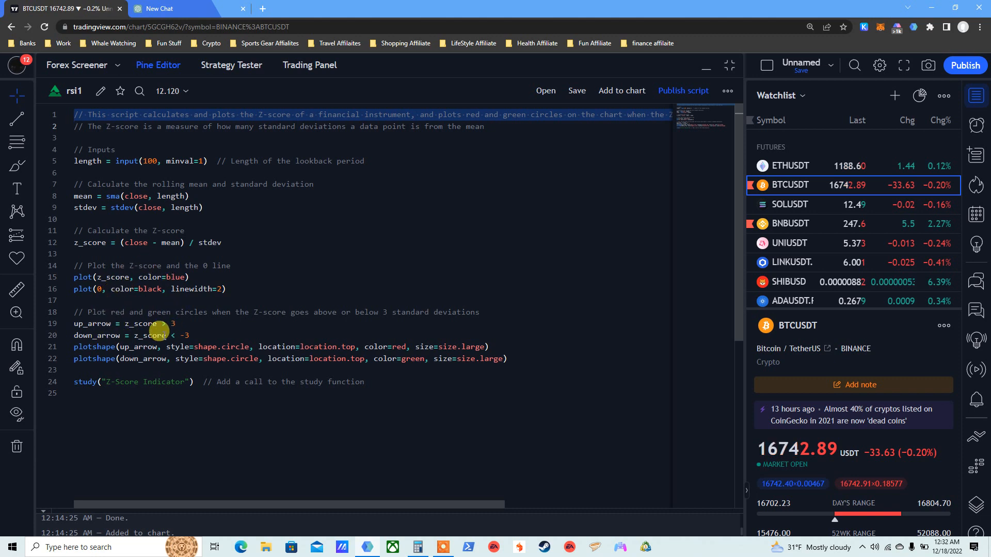
mouse_move(177, 277)
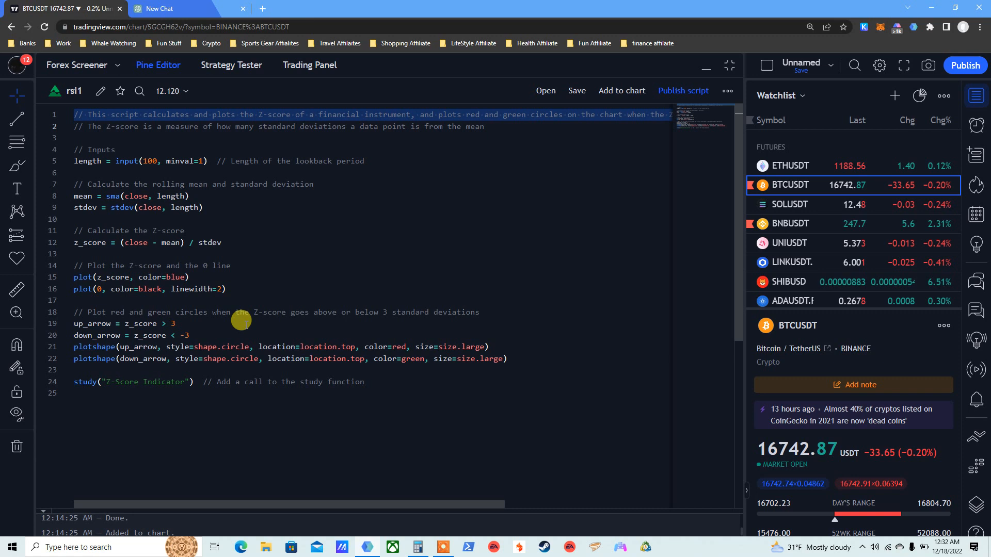
mouse_move(108, 312)
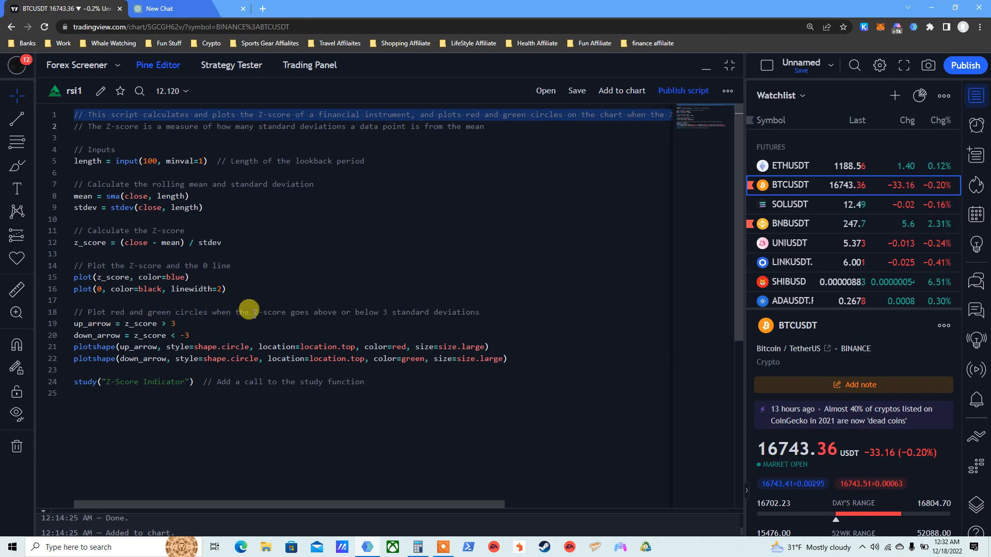
mouse_move(377, 310)
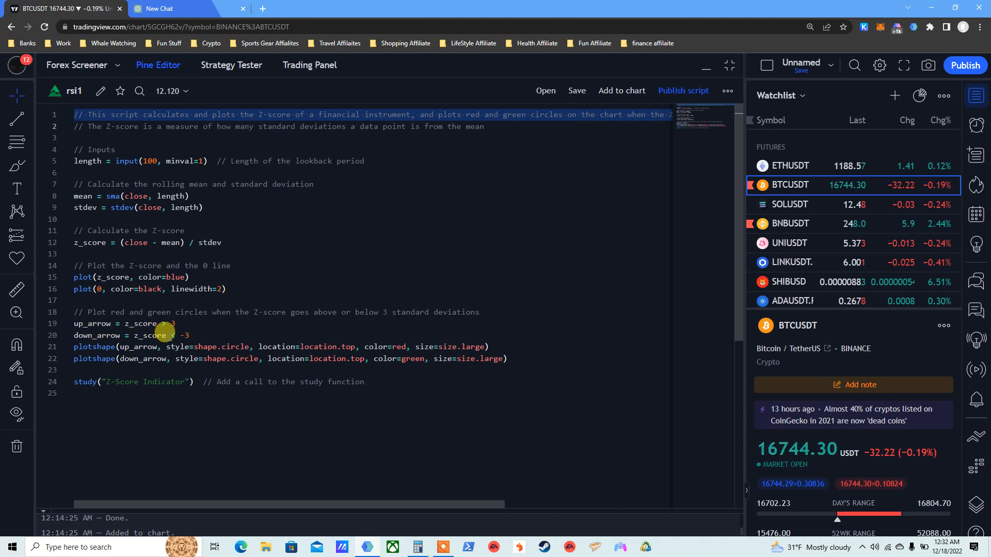
mouse_move(196, 333)
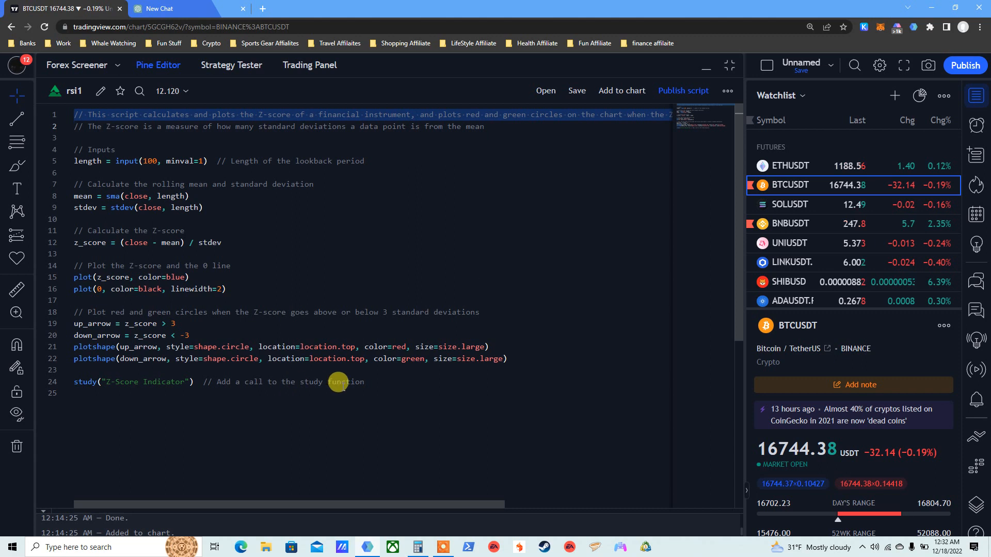
mouse_move(542, 162)
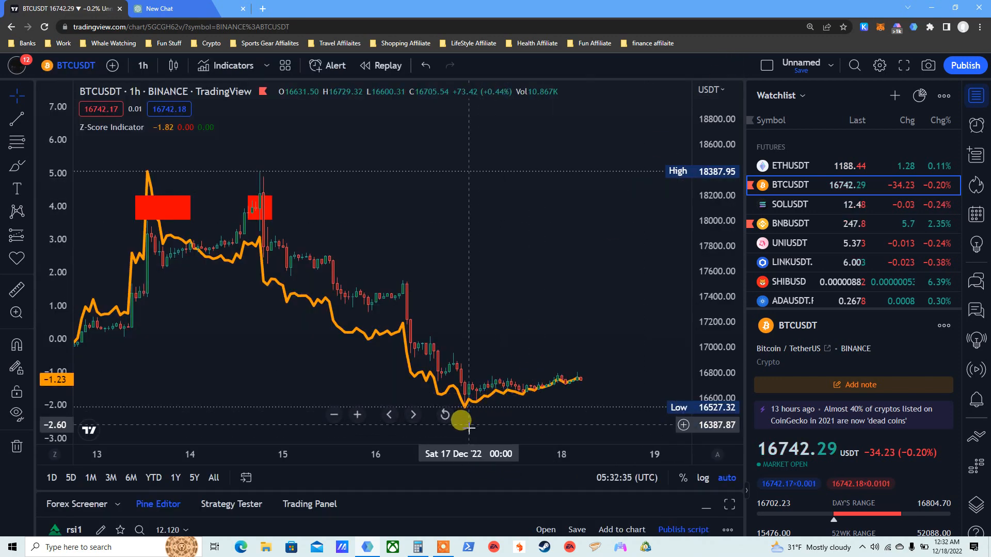
mouse_move(432, 467)
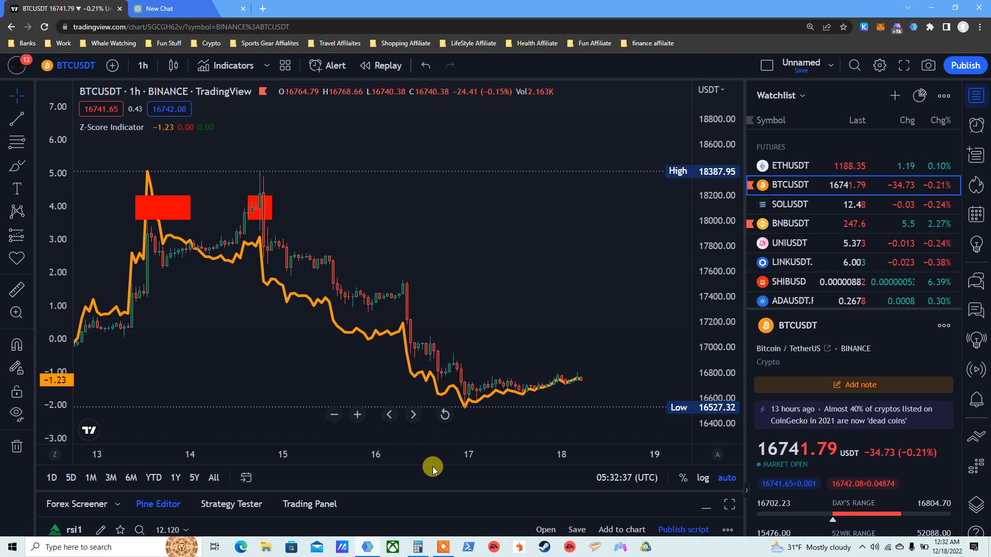
mouse_move(434, 236)
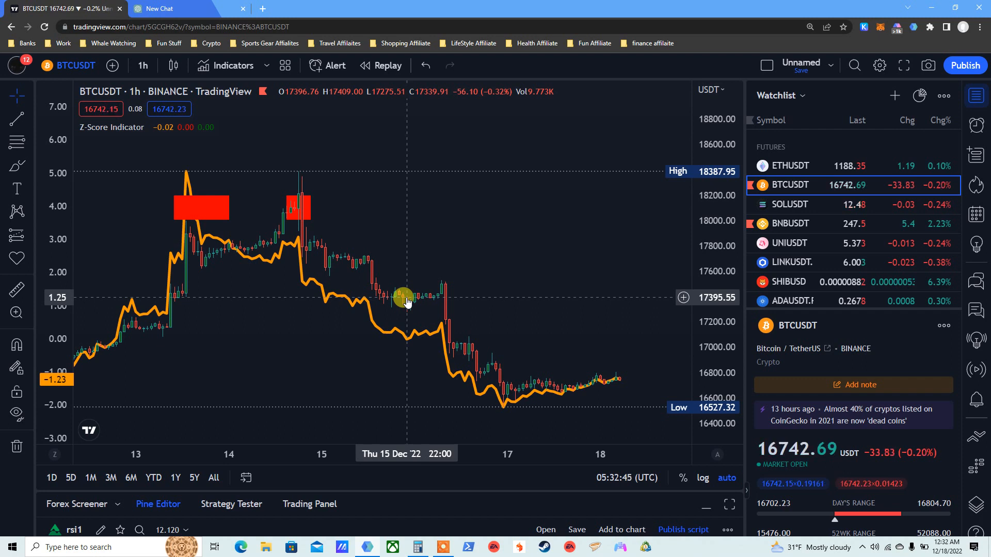
mouse_move(400, 231)
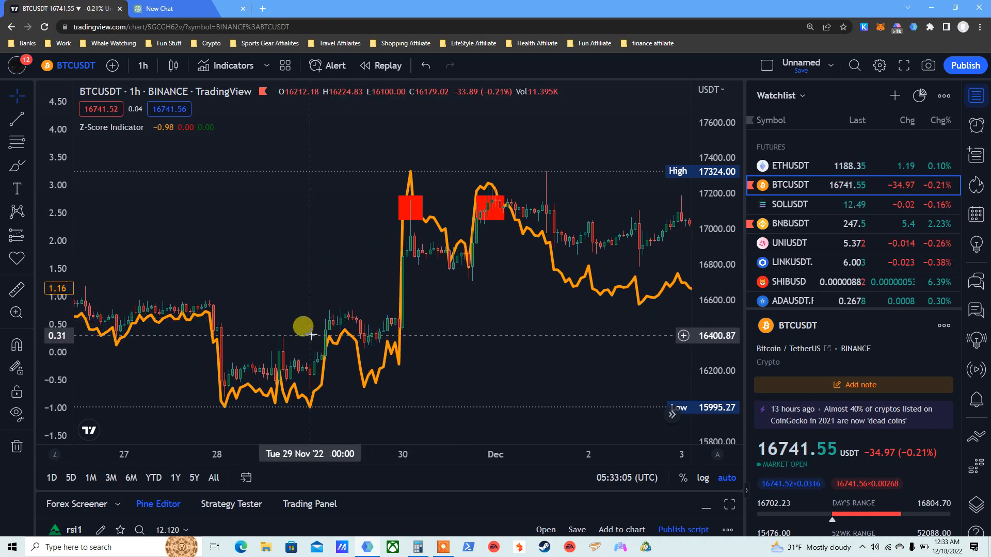
mouse_move(426, 234)
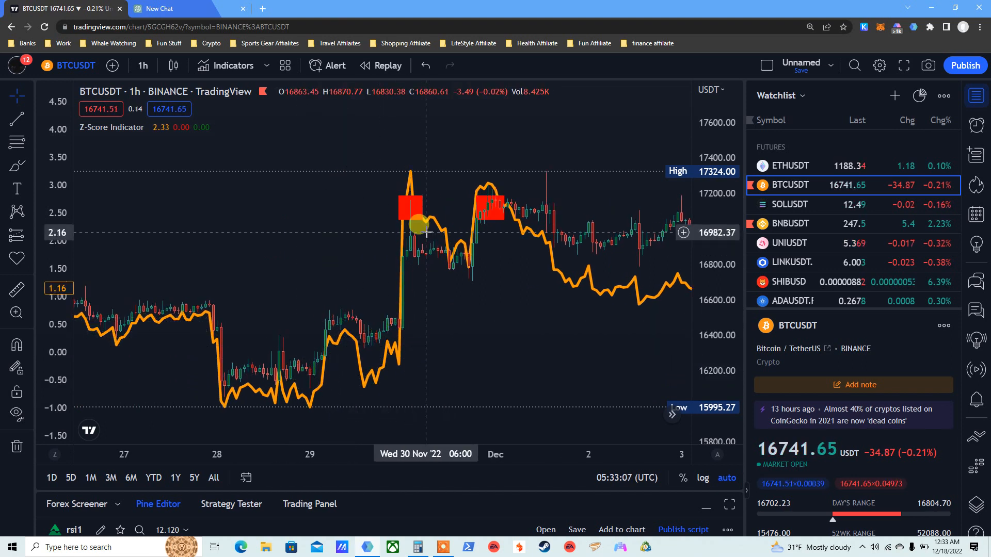
mouse_move(407, 222)
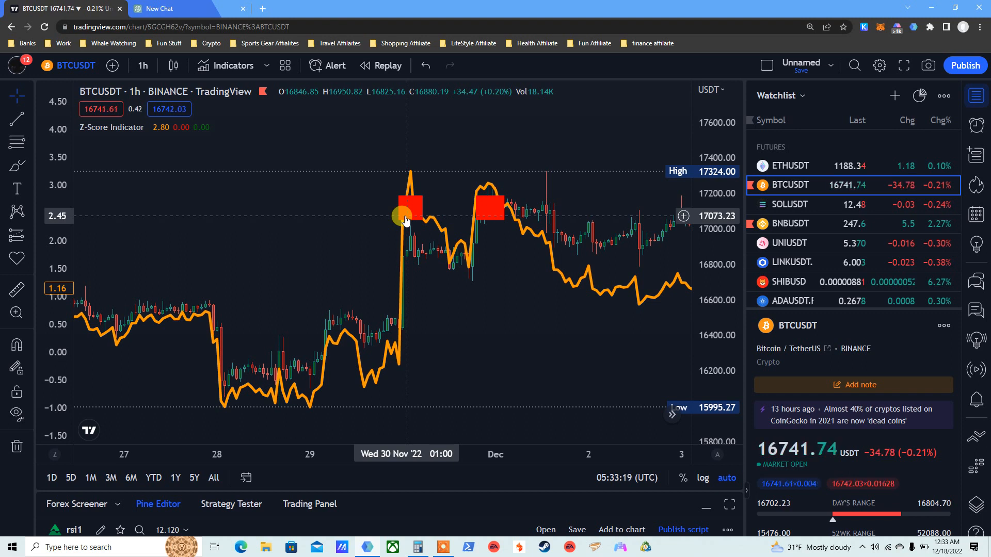
mouse_move(408, 210)
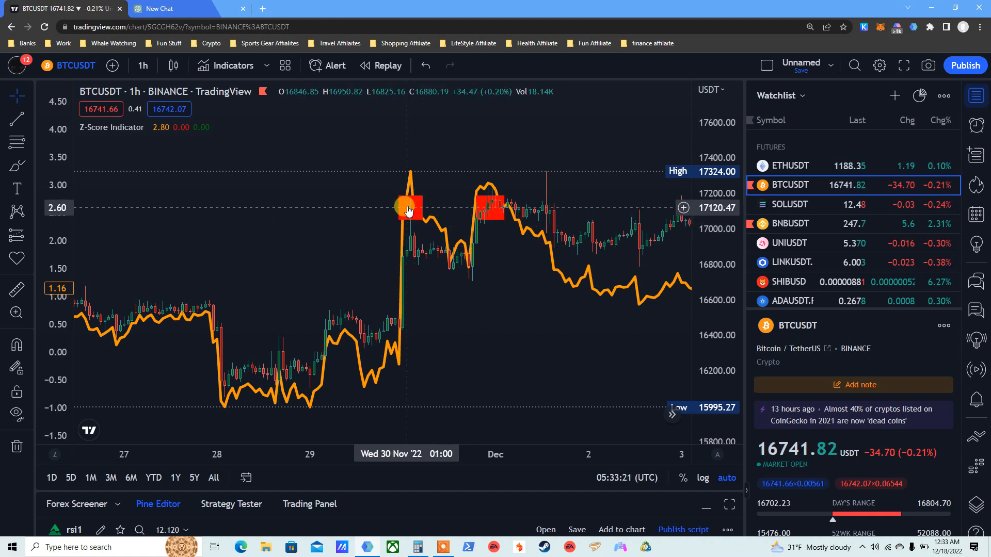
mouse_move(417, 204)
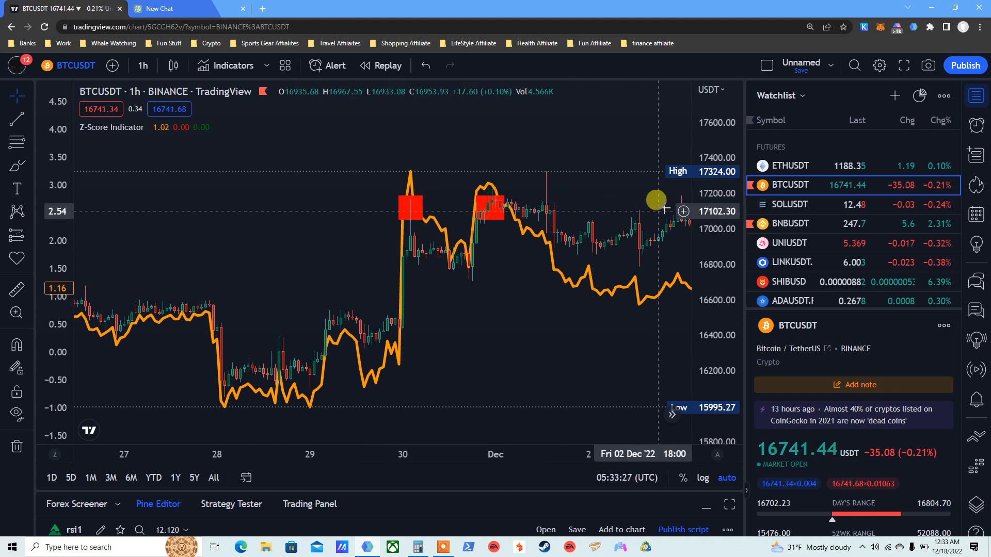
mouse_move(684, 208)
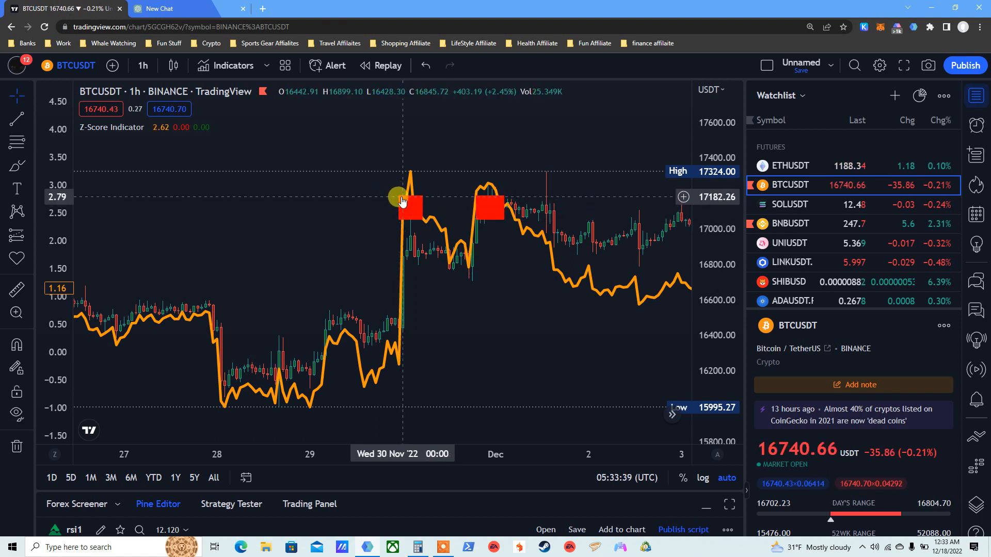
mouse_move(398, 205)
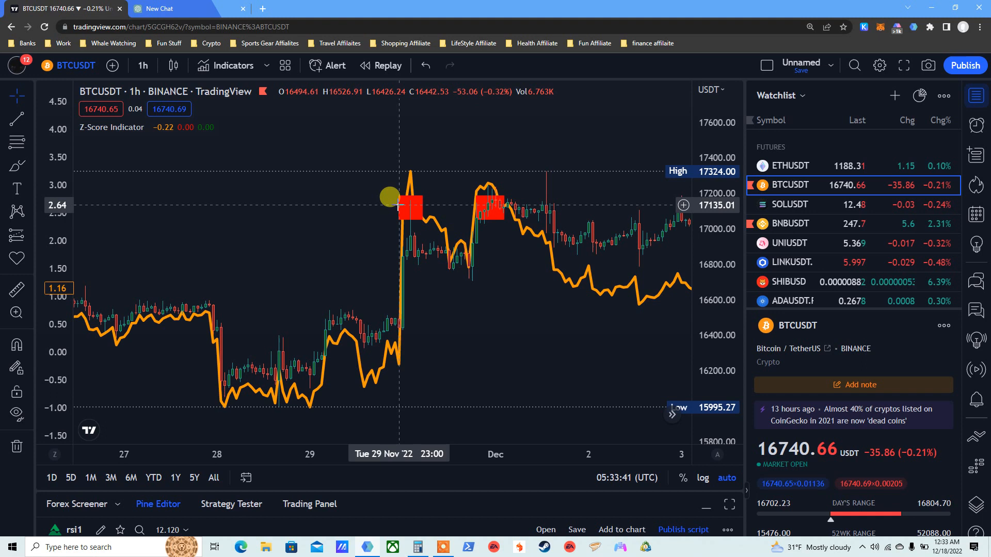
mouse_move(86, 186)
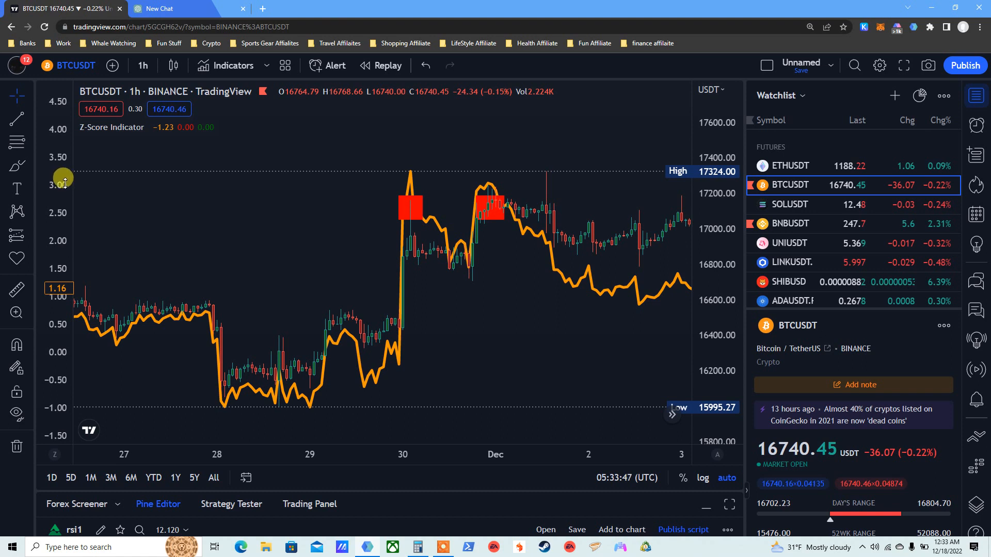
mouse_move(405, 172)
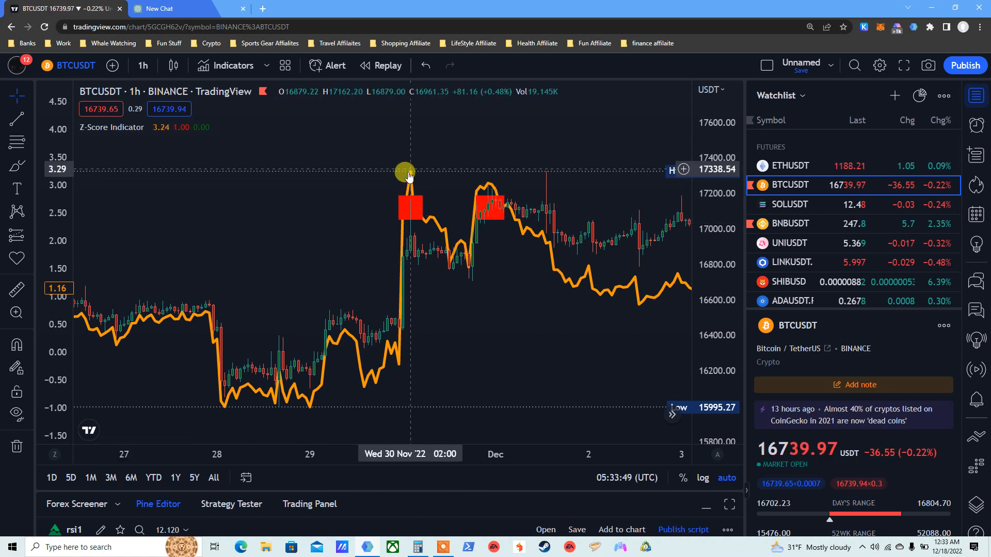
mouse_move(398, 196)
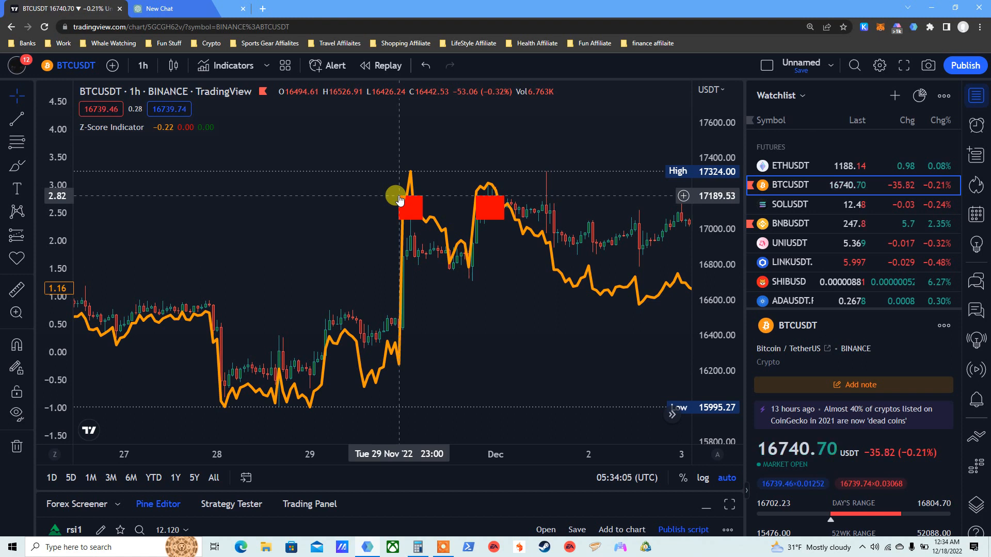
mouse_move(414, 203)
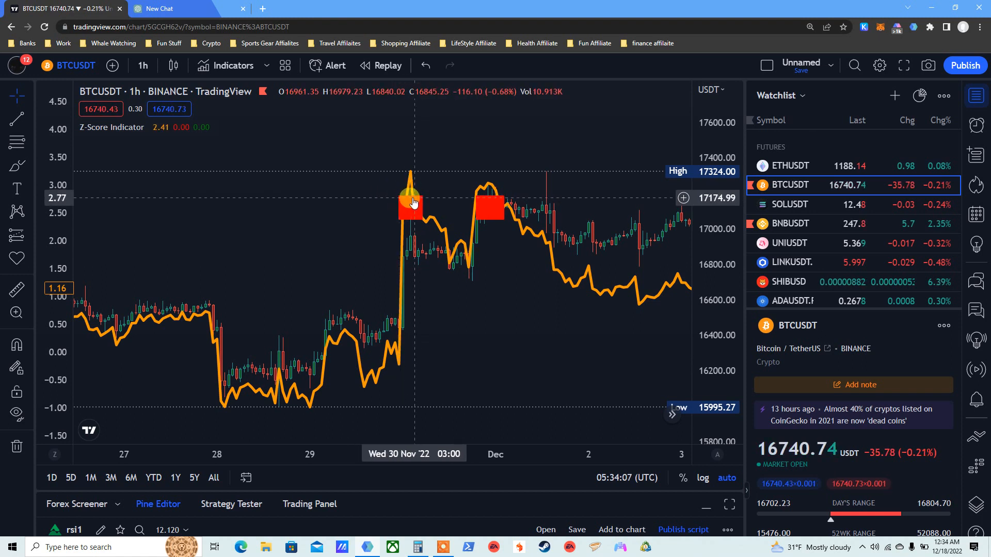
mouse_move(458, 247)
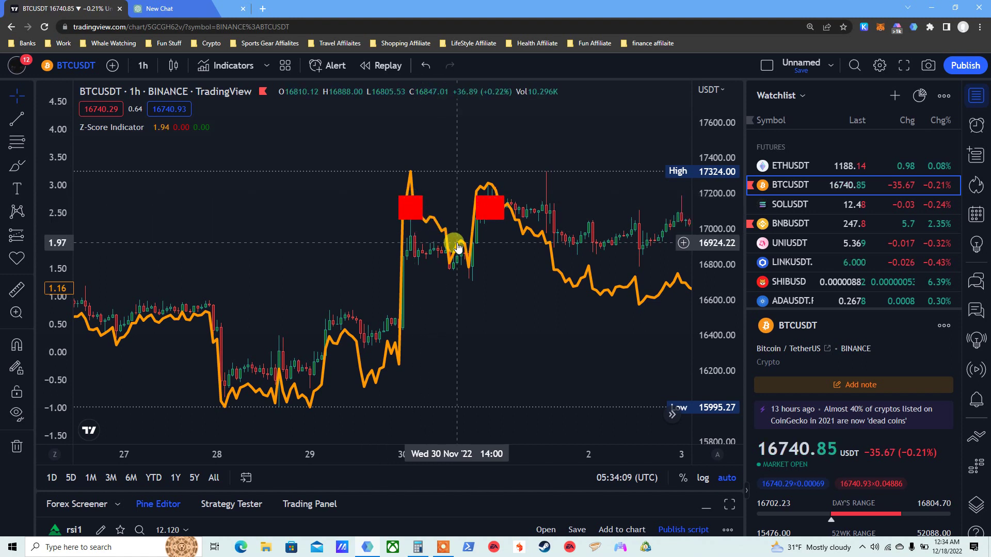
mouse_move(472, 270)
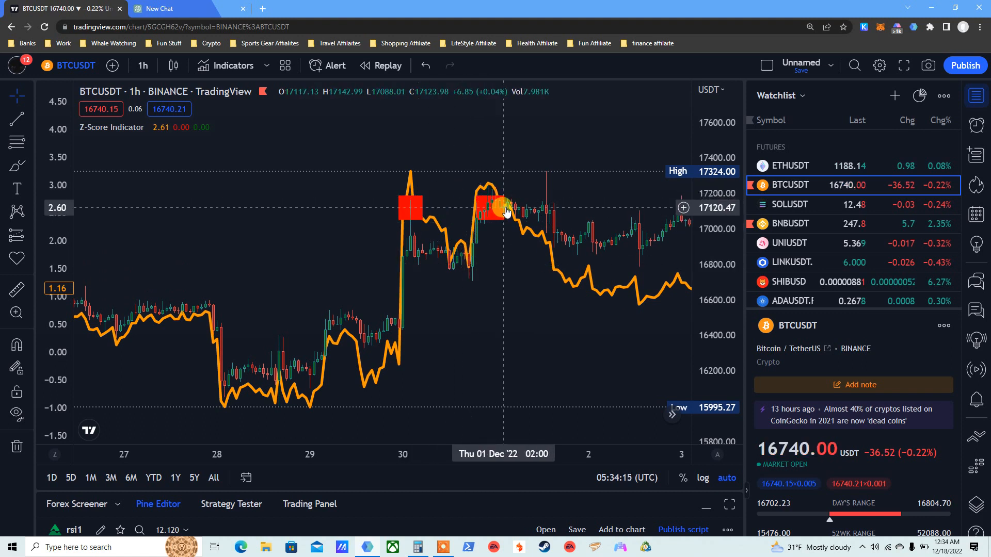
mouse_move(485, 203)
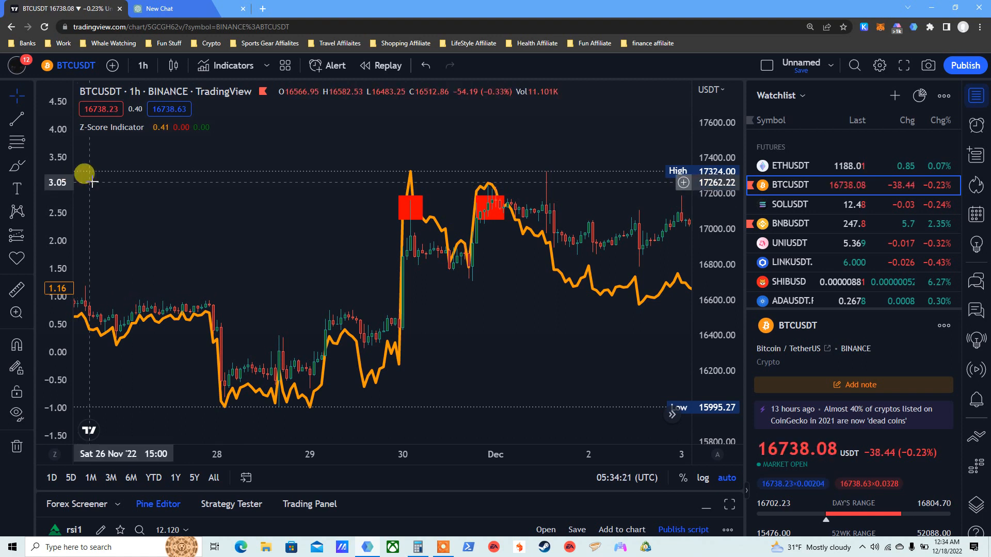
mouse_move(449, 199)
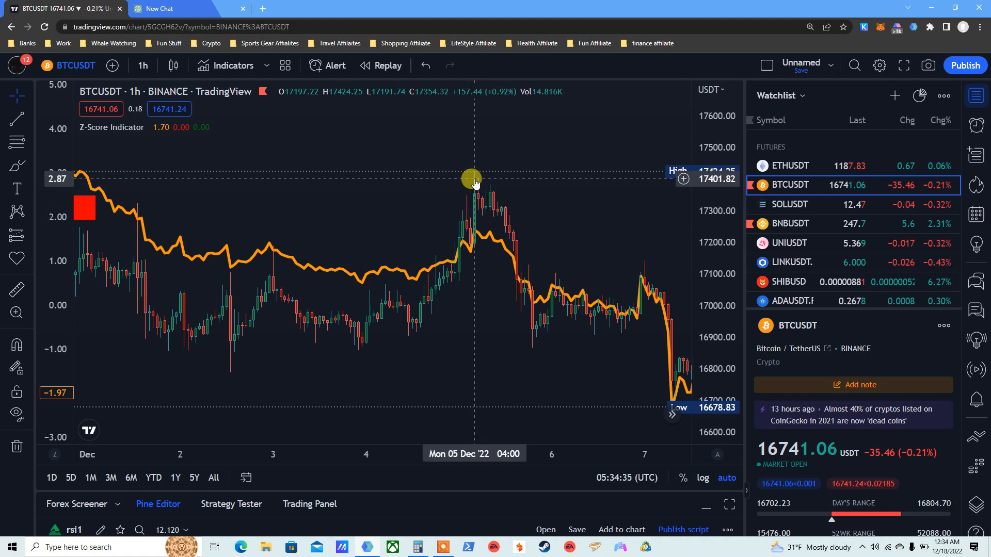
mouse_move(234, 333)
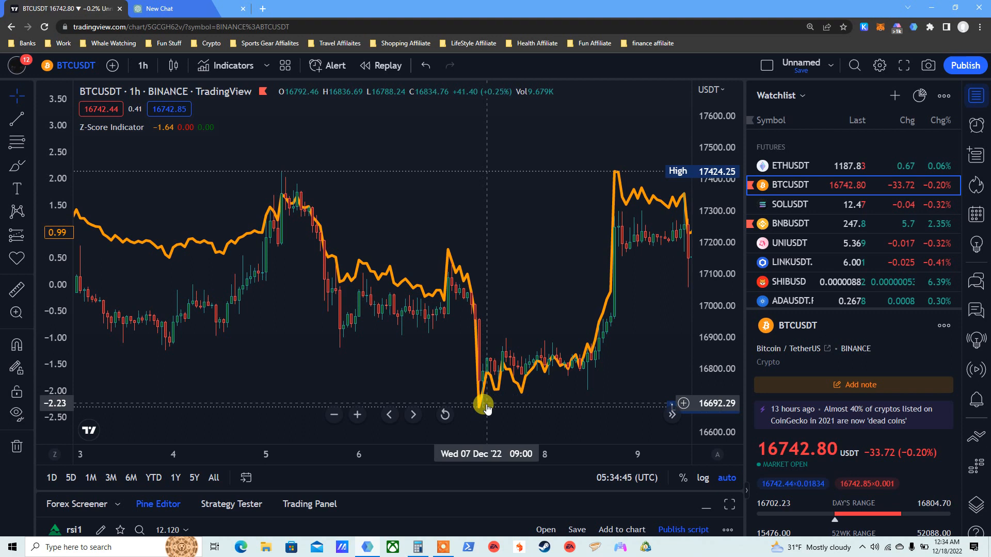
mouse_move(477, 408)
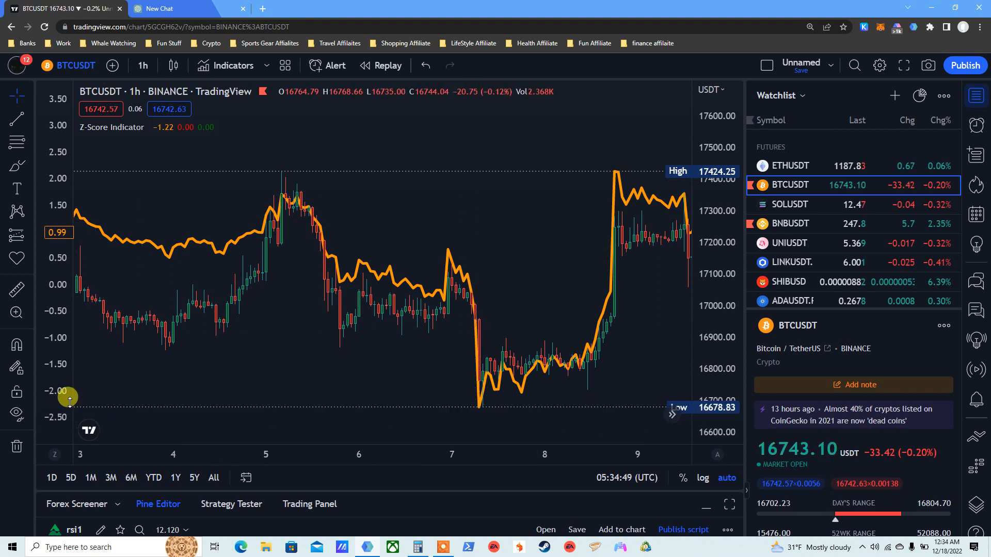
mouse_move(84, 404)
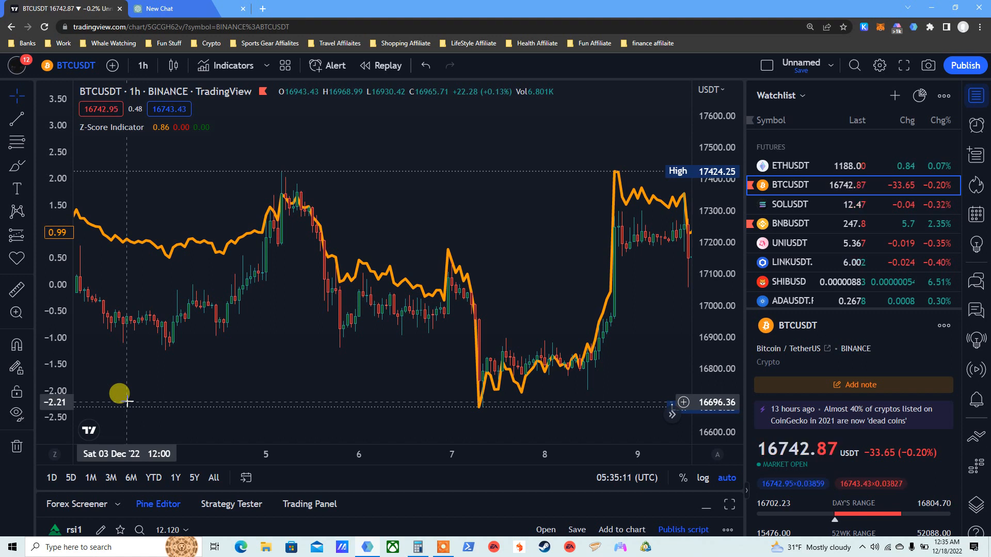
mouse_move(75, 401)
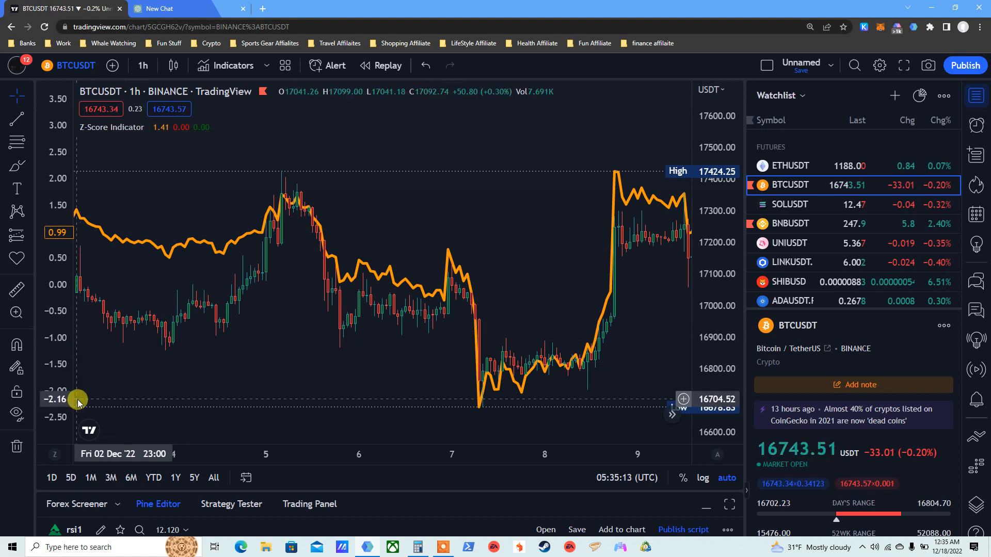
mouse_move(453, 382)
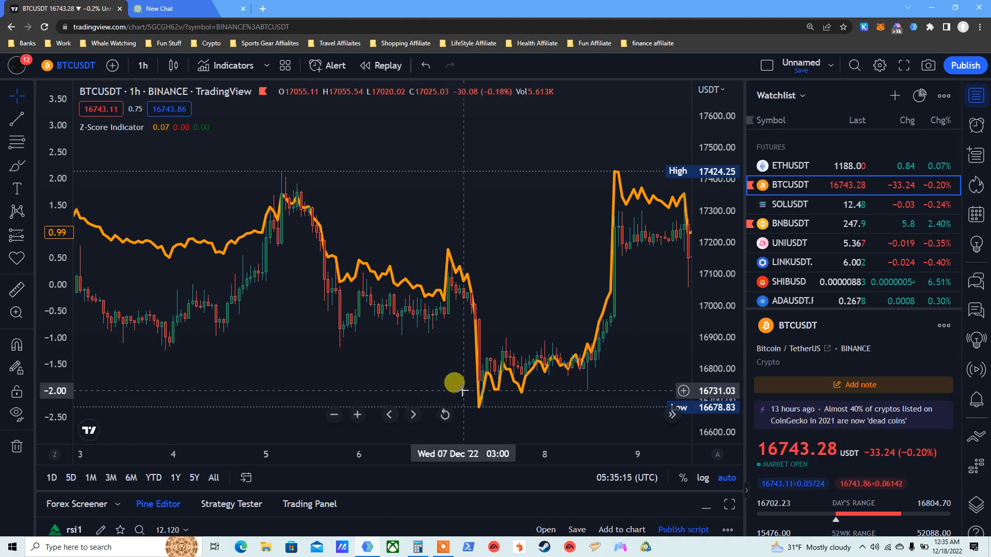
mouse_move(517, 387)
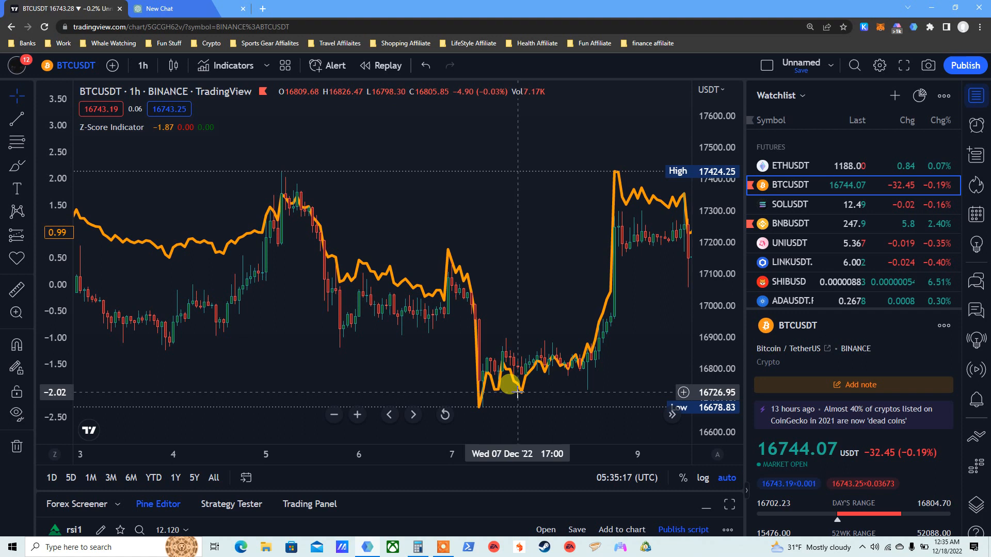
mouse_move(571, 370)
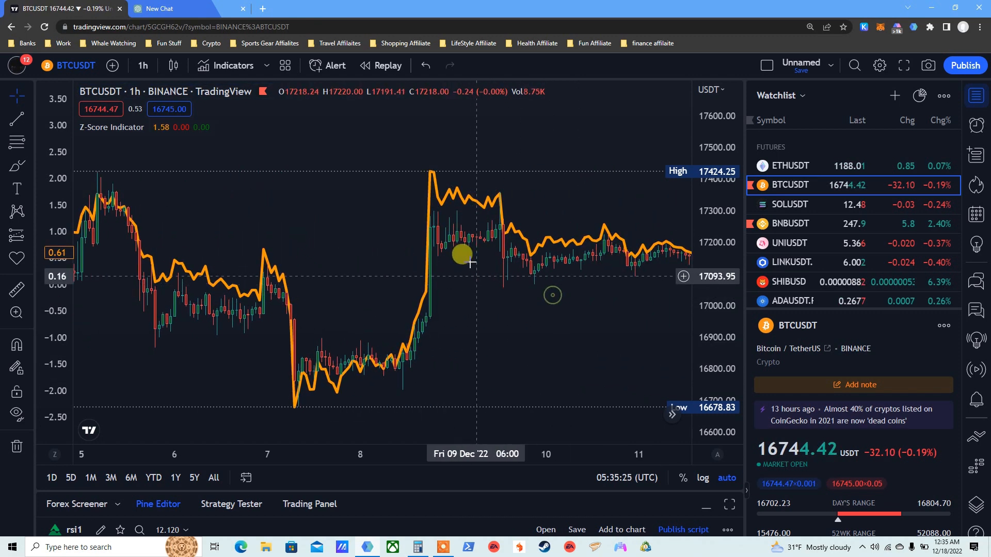
mouse_move(372, 379)
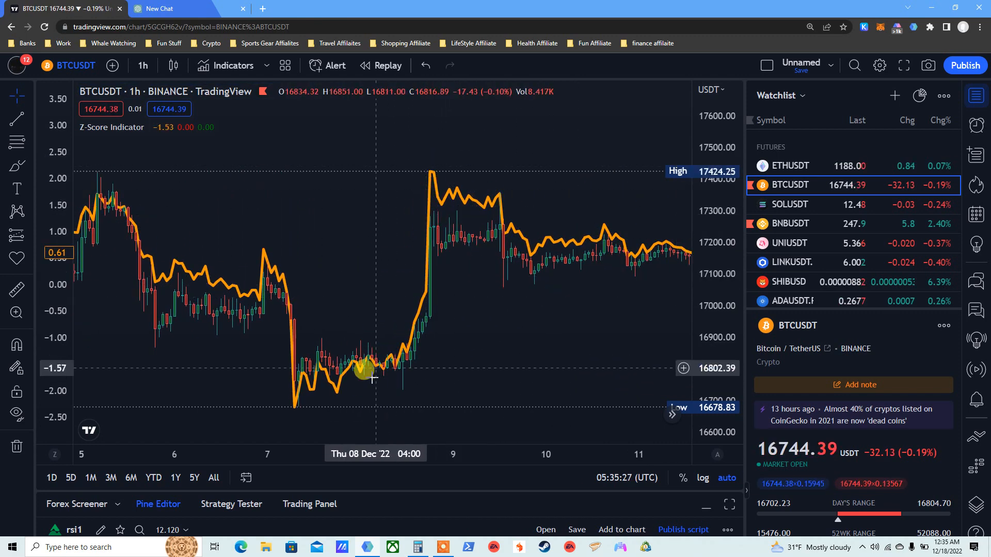
mouse_move(528, 256)
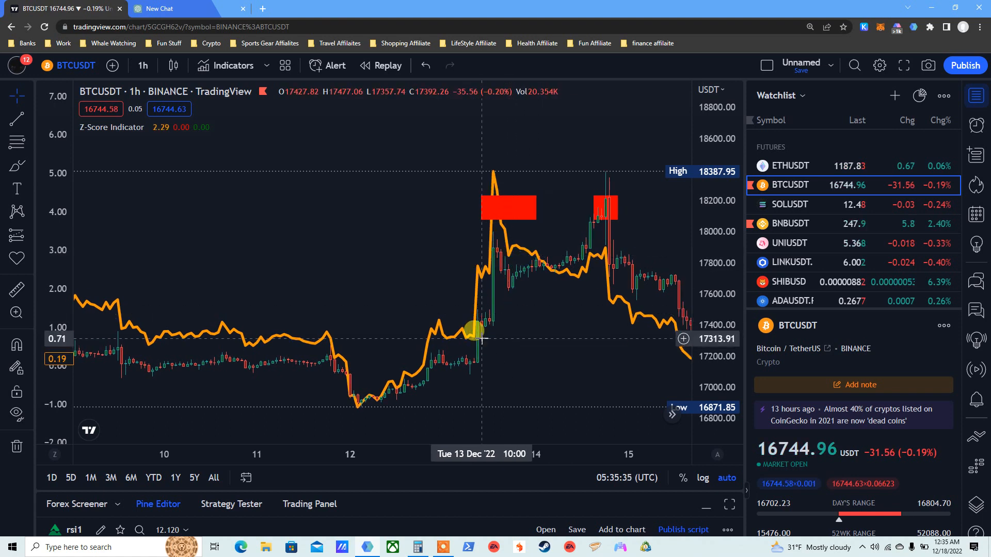
mouse_move(483, 218)
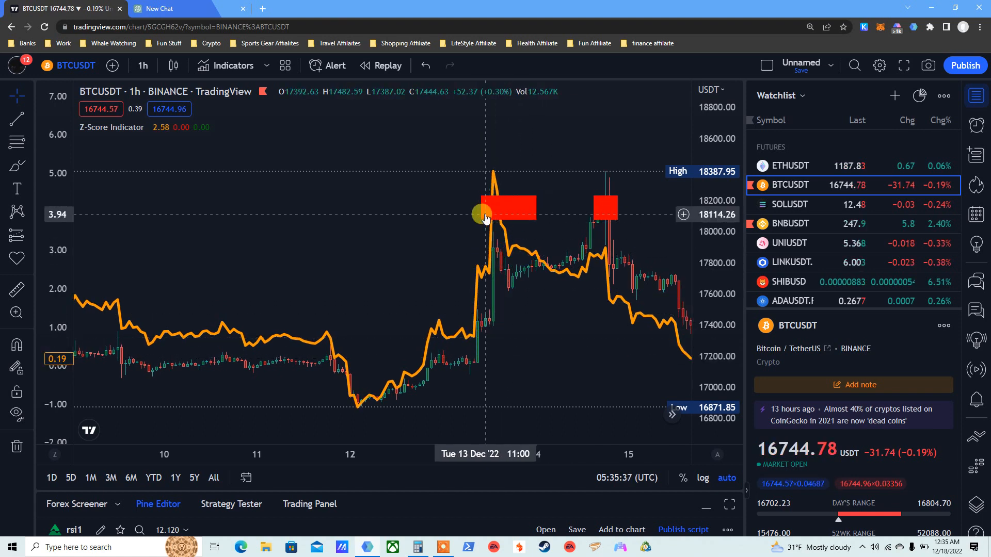
mouse_move(488, 193)
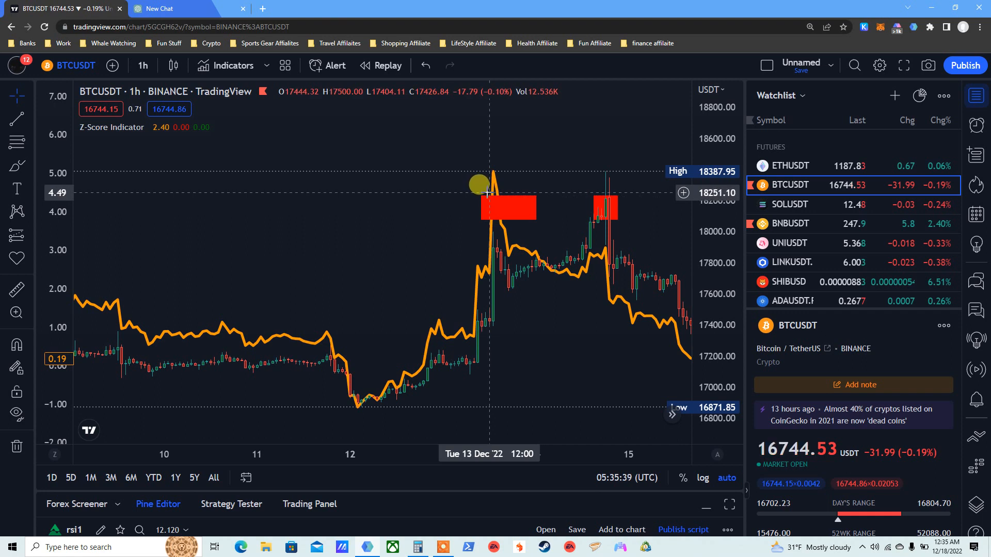
mouse_move(483, 201)
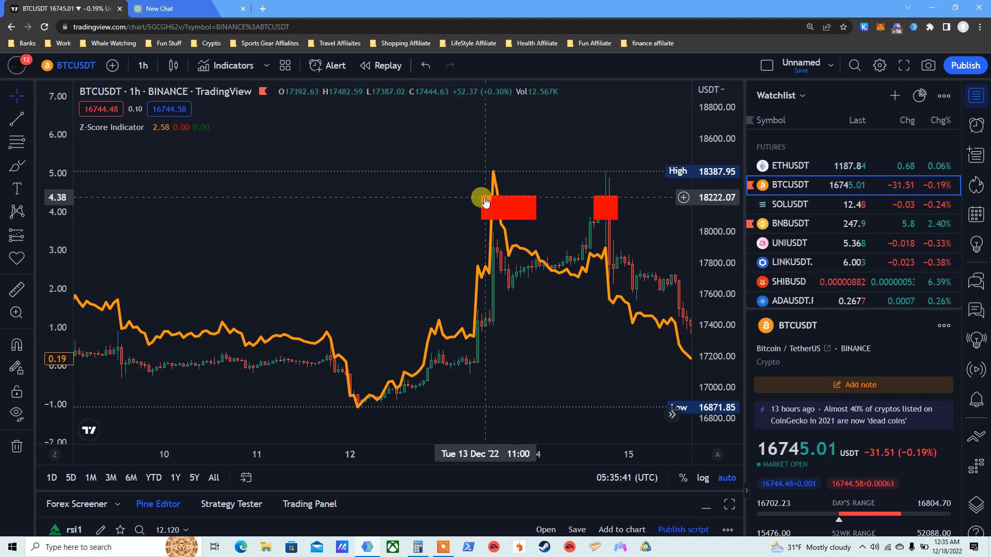
mouse_move(94, 191)
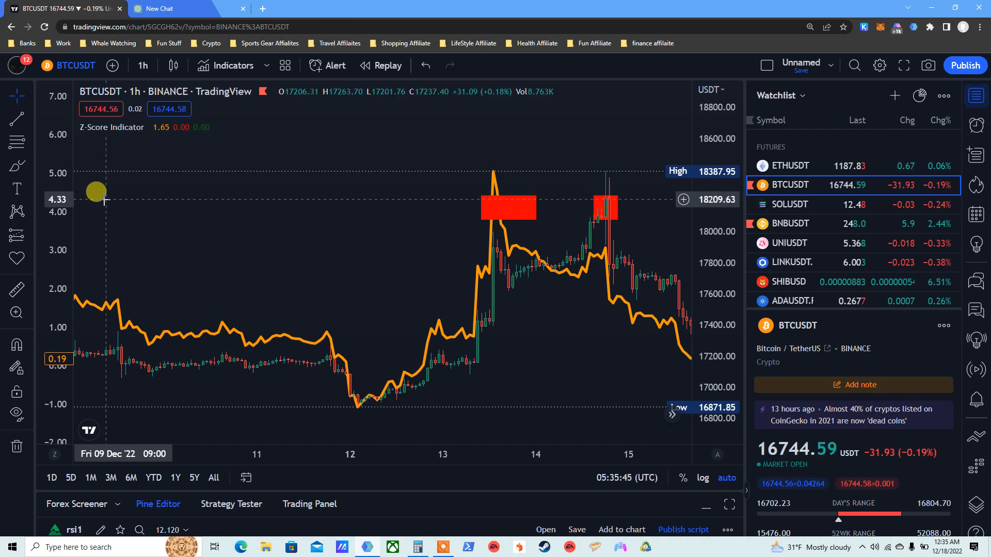
mouse_move(443, 199)
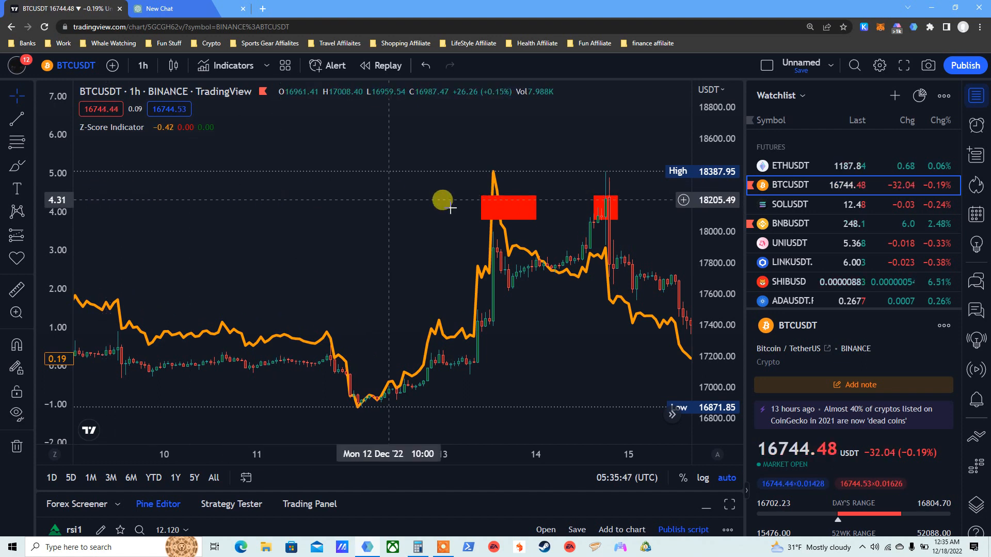
mouse_move(479, 199)
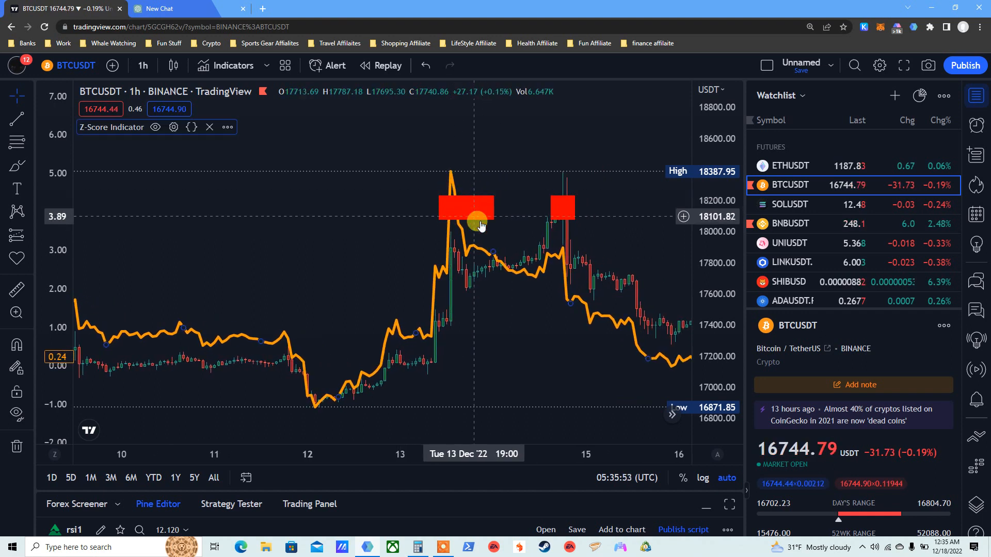
mouse_move(530, 264)
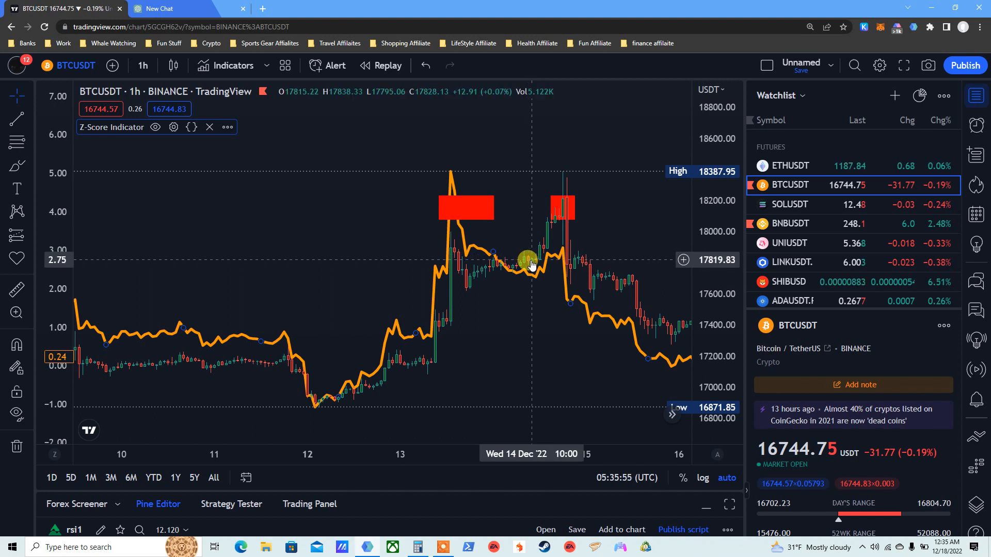
mouse_move(564, 203)
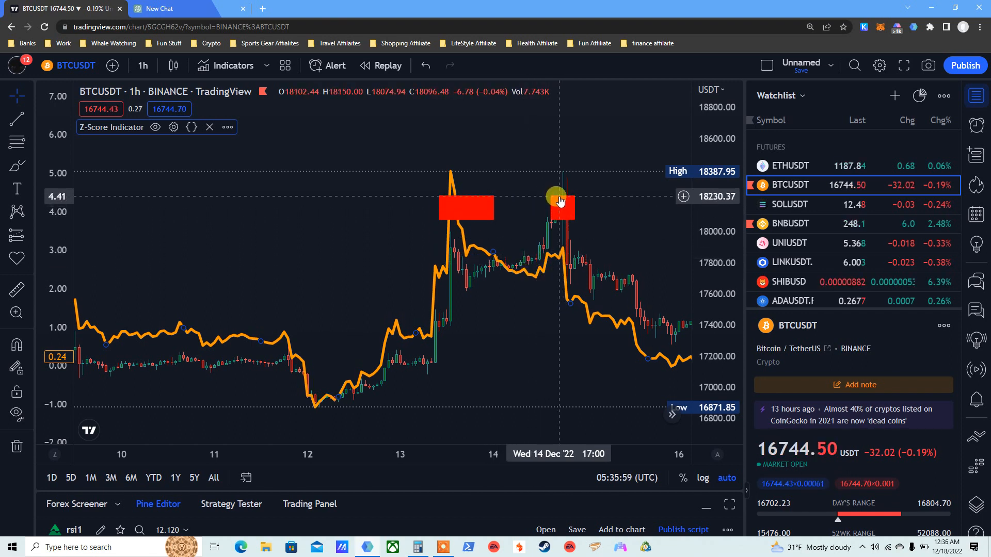
mouse_move(189, 179)
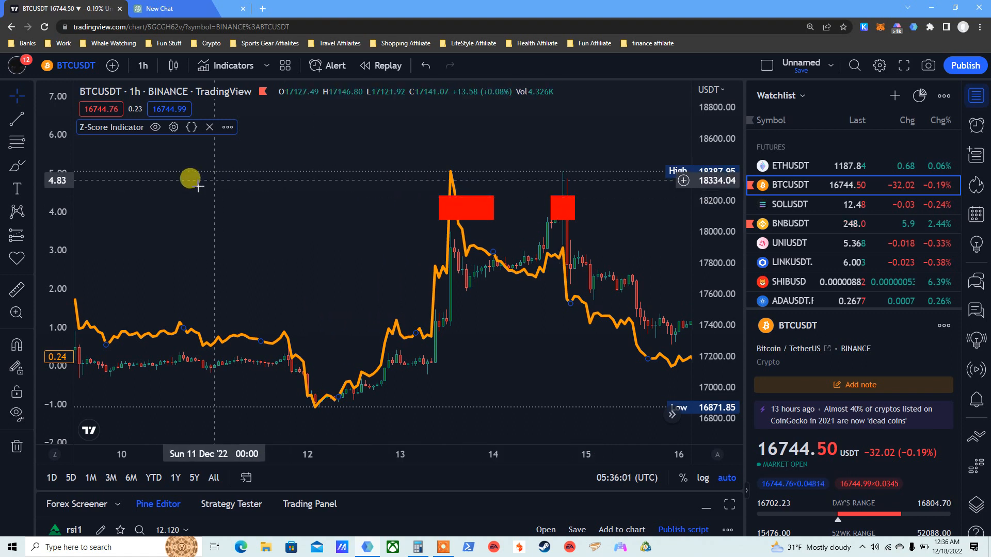
mouse_move(130, 187)
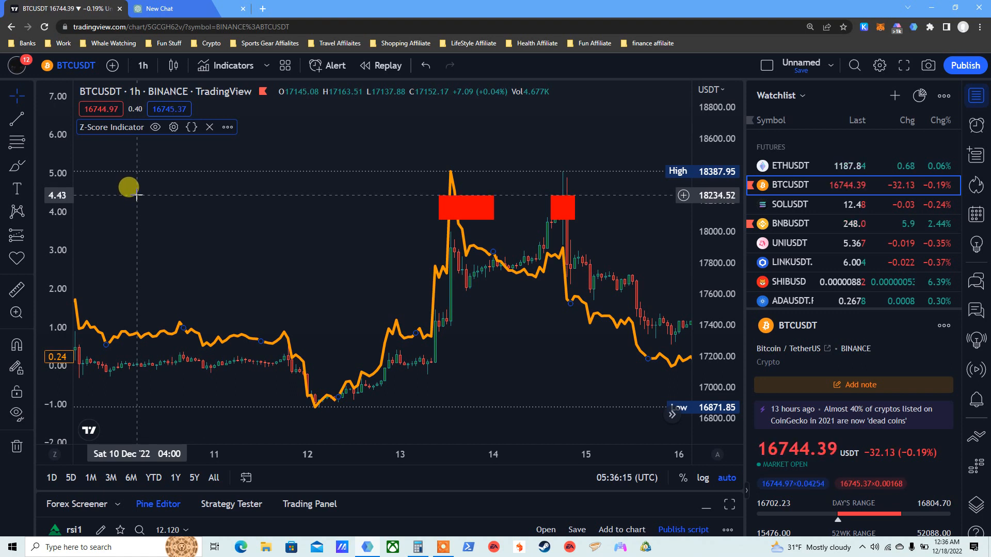
mouse_move(540, 189)
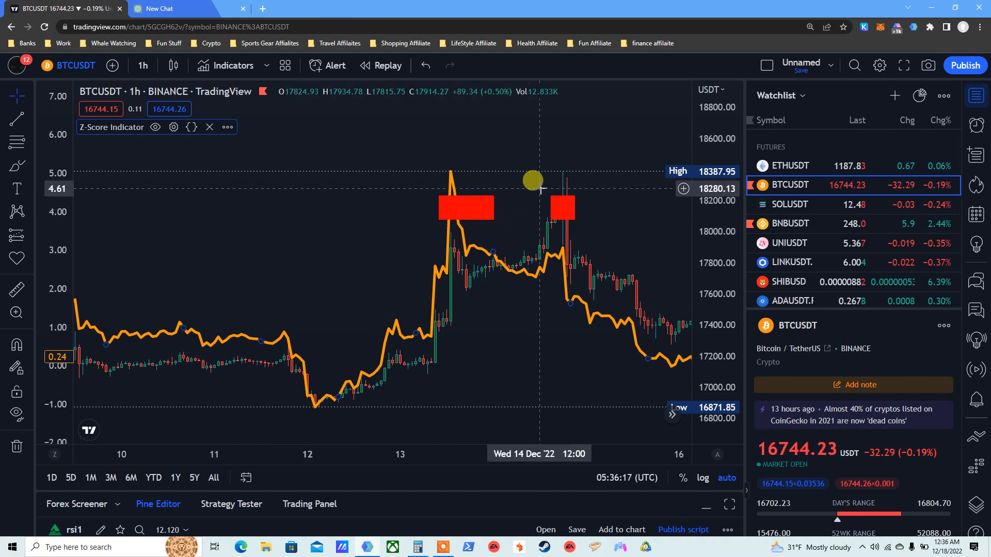
mouse_move(551, 198)
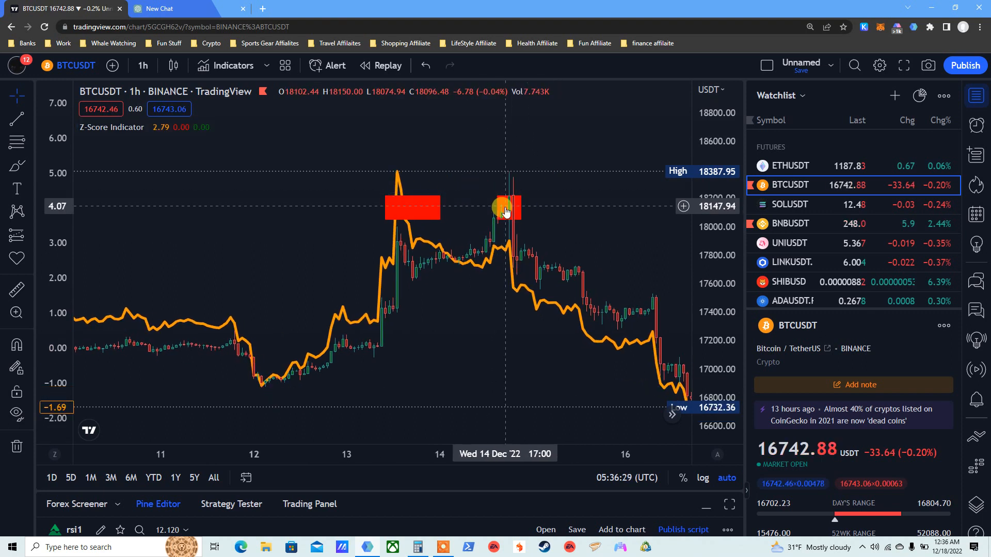
mouse_move(501, 201)
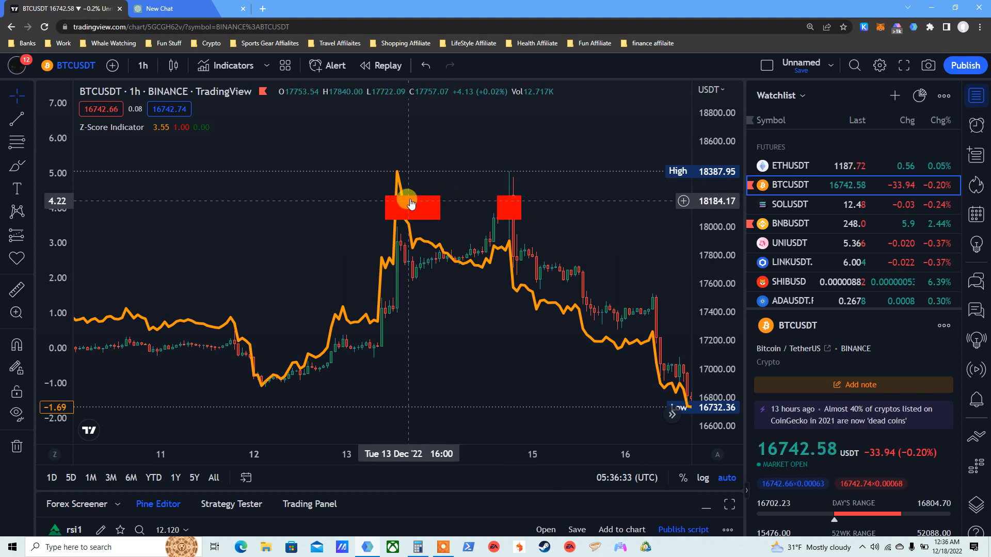
mouse_move(506, 211)
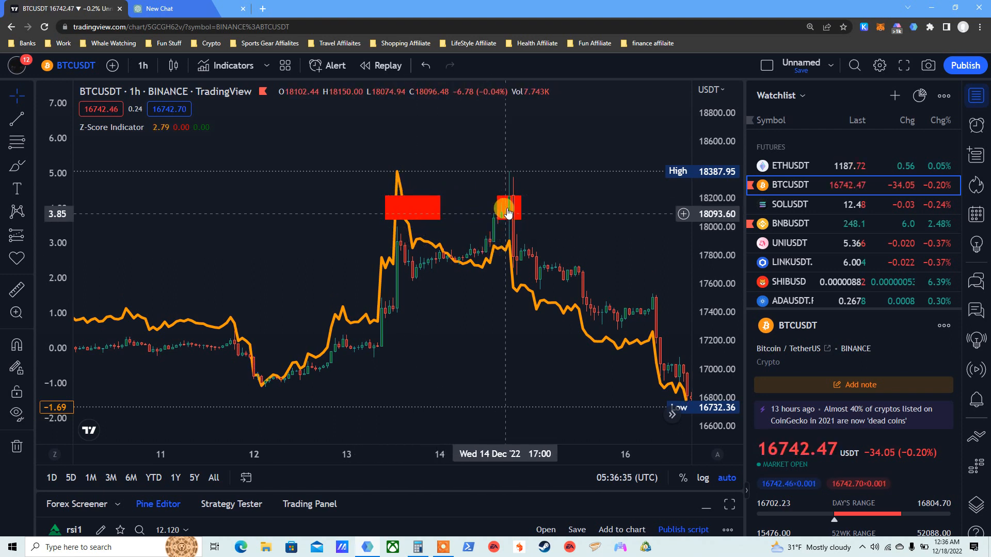
mouse_move(511, 199)
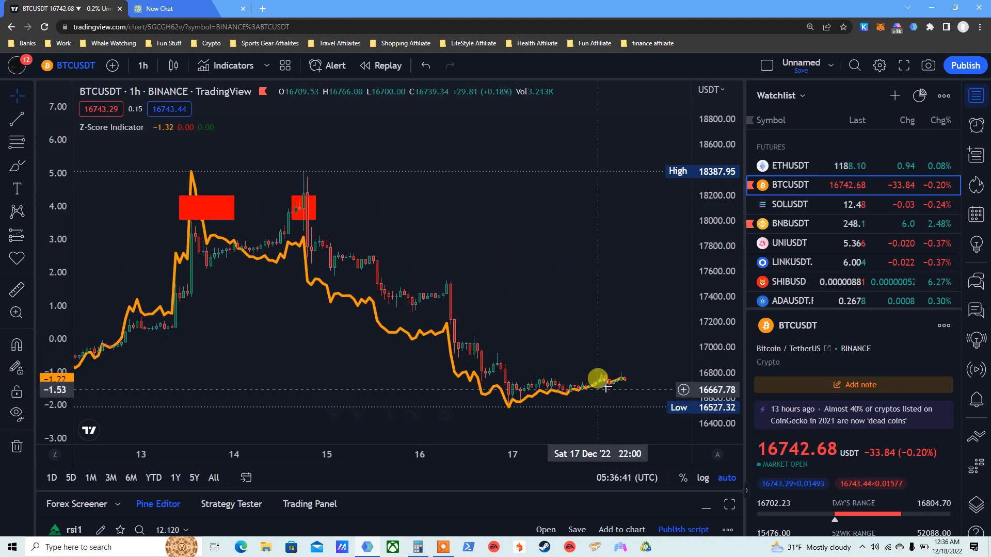
mouse_move(623, 385)
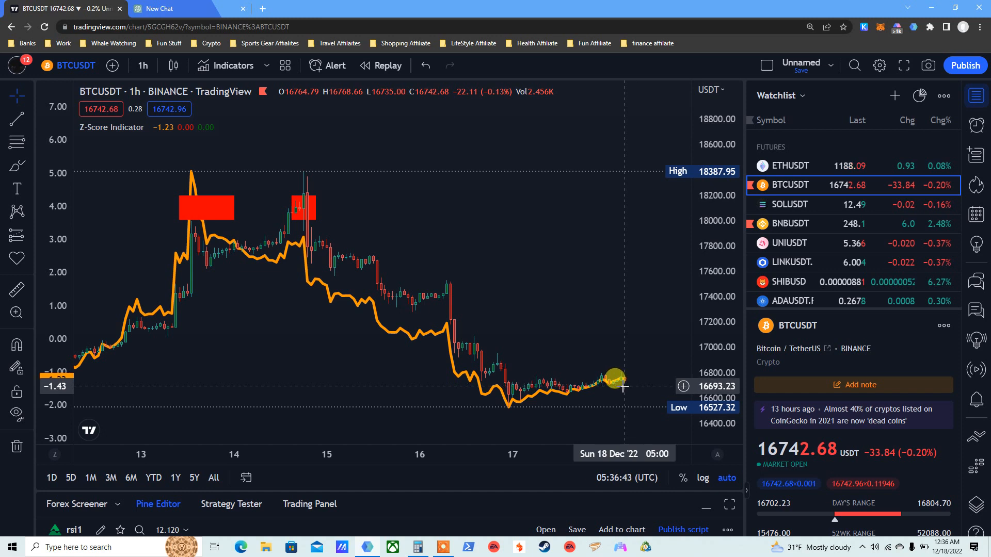
mouse_move(91, 378)
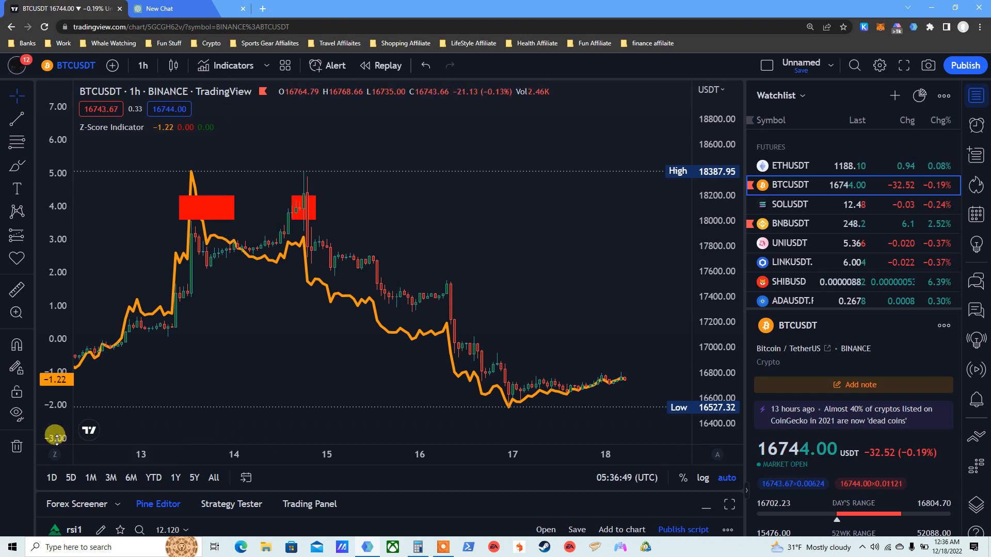
mouse_move(472, 429)
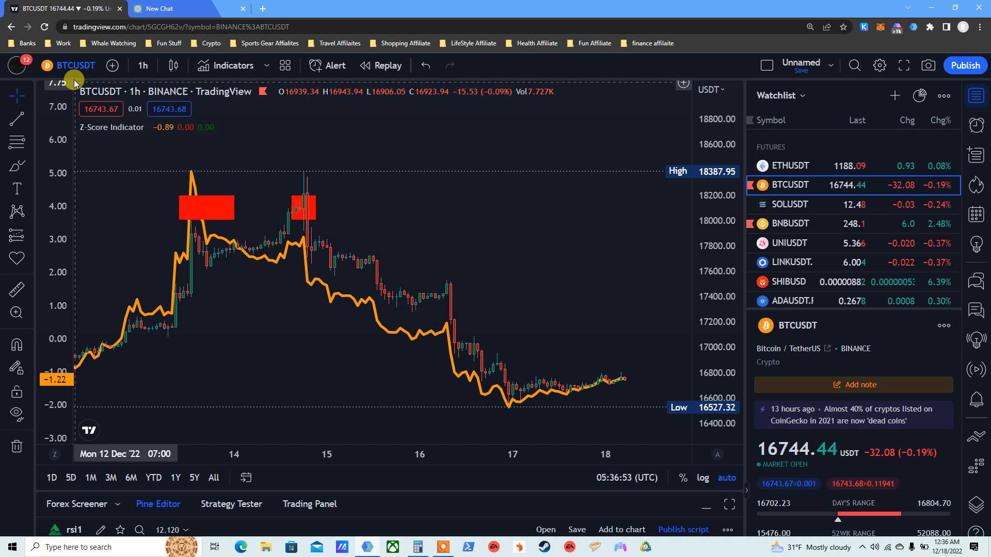
Change the chart symbol to ETHUSDT on Binance via Symbol Search 'ETH'
left_click(74, 65)
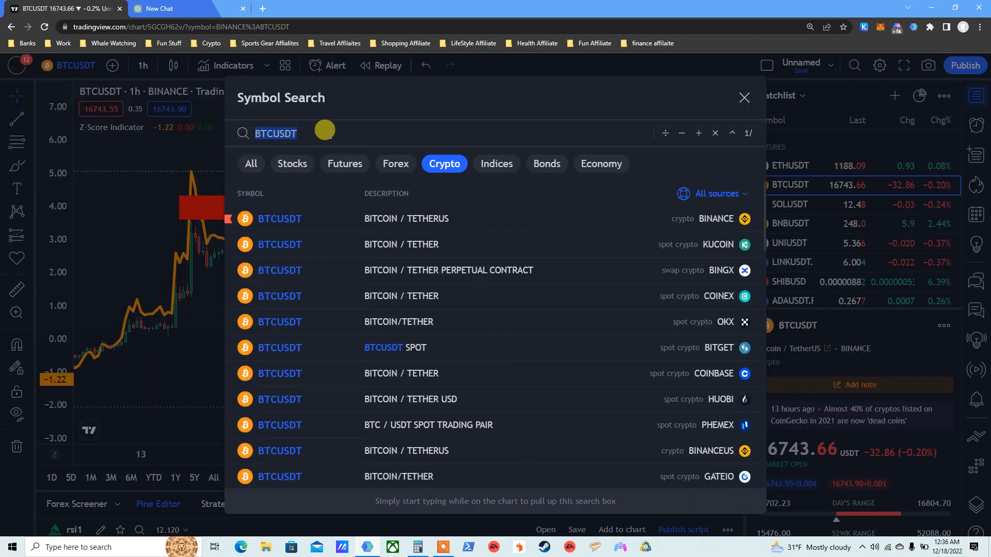
type("ETH")
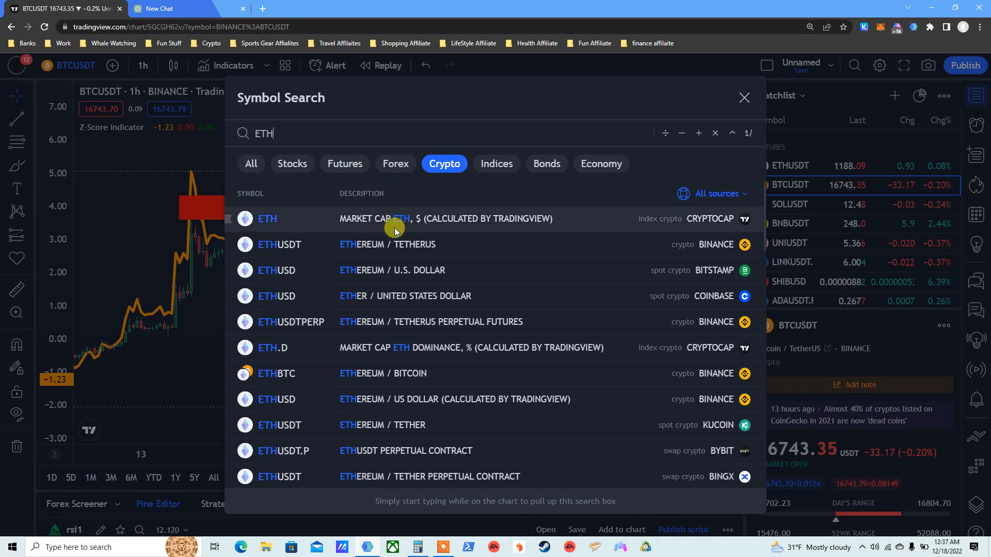
left_click(279, 244)
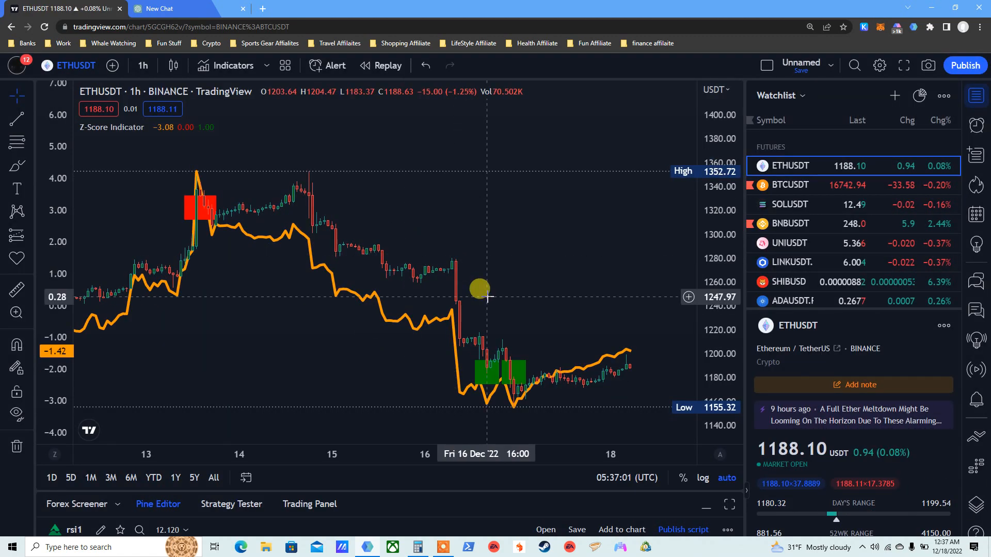
mouse_move(497, 379)
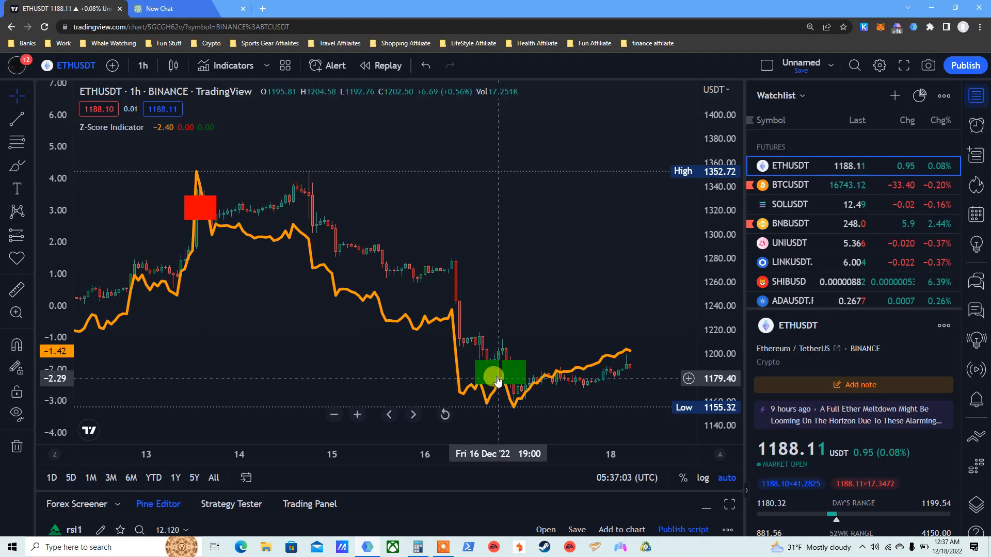
mouse_move(492, 385)
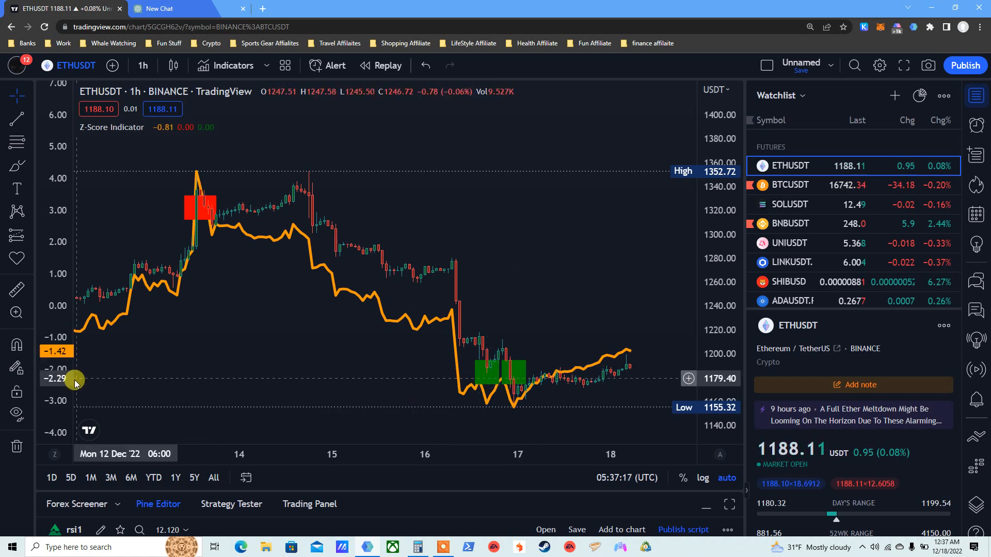
mouse_move(109, 368)
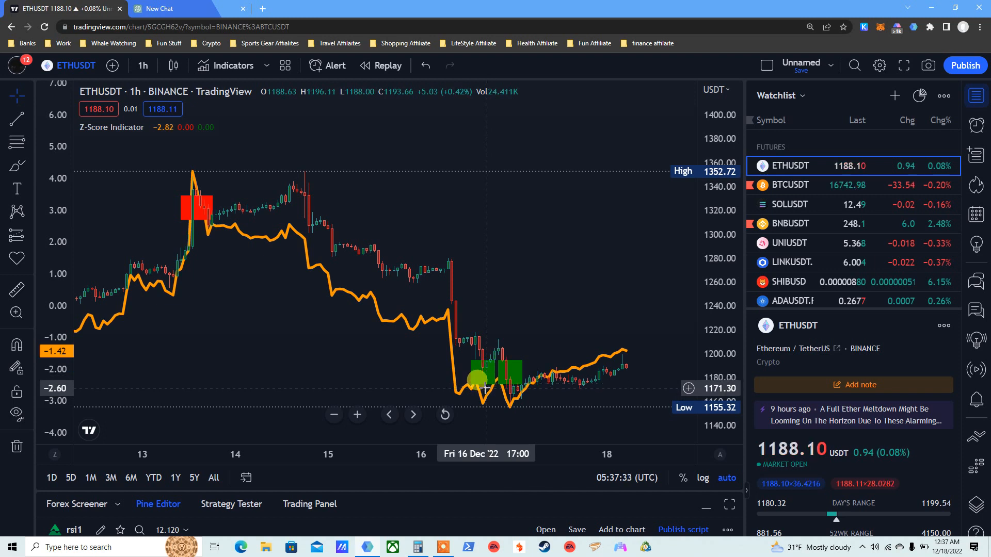
mouse_move(482, 385)
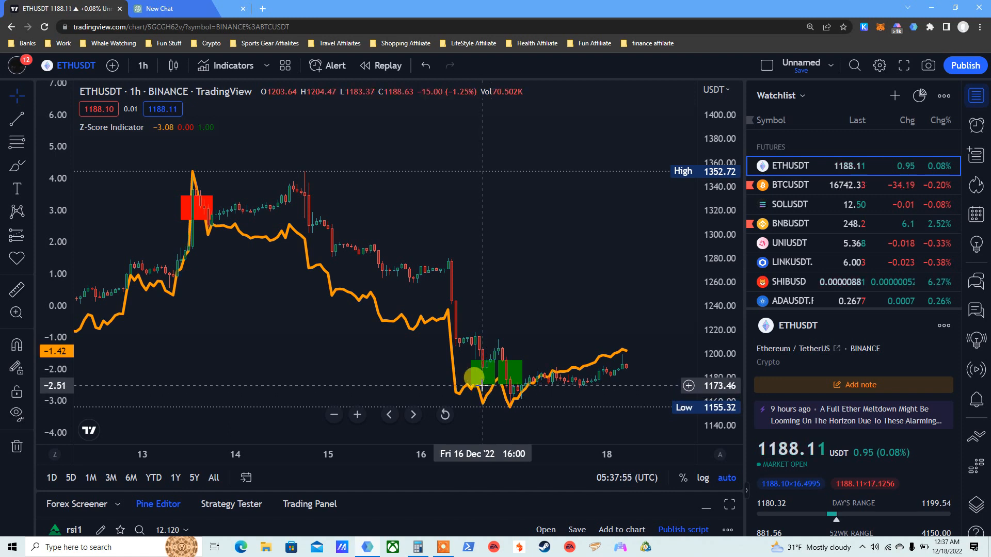
mouse_move(479, 378)
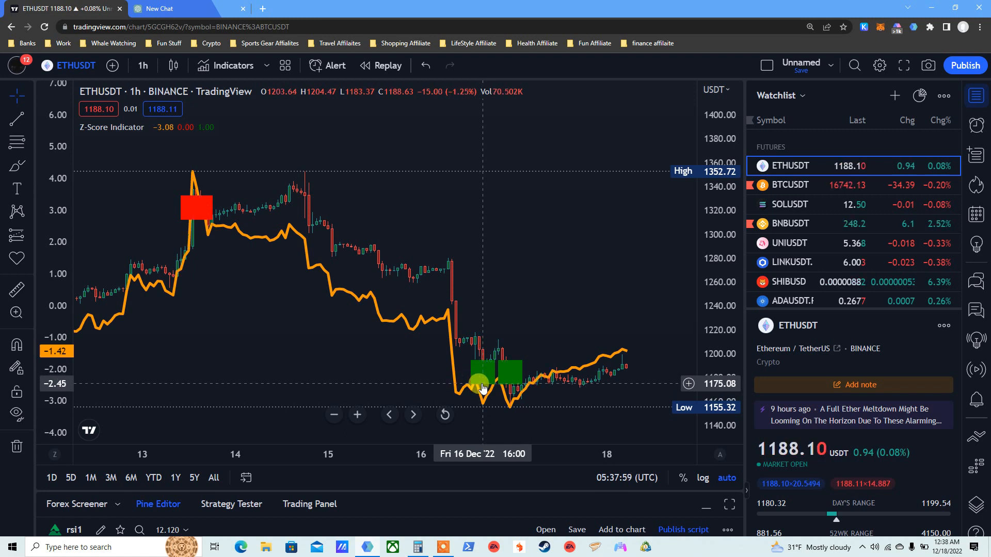
mouse_move(491, 385)
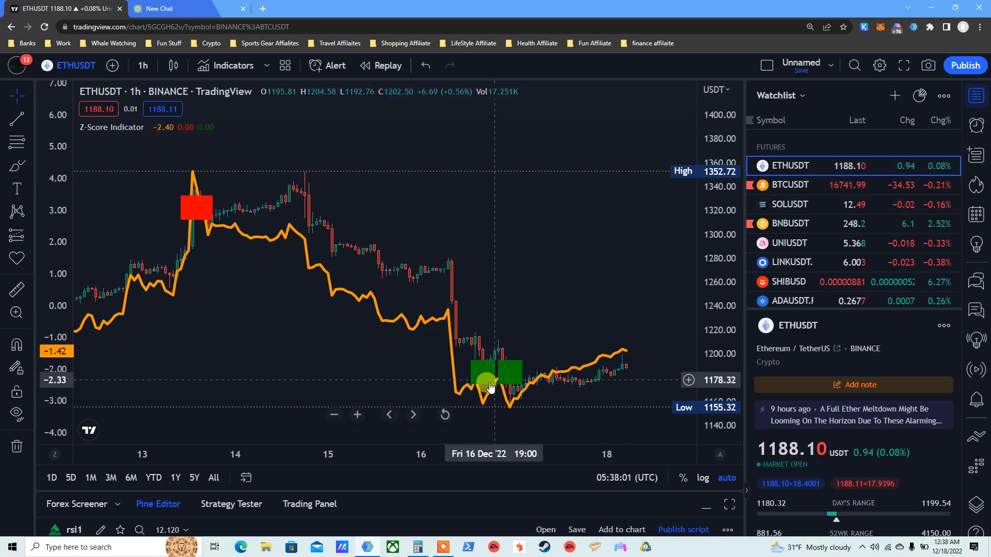
mouse_move(482, 379)
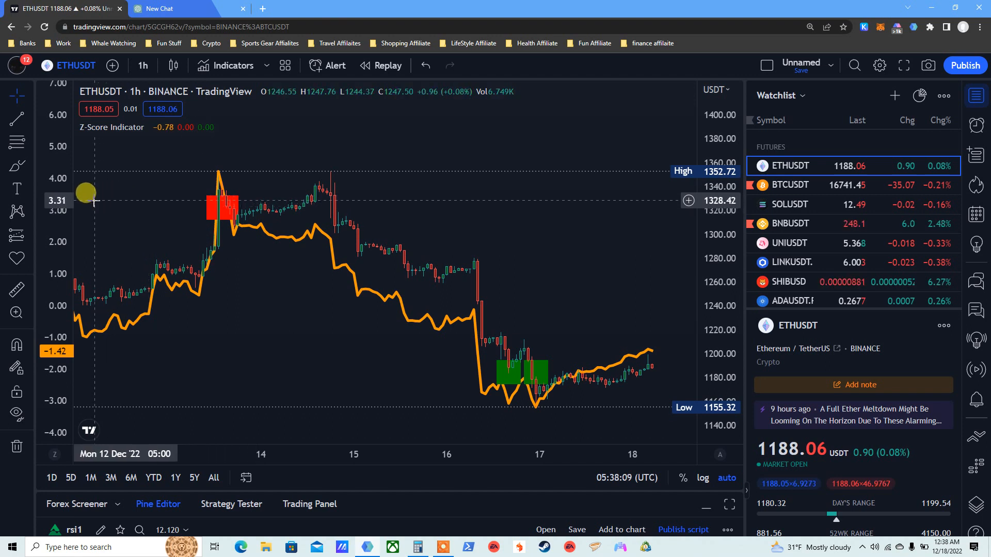
mouse_move(216, 201)
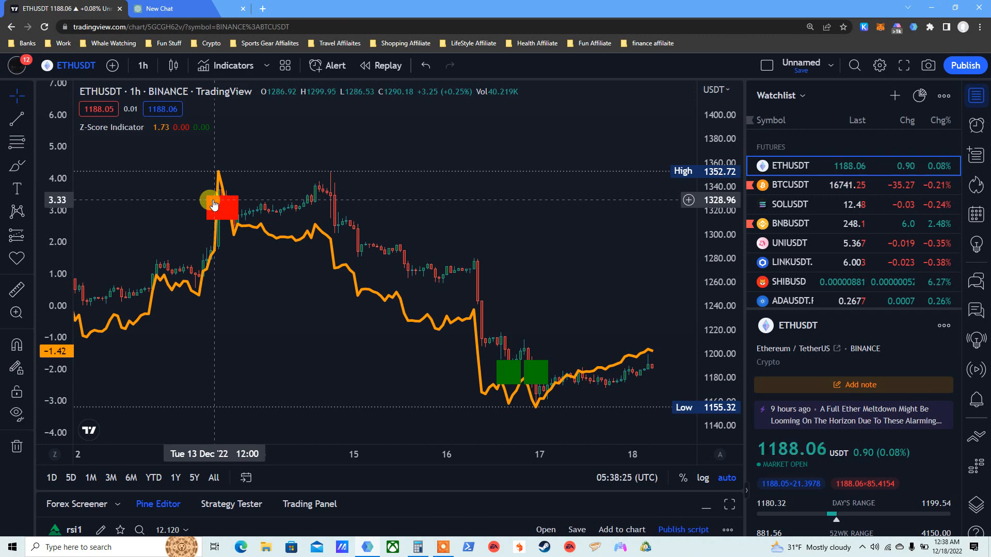
mouse_move(219, 203)
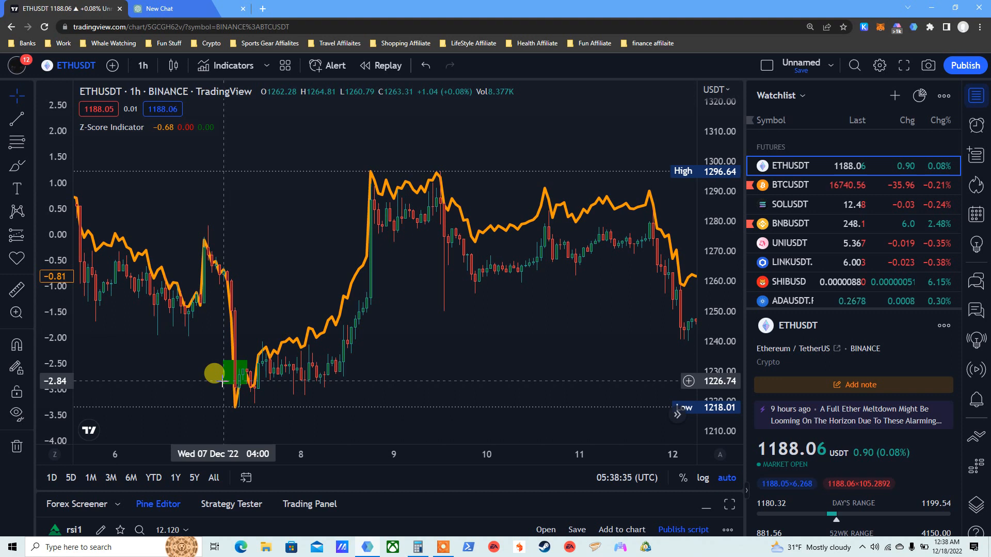
mouse_move(226, 388)
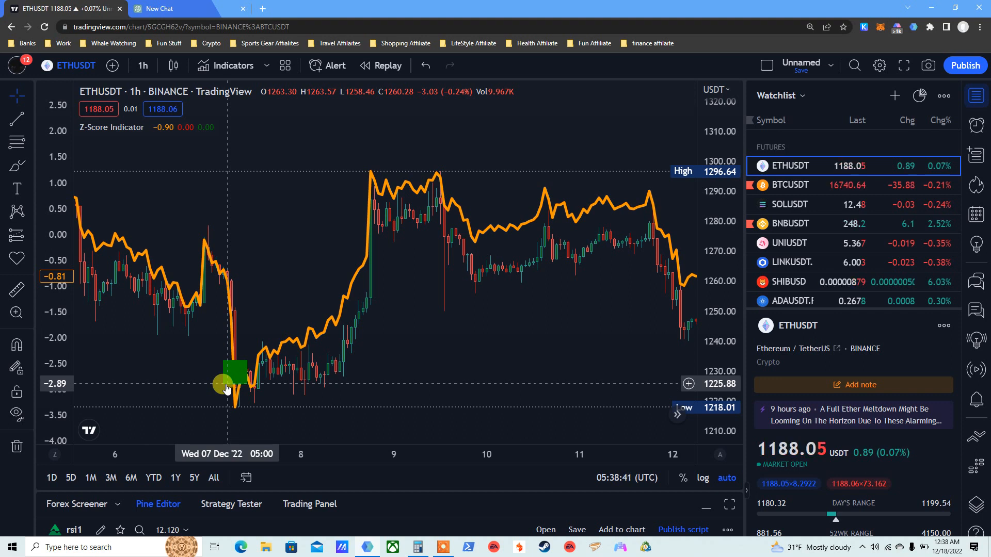
mouse_move(235, 411)
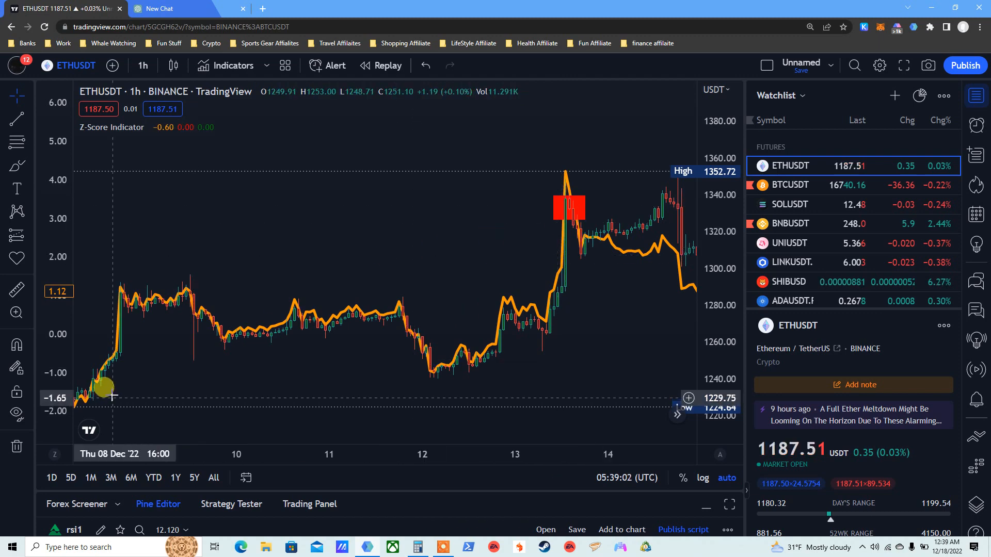
mouse_move(568, 207)
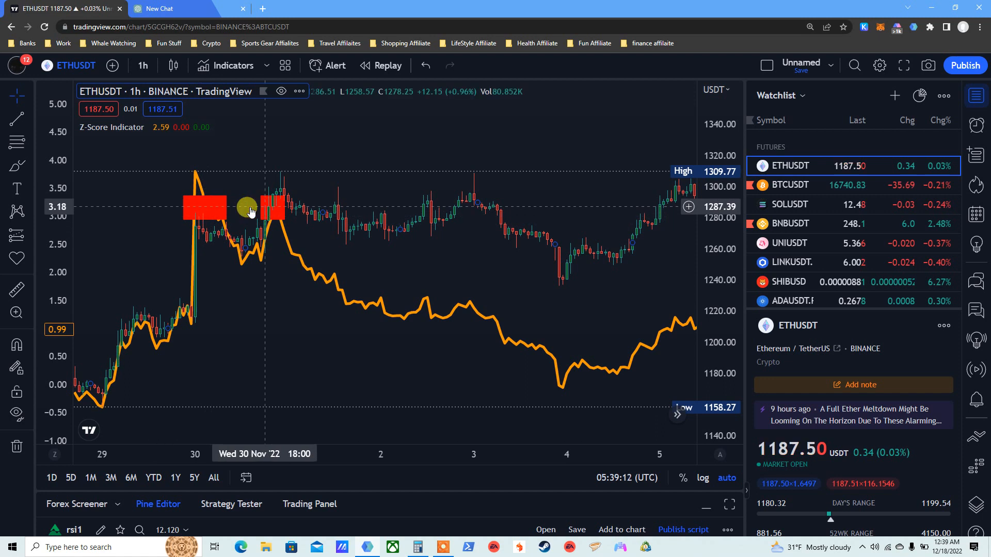
mouse_move(69, 210)
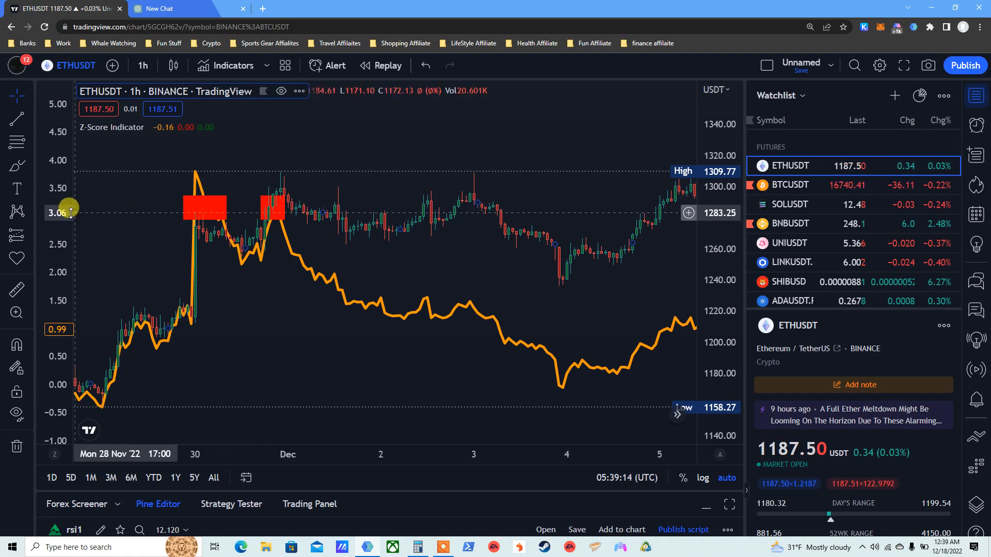
mouse_move(190, 209)
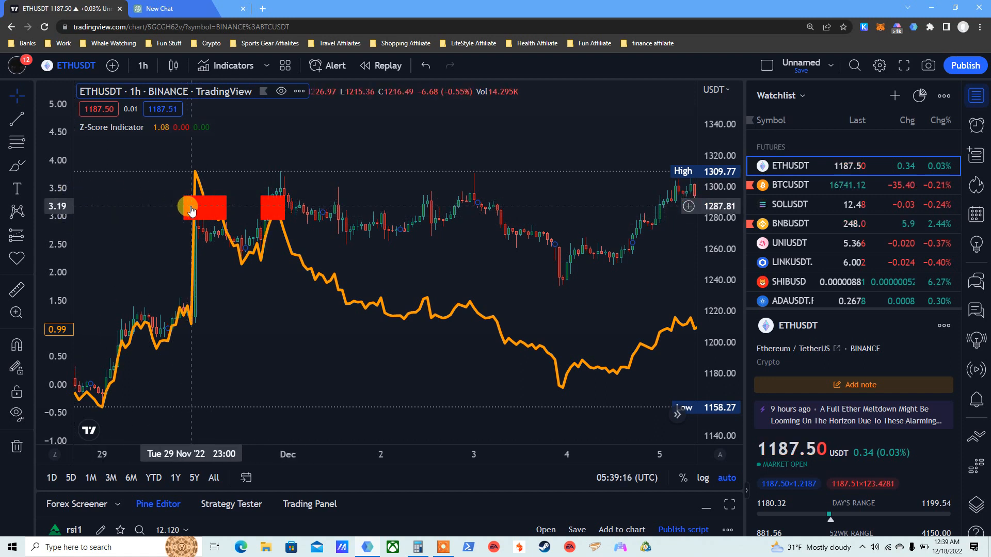
mouse_move(212, 202)
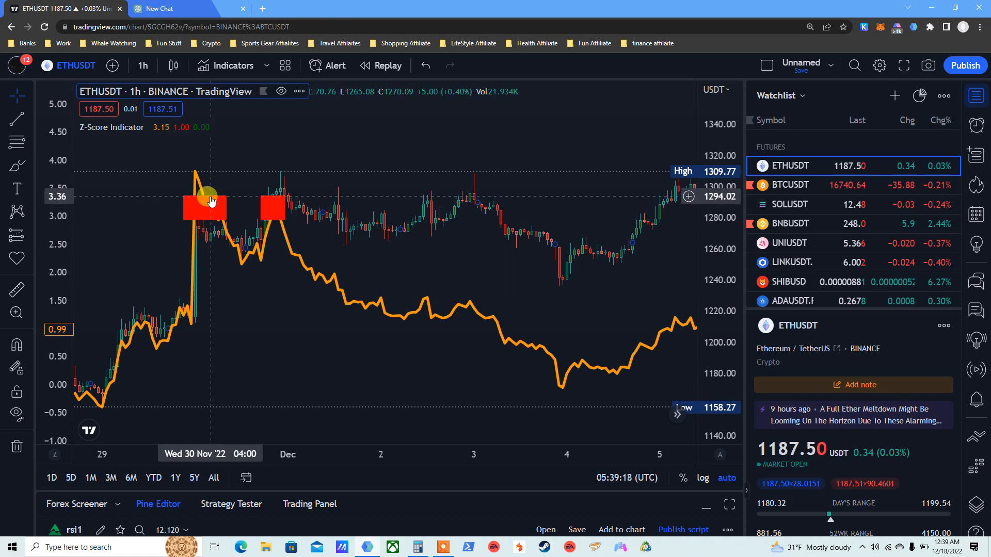
mouse_move(272, 201)
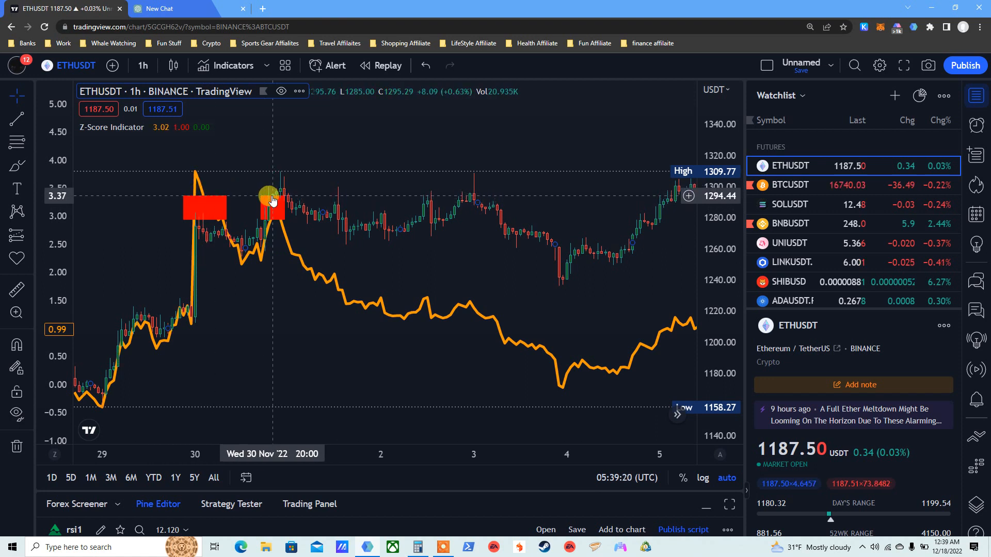
mouse_move(450, 280)
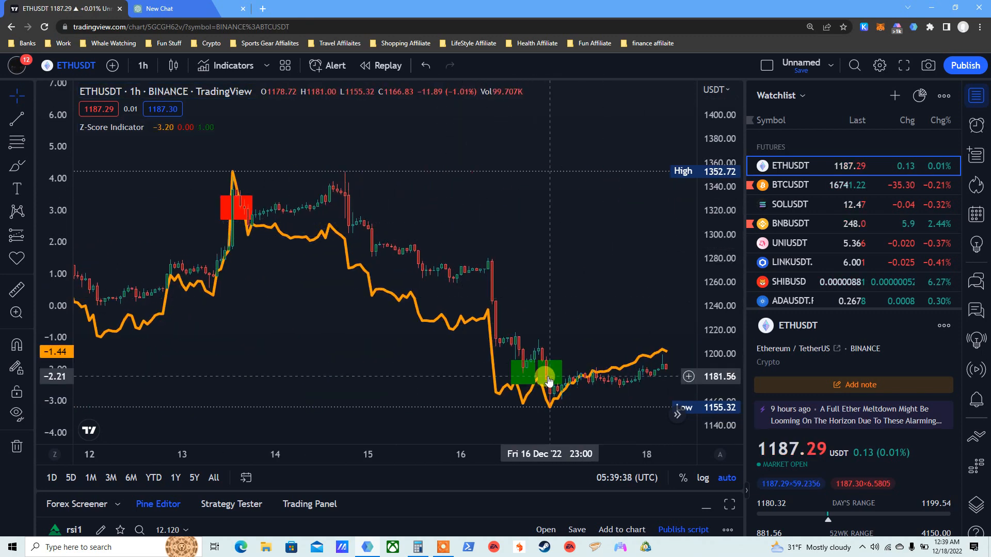
mouse_move(537, 379)
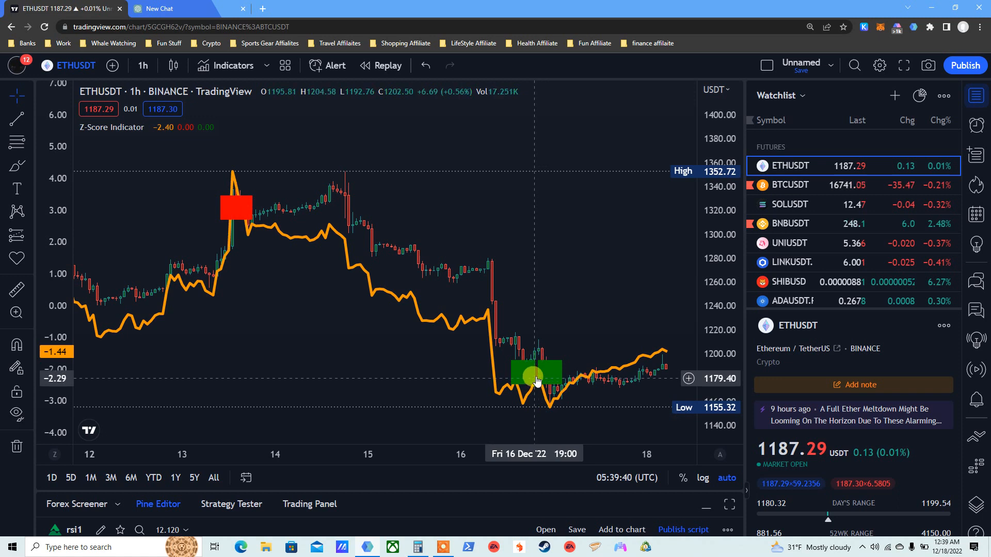
mouse_move(535, 377)
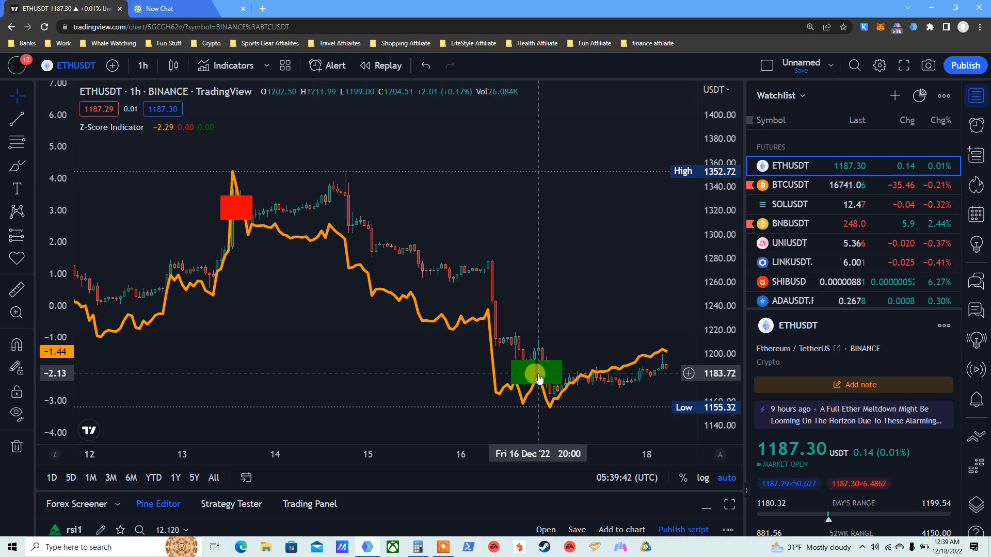